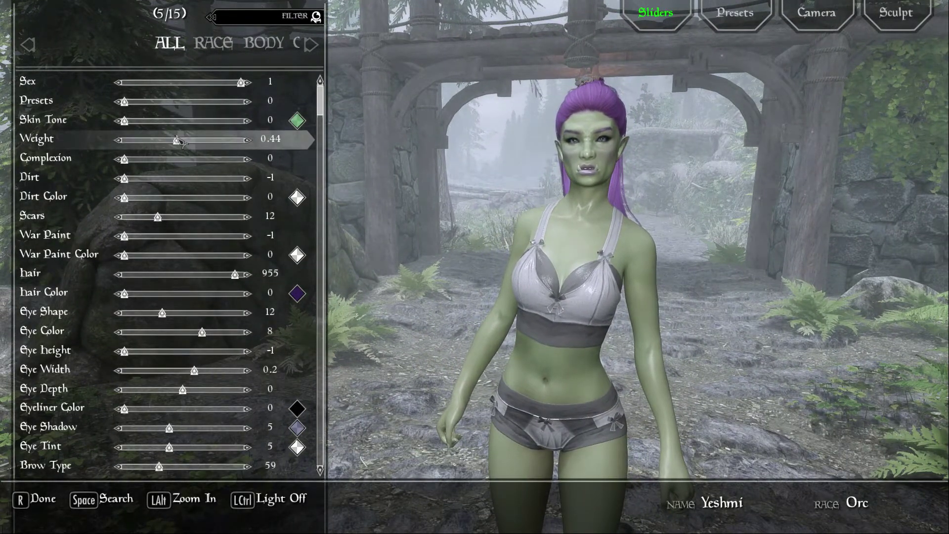
Set the orc's Weight slider to full and accept the name Yeshmi.
drag(175, 139, 248, 140)
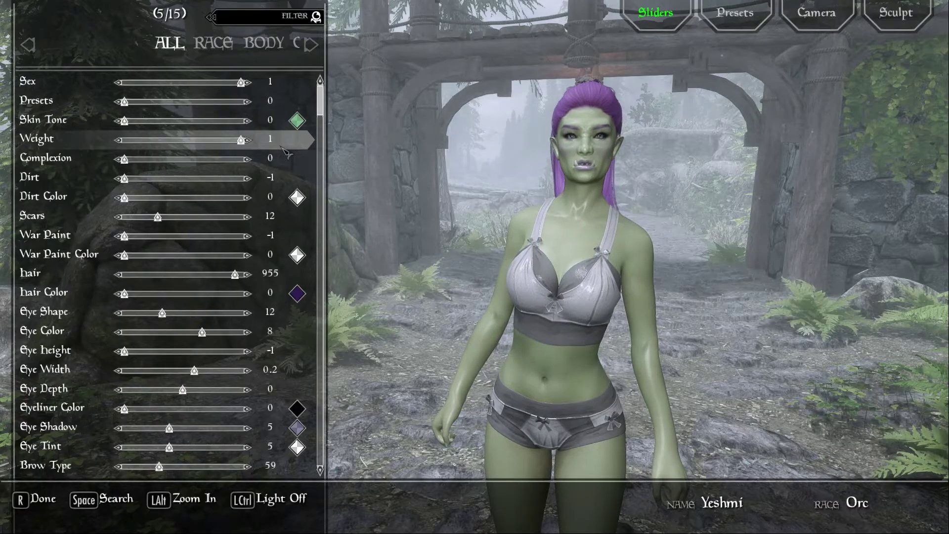
drag(250, 139, 212, 140)
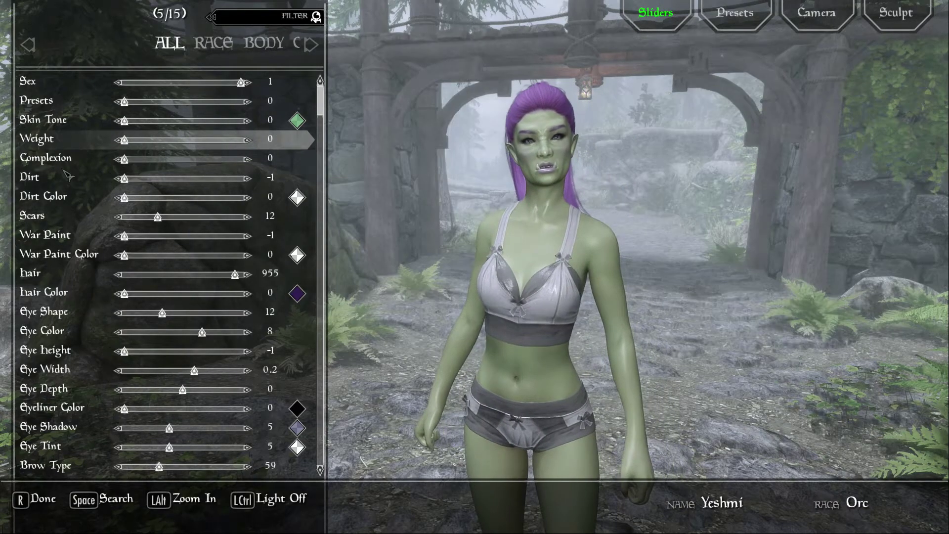
drag(123, 140, 169, 140)
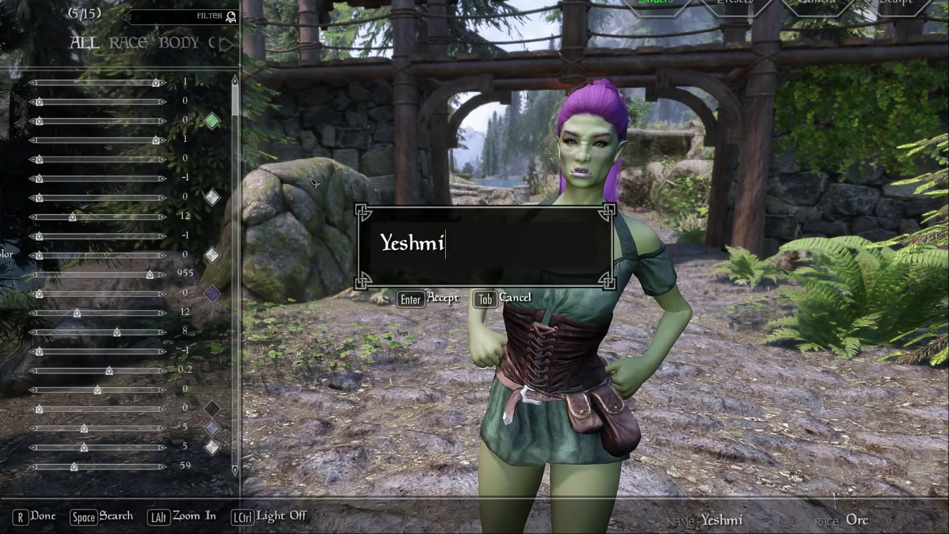
key(Enter)
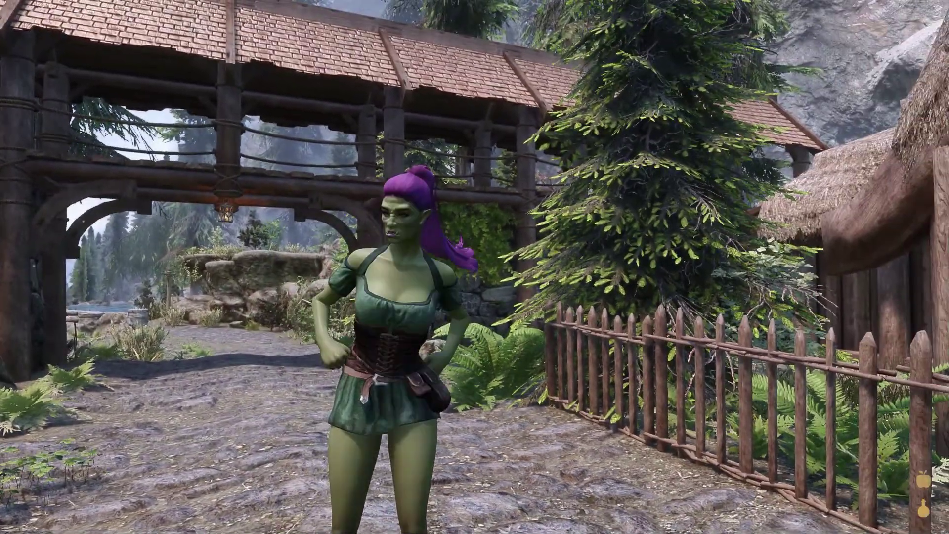
Browse the character's inventory, then switch to BodySlide showing the CBBE Underwear outfit.
key(i)
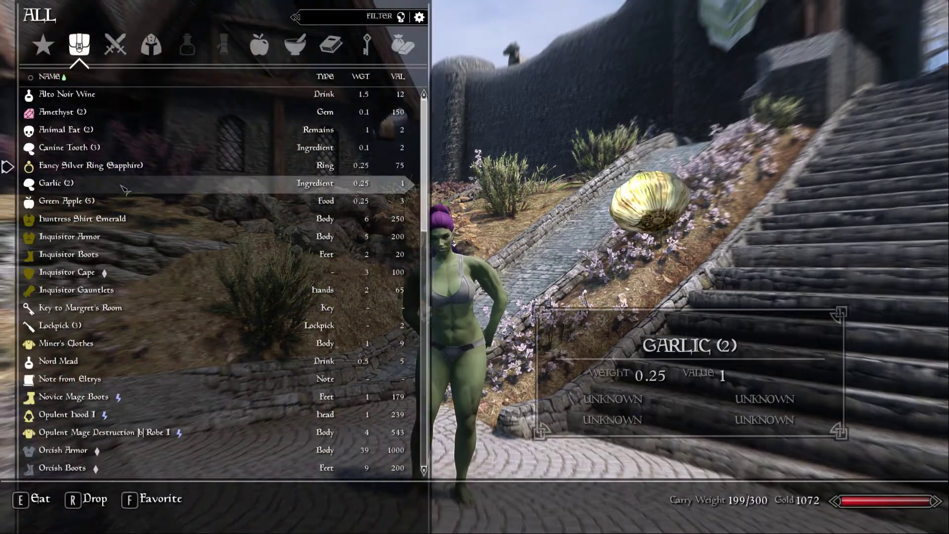
click(81, 219)
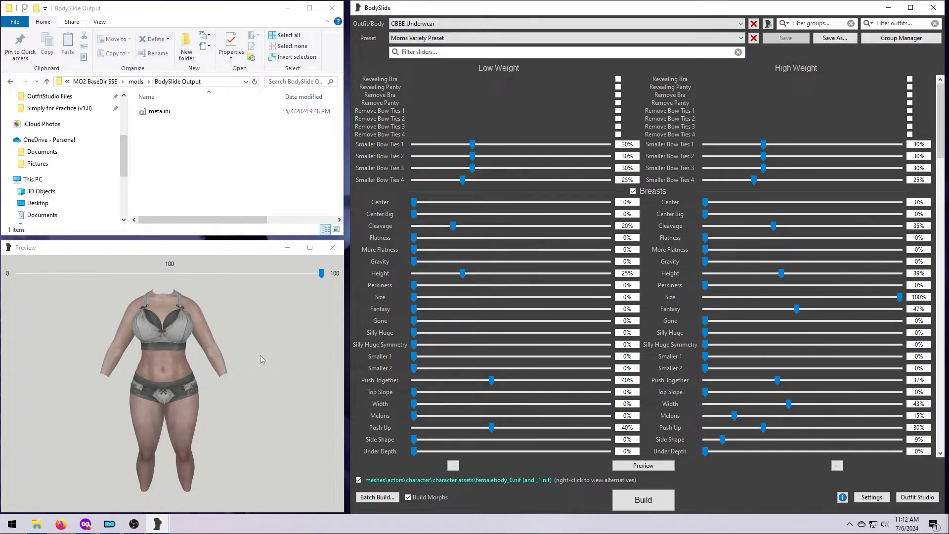
drag(321, 273, 151, 273)
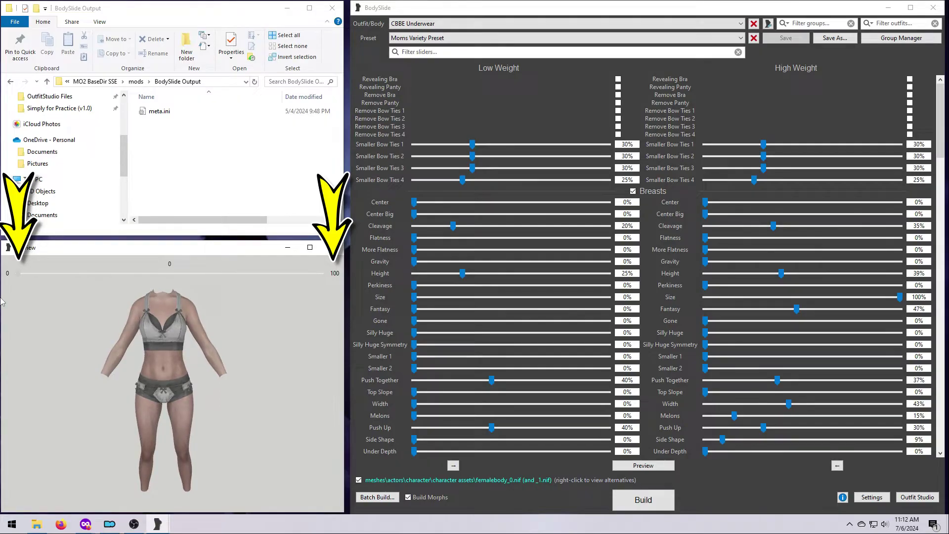
drag(170, 273, 321, 273)
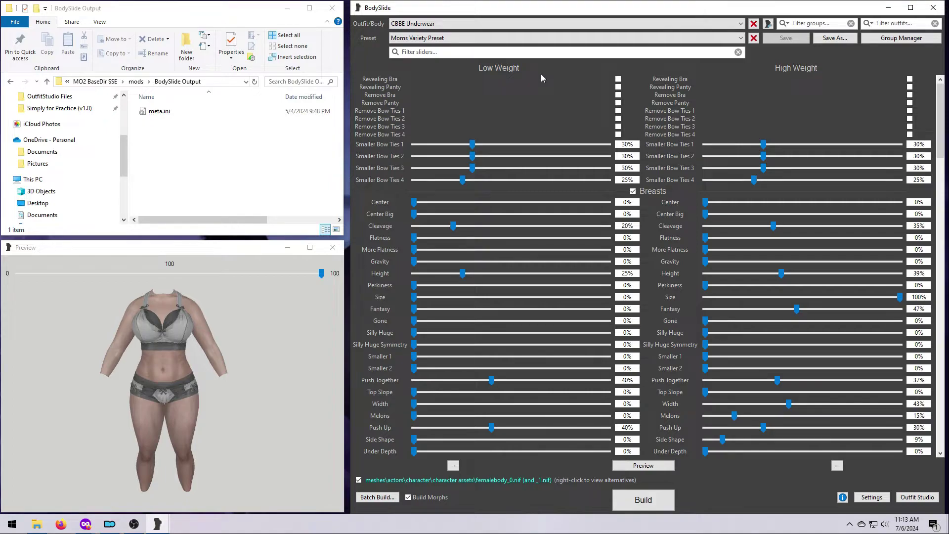
mouse_move(441, 490)
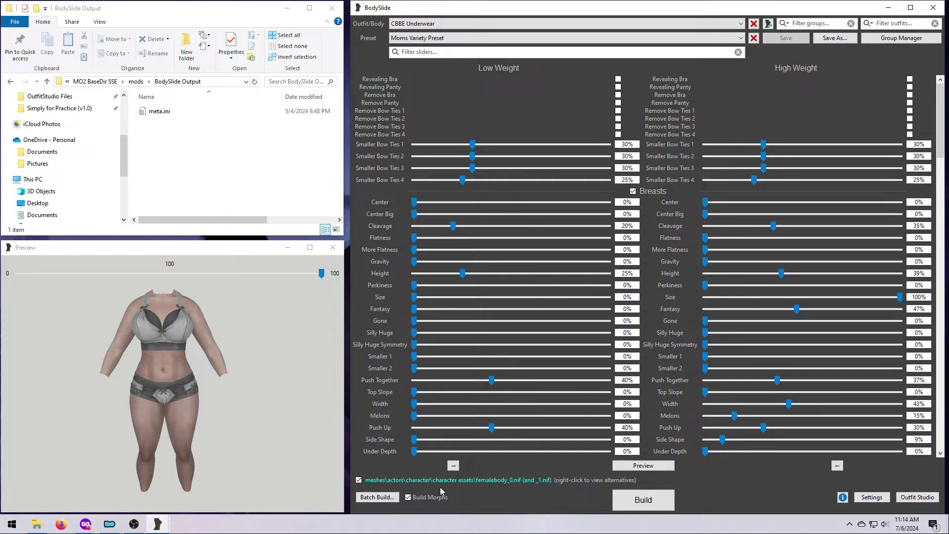
click(377, 496)
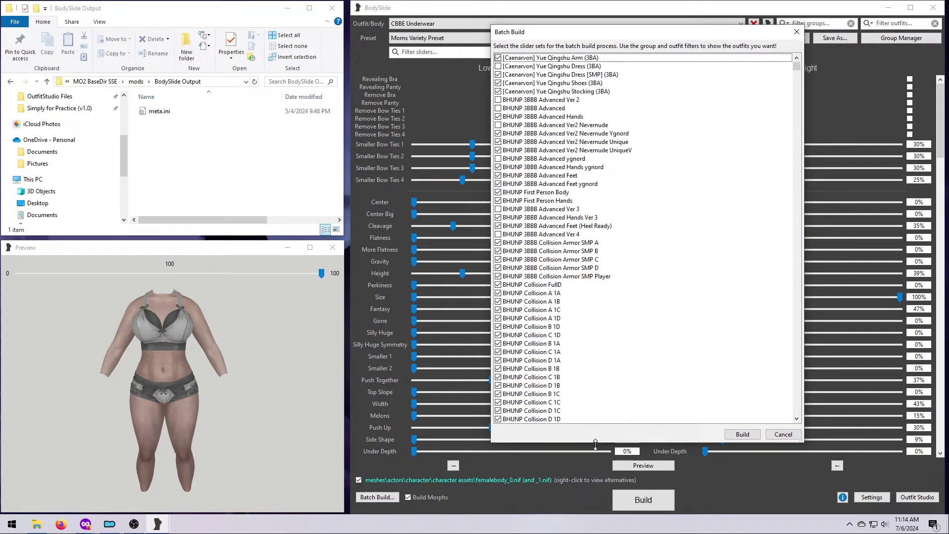
scroll(down, 3)
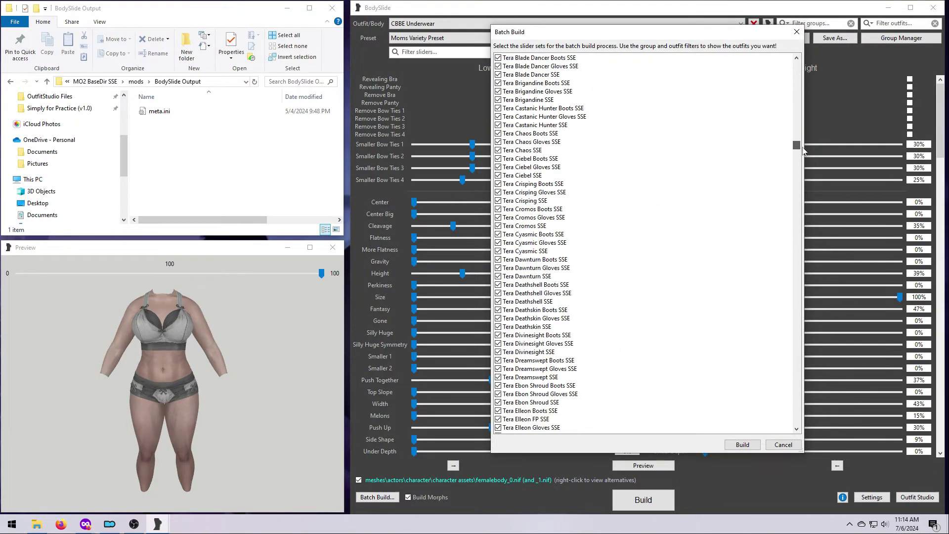
scroll(down, 3)
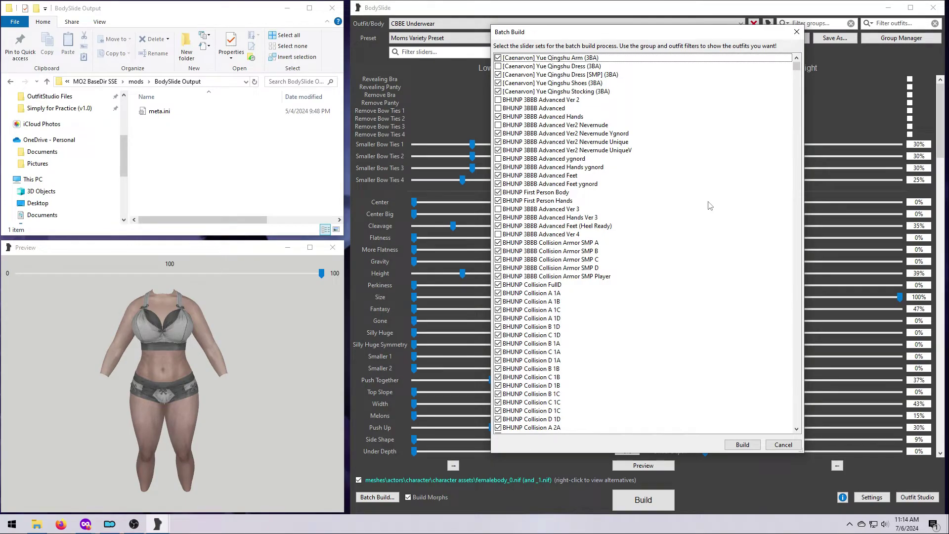
click(783, 444)
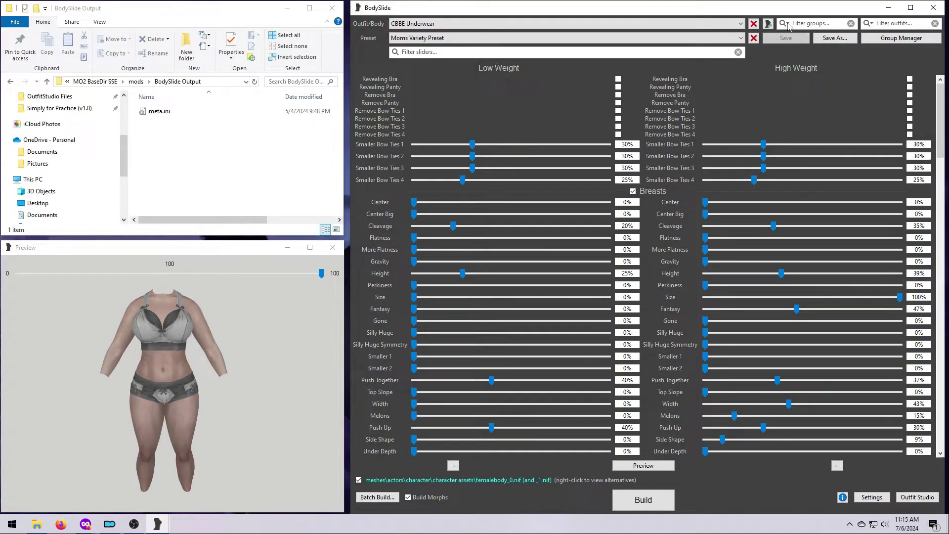
Filter outfits to the CBBE group and scroll through the Batch Build list.
click(766, 23)
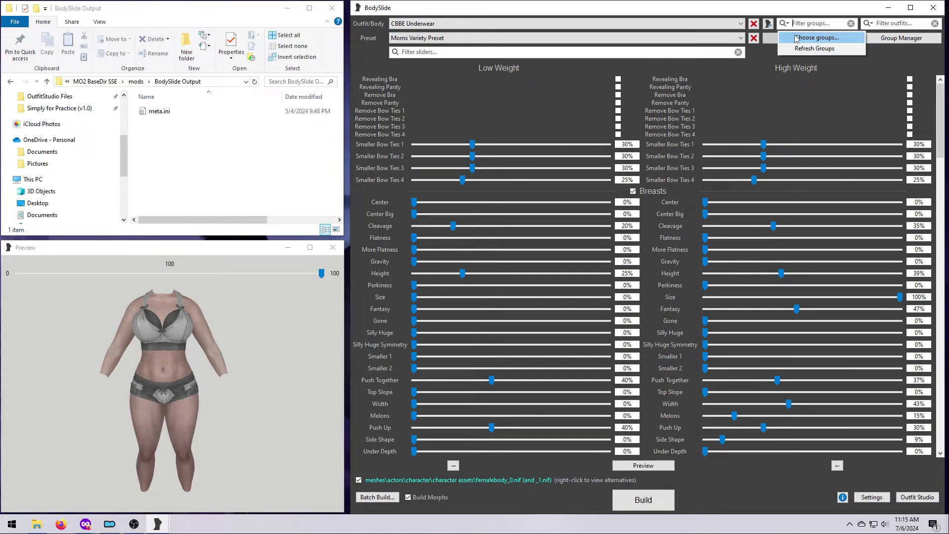
click(818, 37)
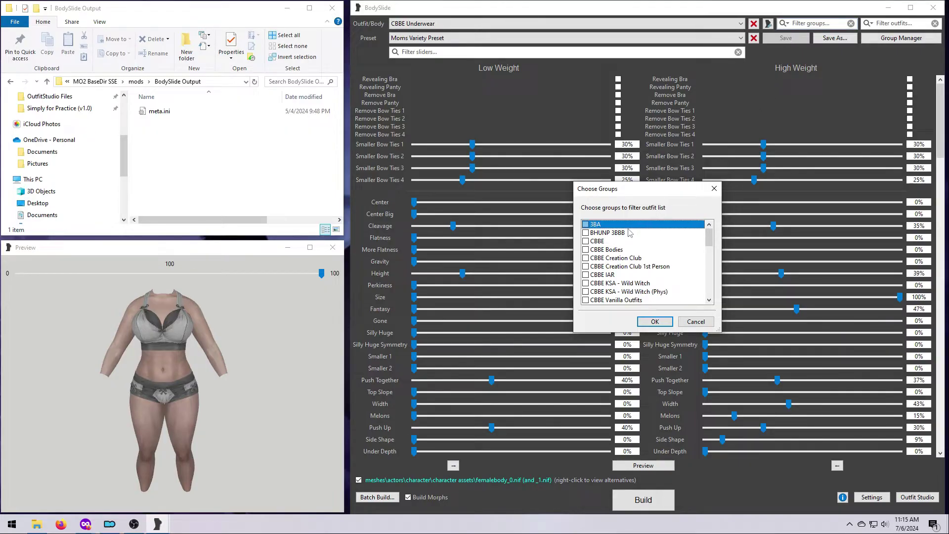
click(586, 241)
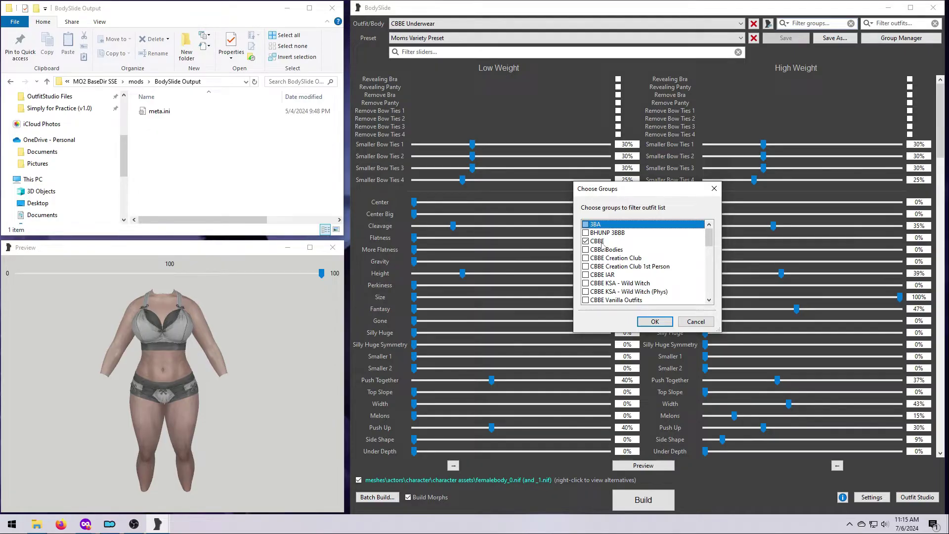
click(612, 241)
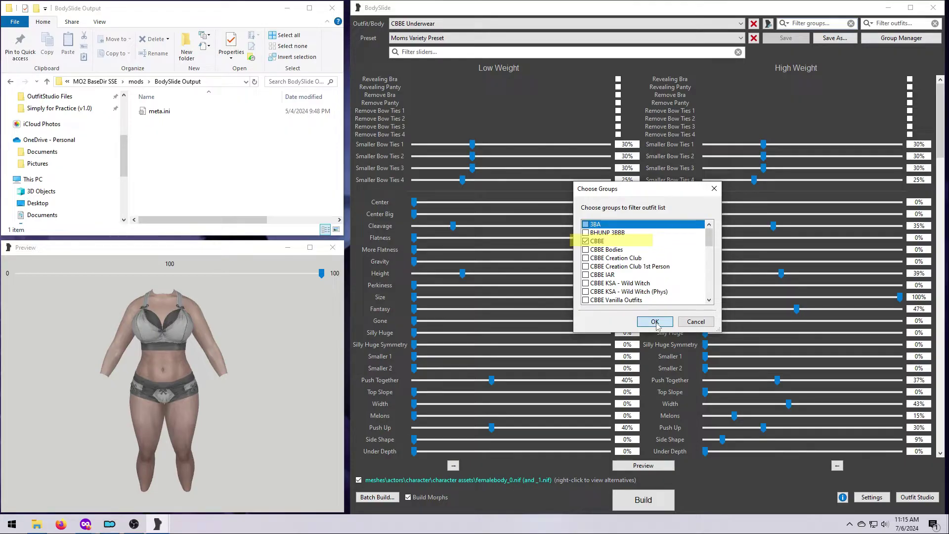
click(653, 321)
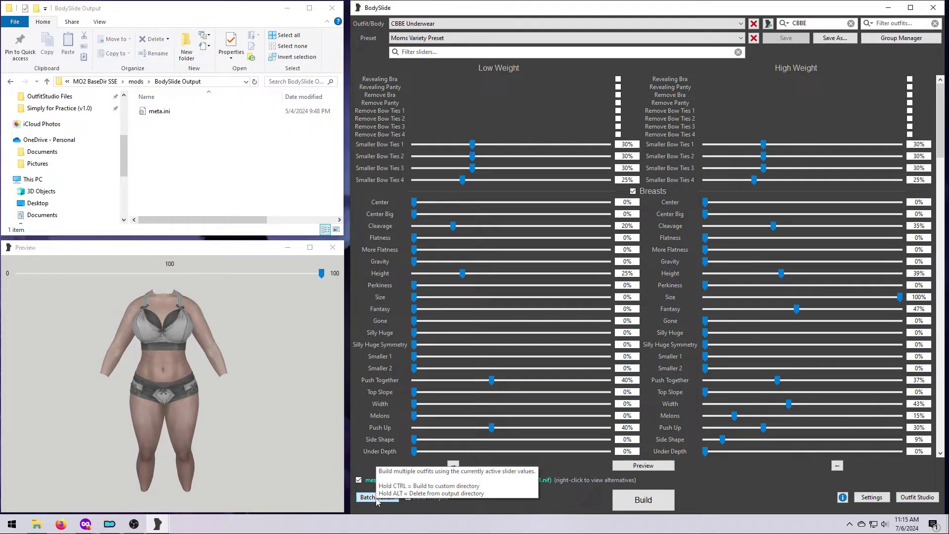
click(369, 496)
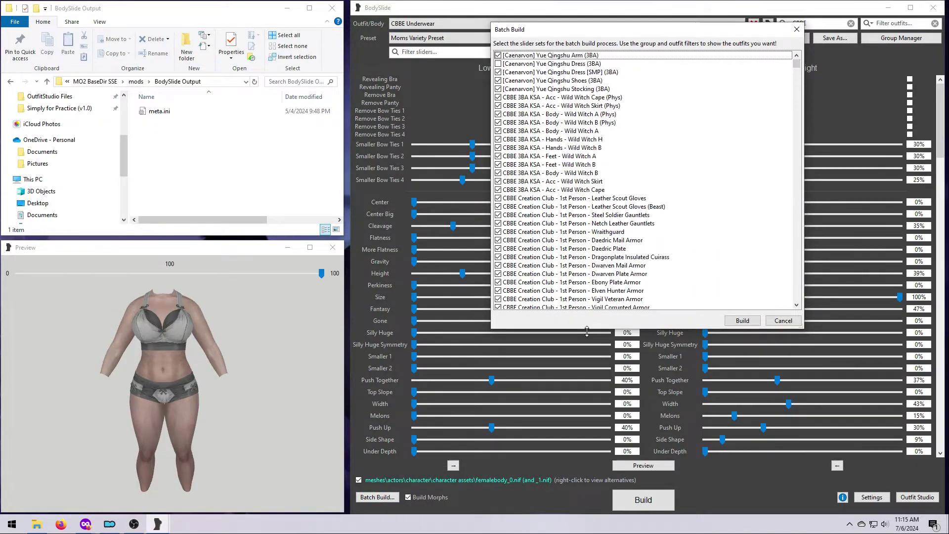
scroll(down, 3)
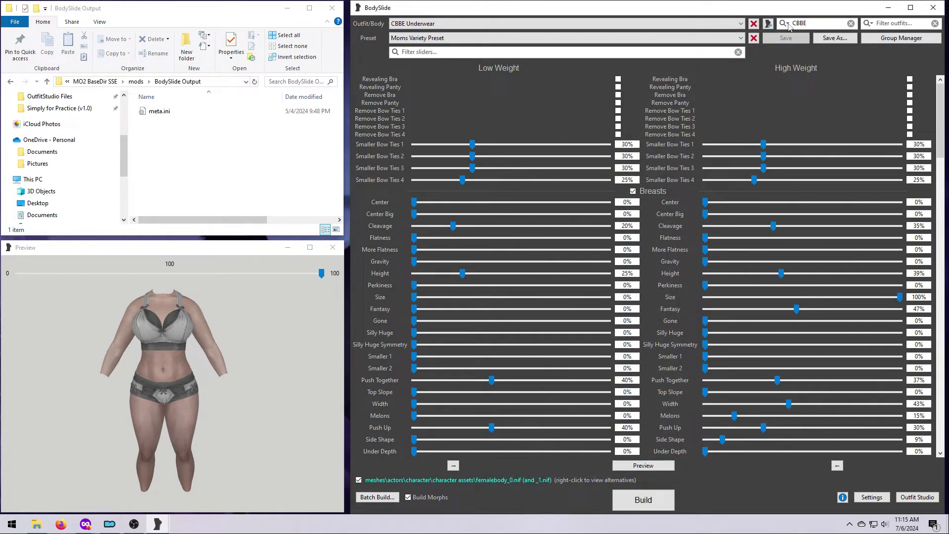
Add CBBE Vanilla Outfits to the group filter and review the Batch Build list.
click(767, 23)
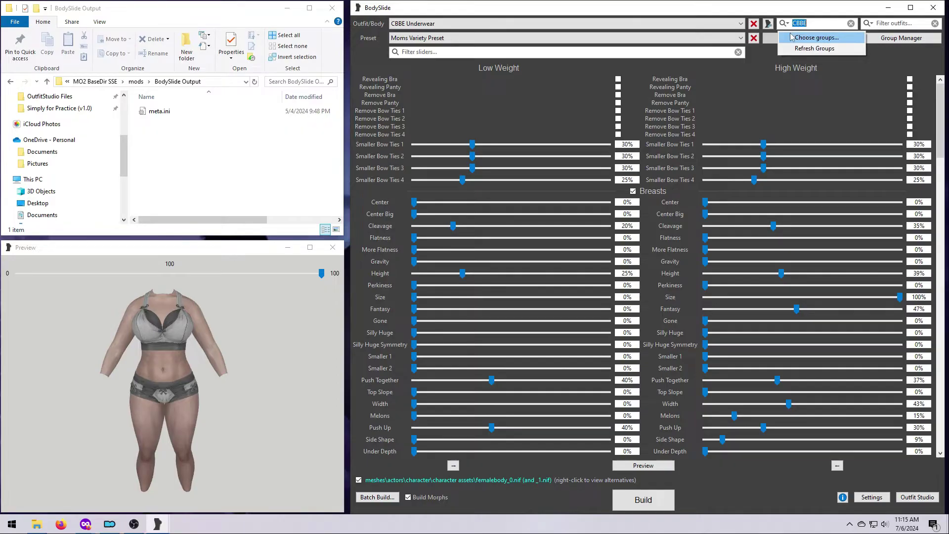
click(817, 38)
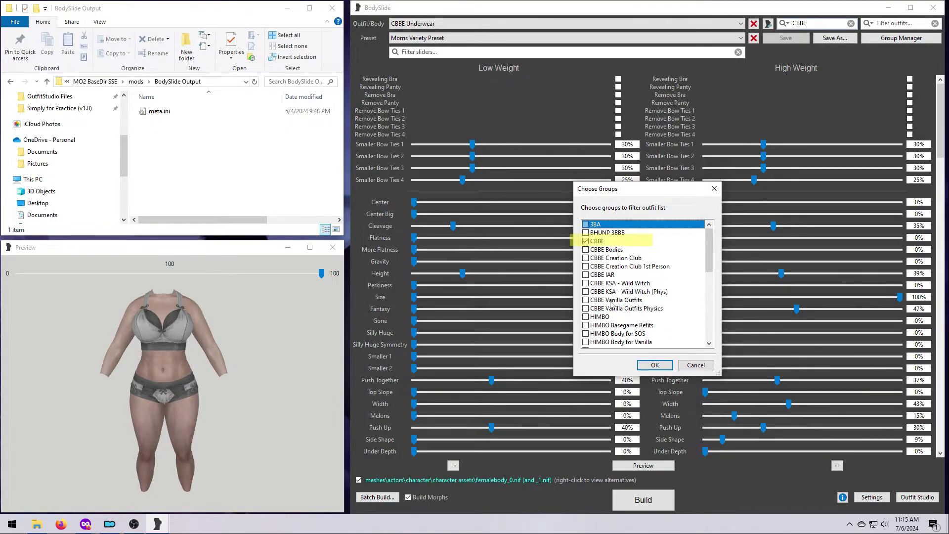
click(617, 300)
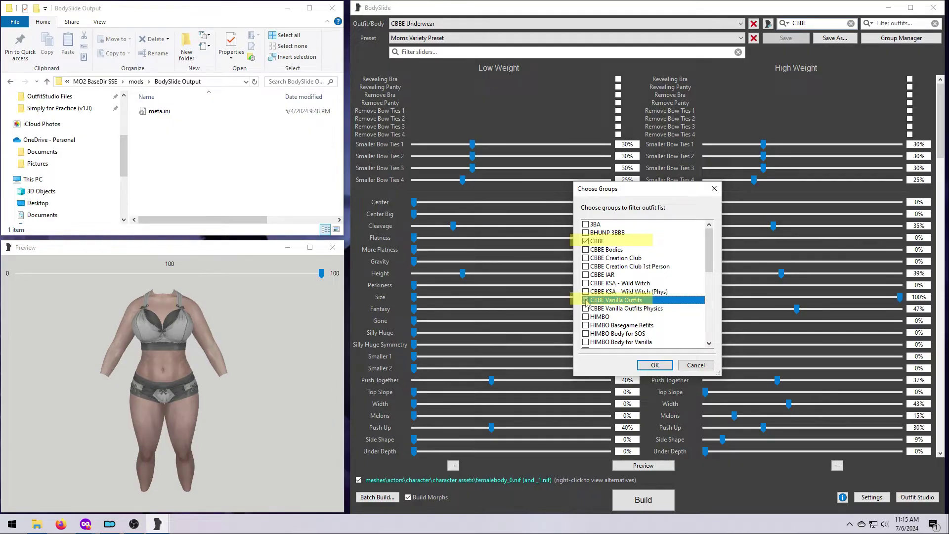
mouse_move(673, 307)
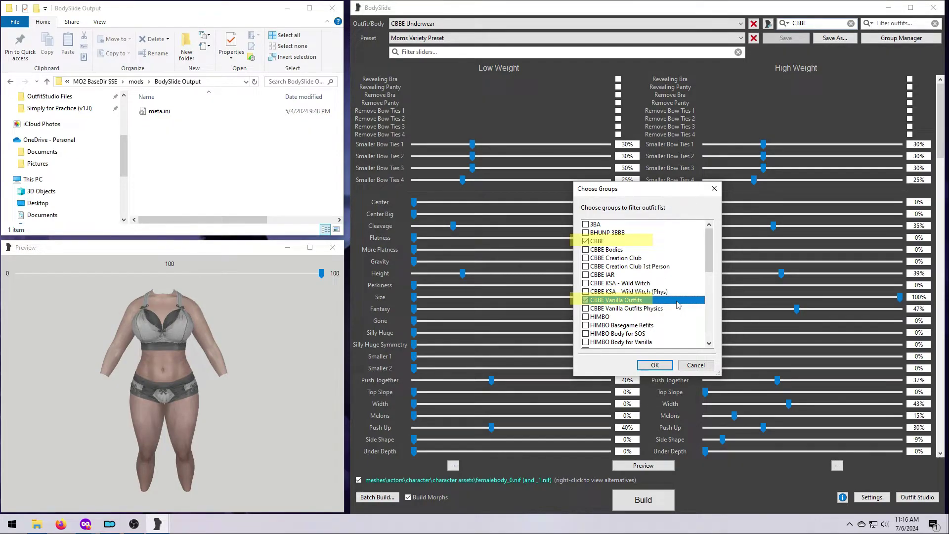
click(654, 364)
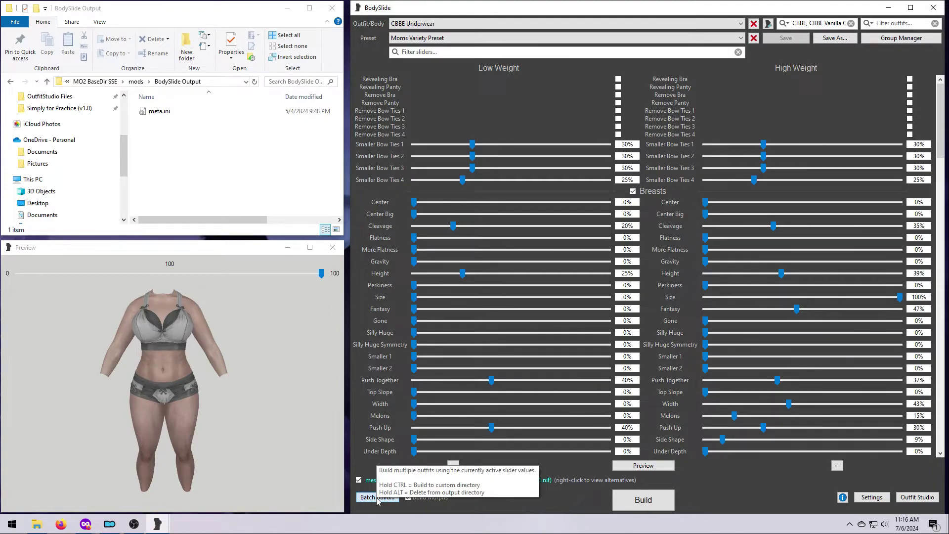
click(376, 497)
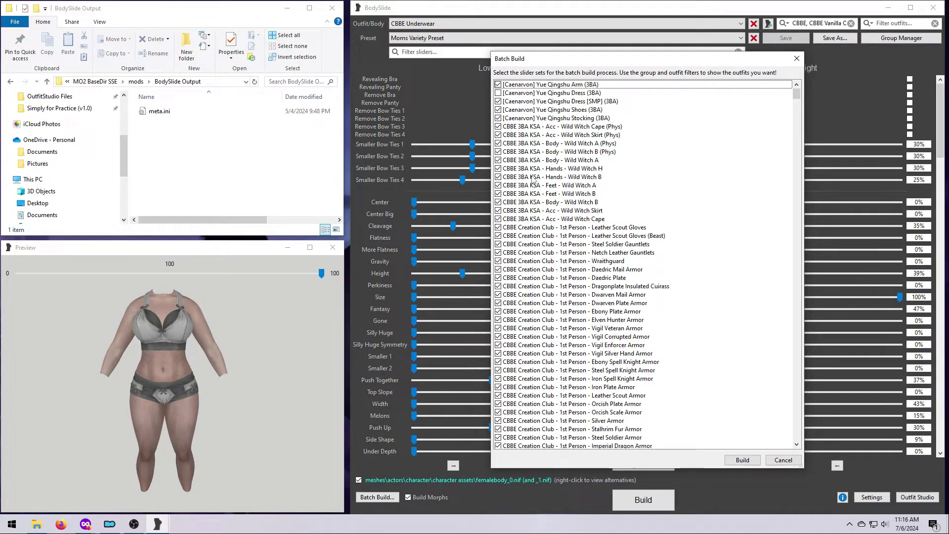
mouse_move(560, 189)
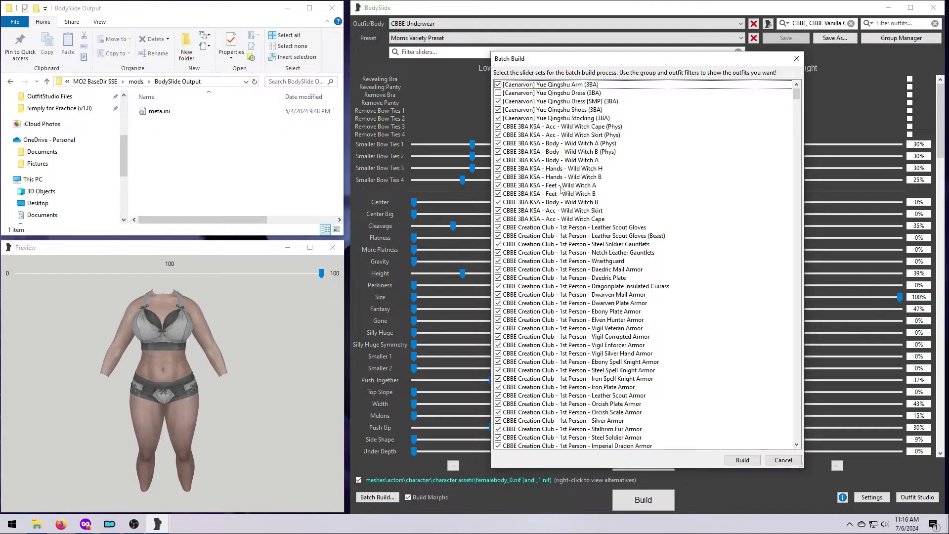
click(781, 459)
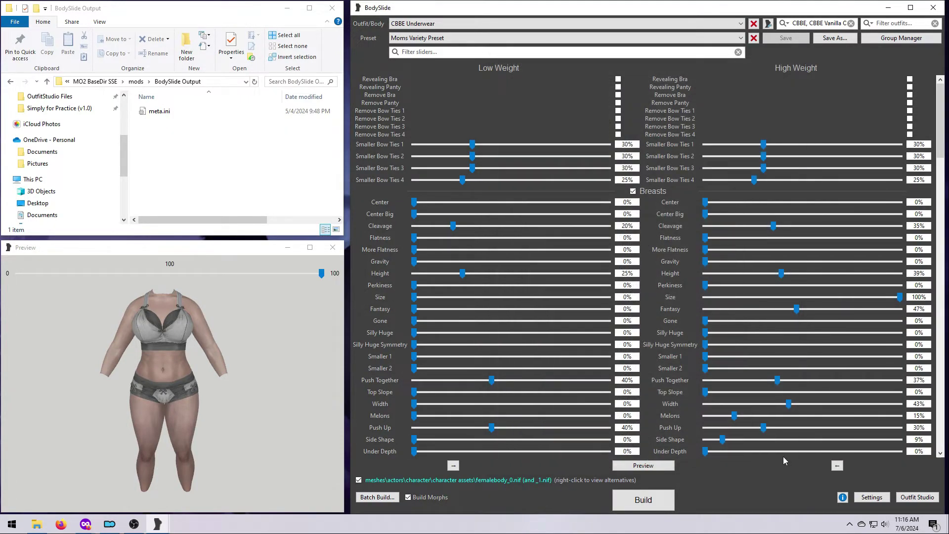
Uncheck CBBE in Choose Groups, leaving only CBBE Vanilla Outfits selected.
click(784, 23)
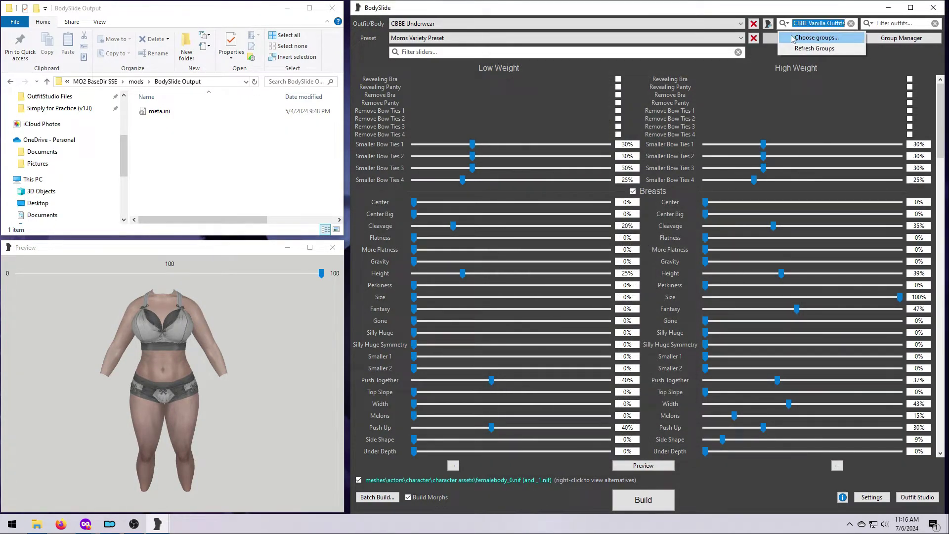
click(818, 37)
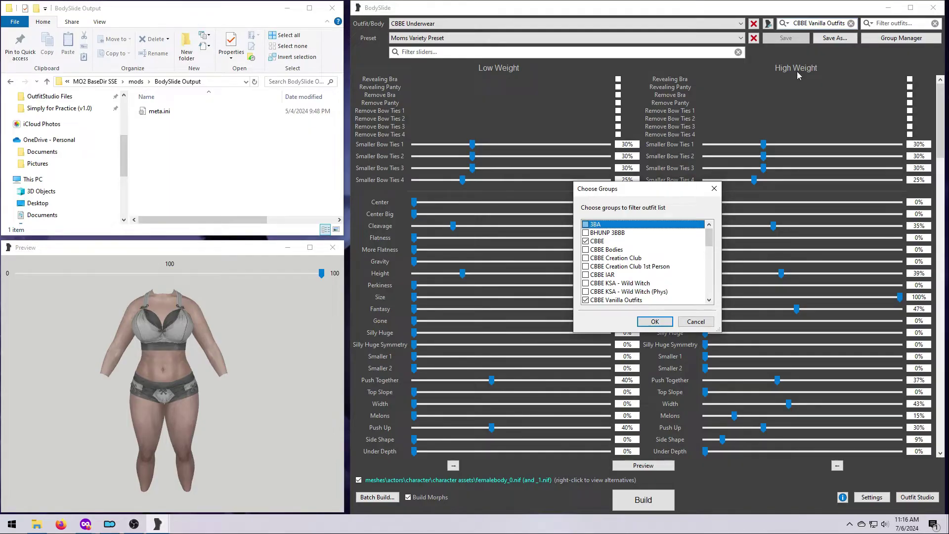
click(586, 241)
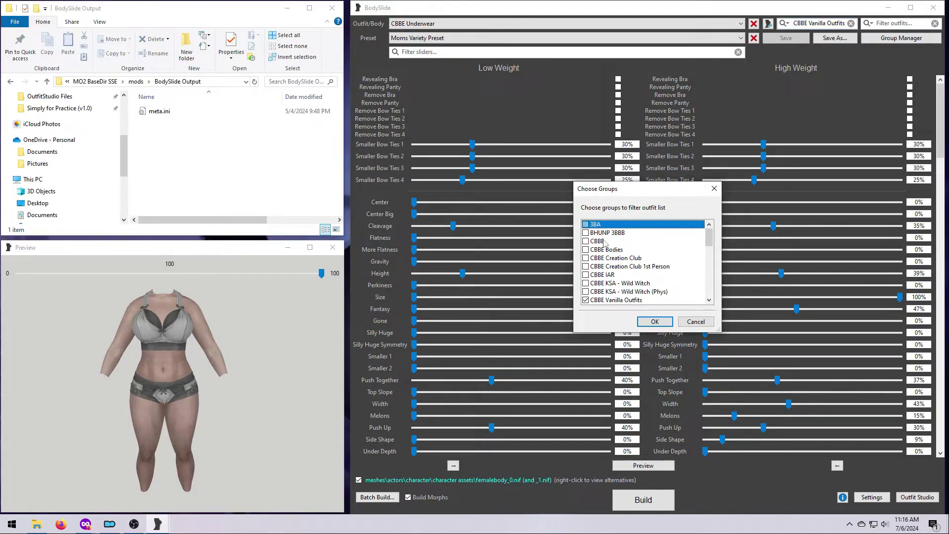
click(616, 300)
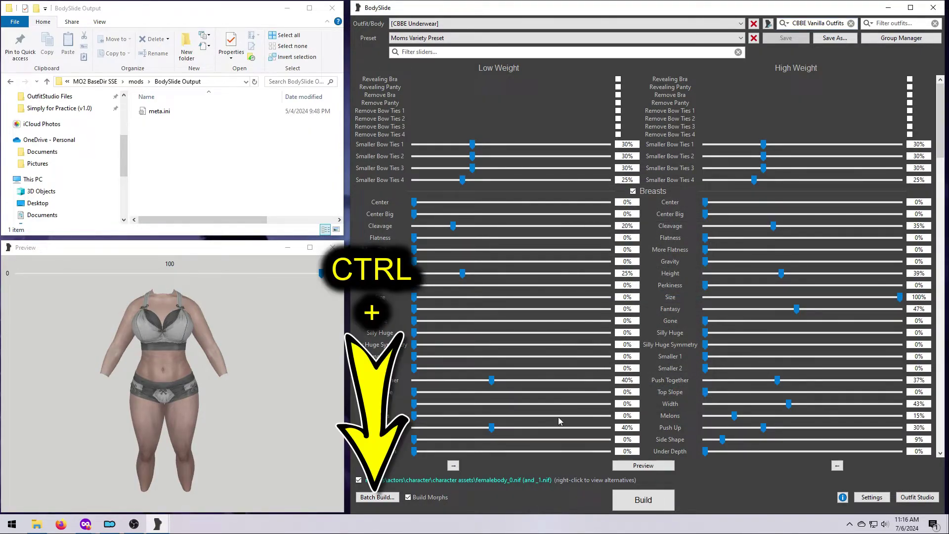
click(375, 496)
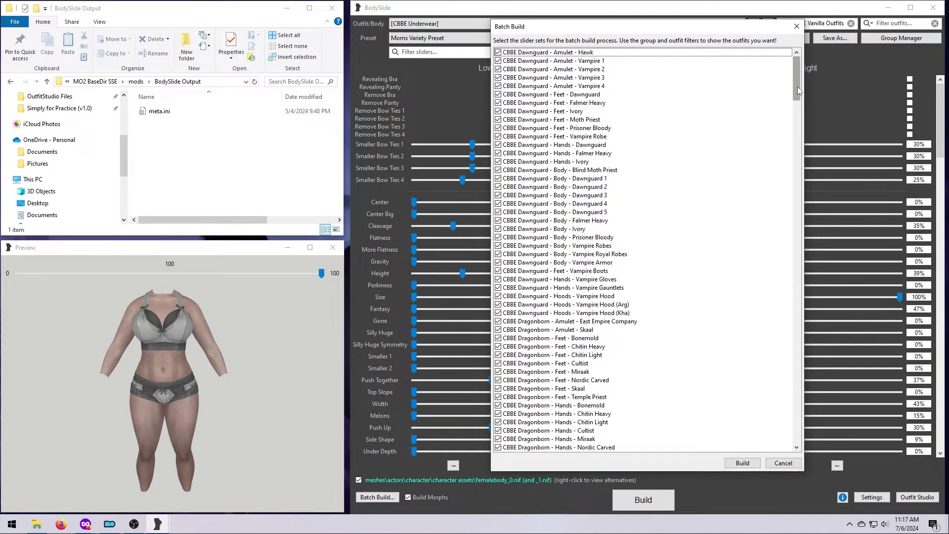
scroll(down, 3)
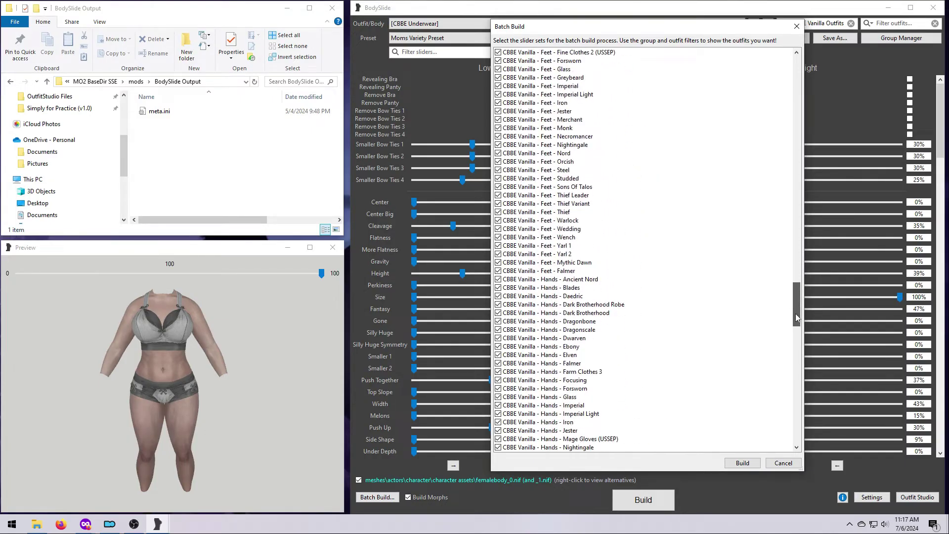
scroll(down, 3)
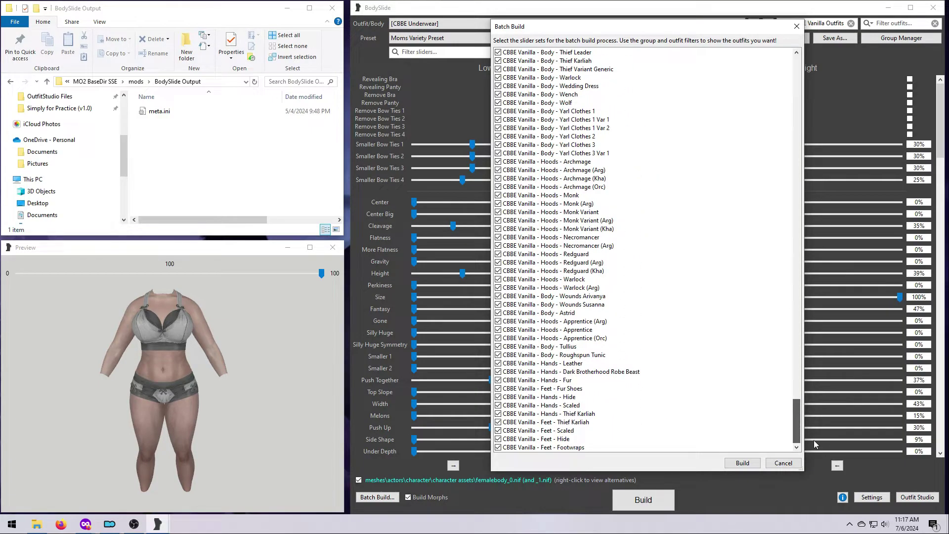
scroll(down, 3)
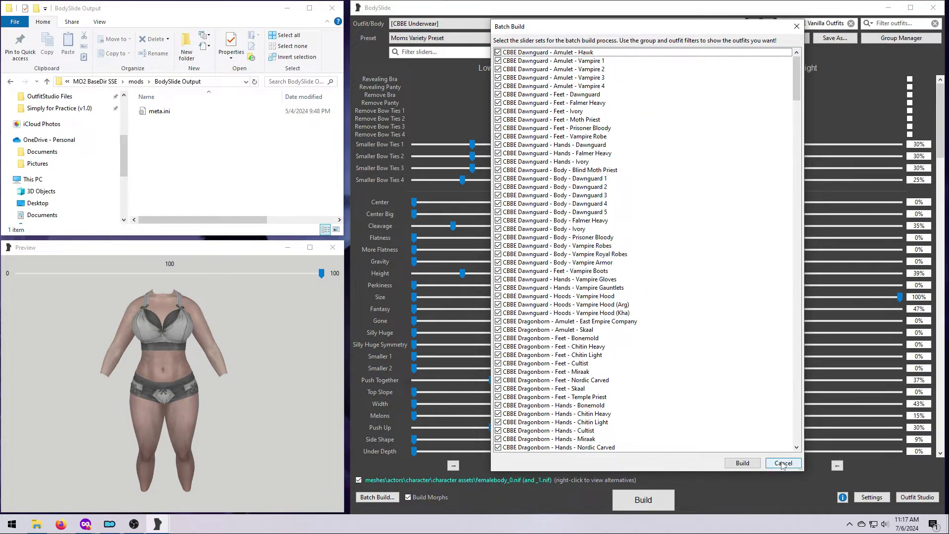
scroll(down, 3)
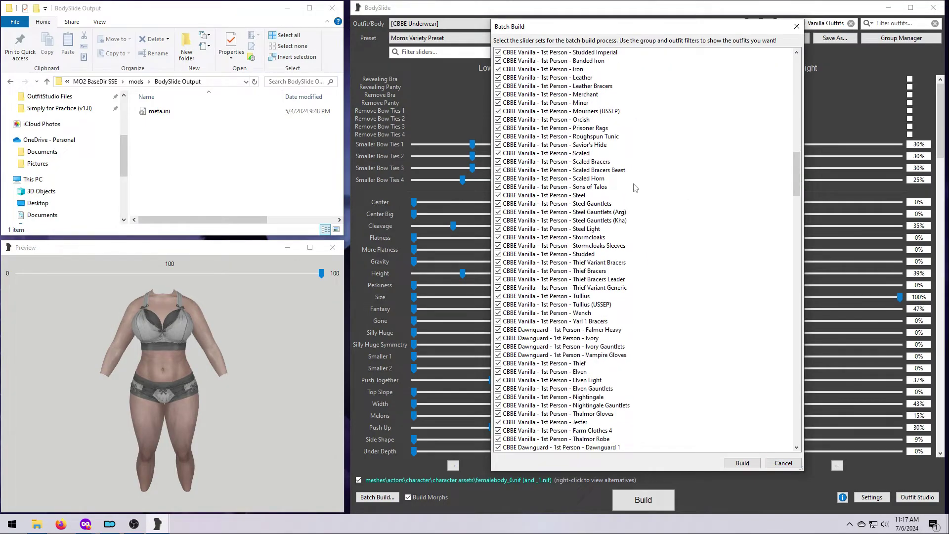
mouse_move(782, 463)
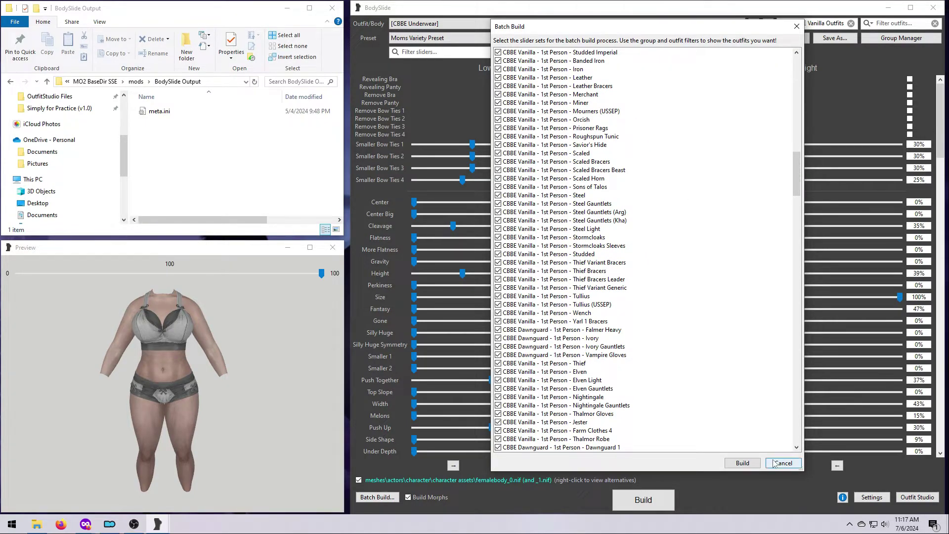
click(781, 463)
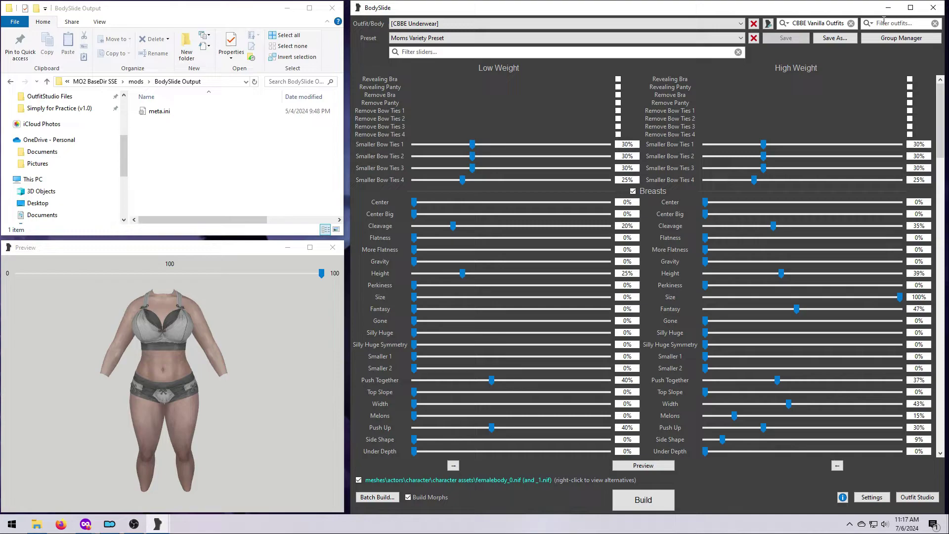
text(vanilla)
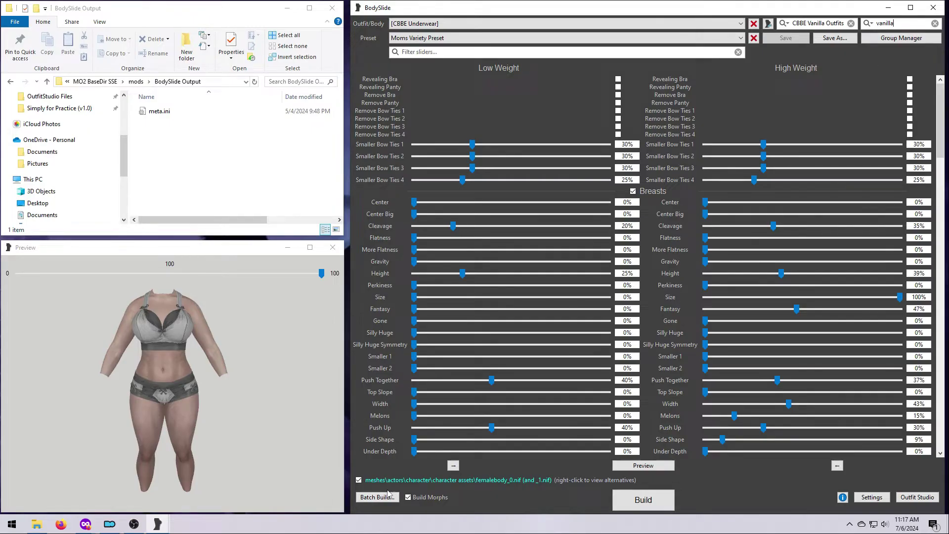
click(374, 496)
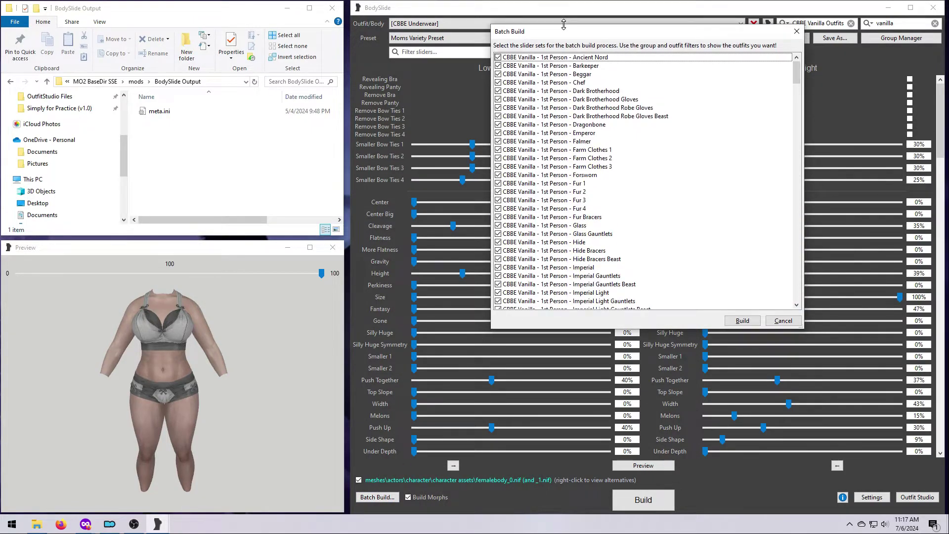
scroll(down, 3)
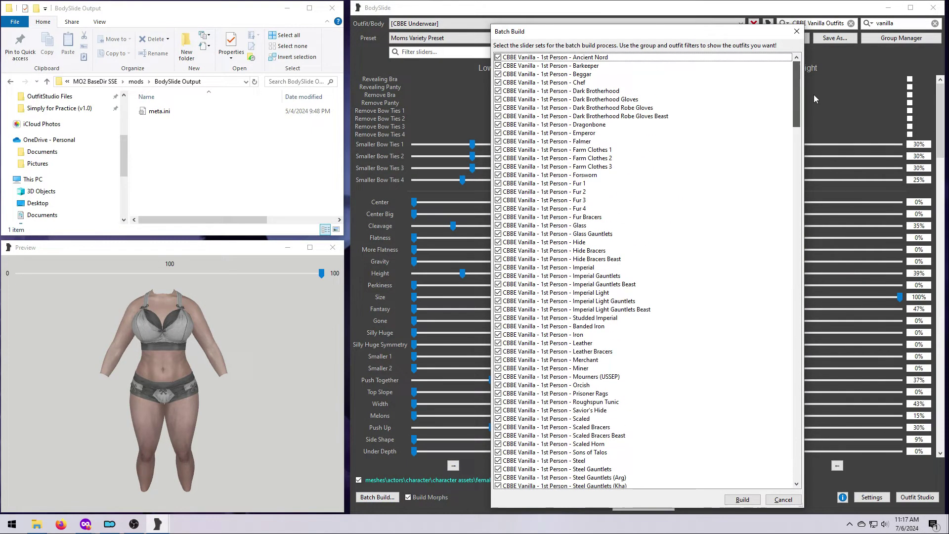
click(781, 499)
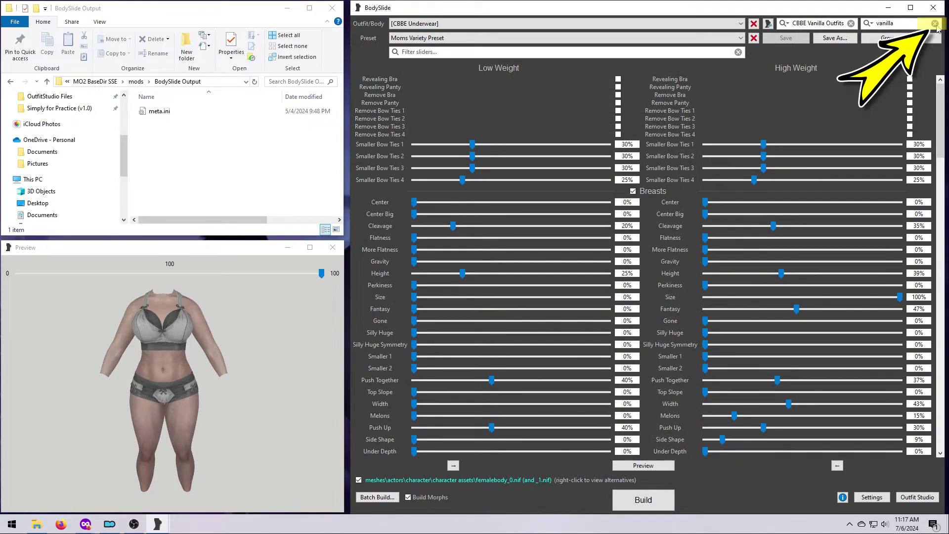
click(934, 23)
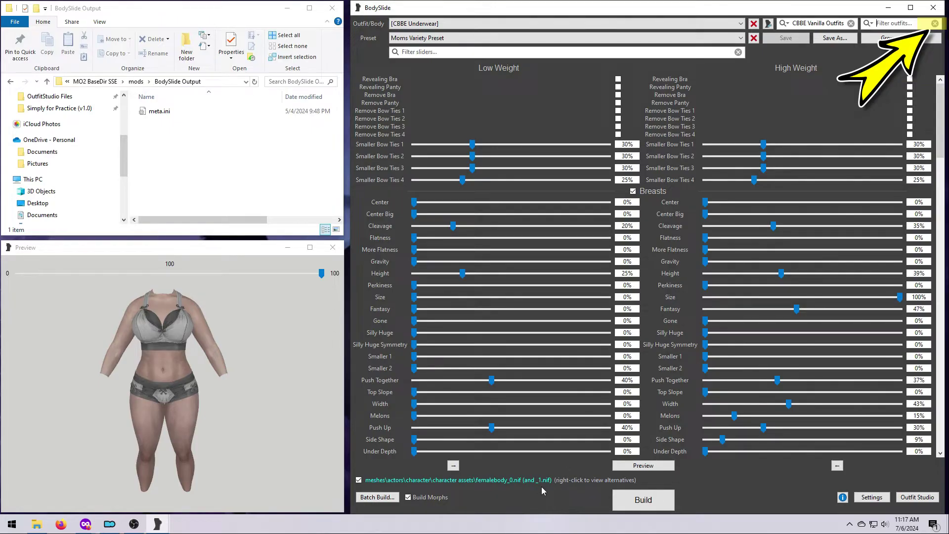
mouse_move(377, 496)
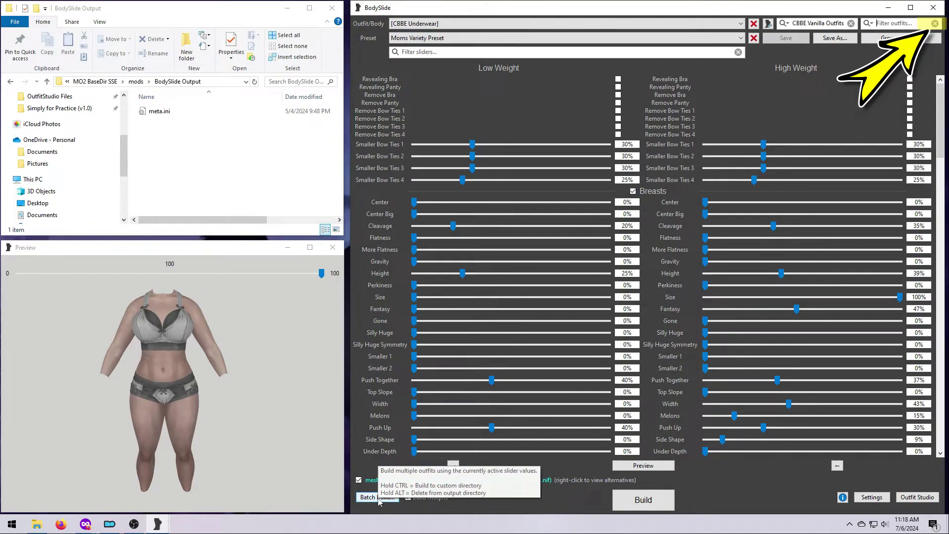
Reopen the Batch Build list, with Dawnguard and Dragonborn outfits ticked.
click(375, 497)
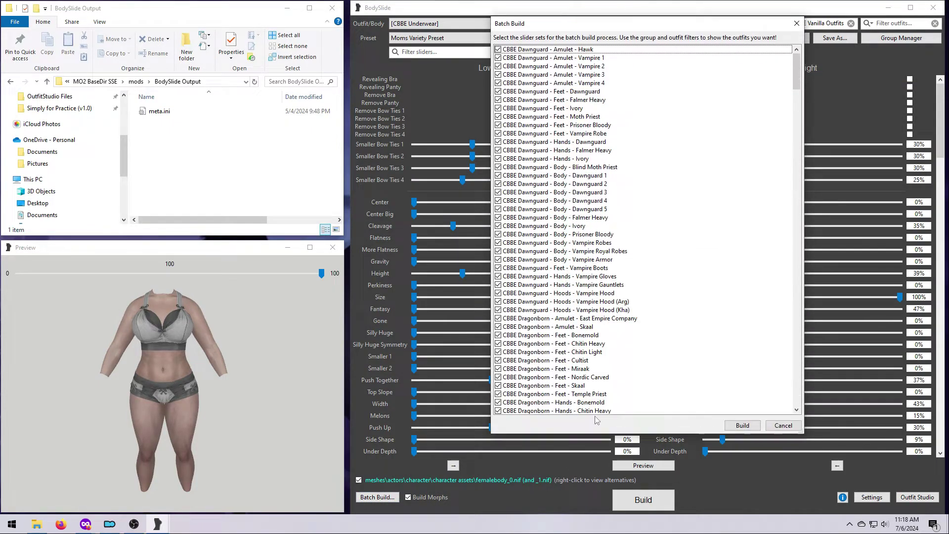
mouse_move(736, 245)
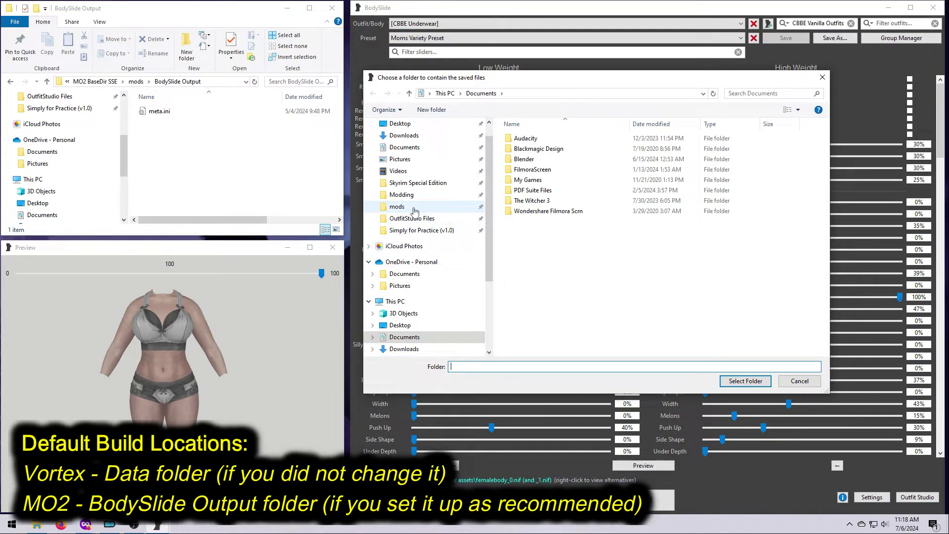
Choose the MO2 mods 'BodySlide Output' folder as destination and build all sets.
double_click(397, 207)
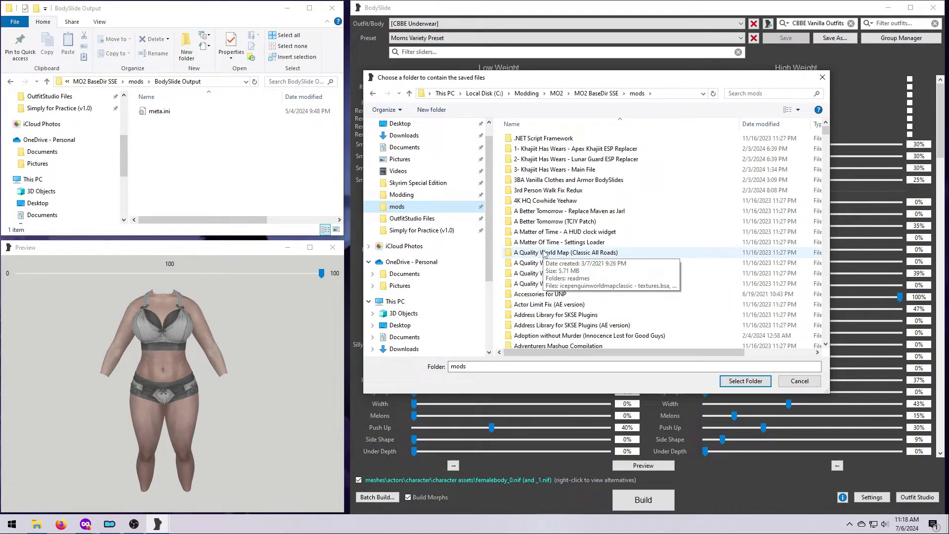
scroll(down, 3)
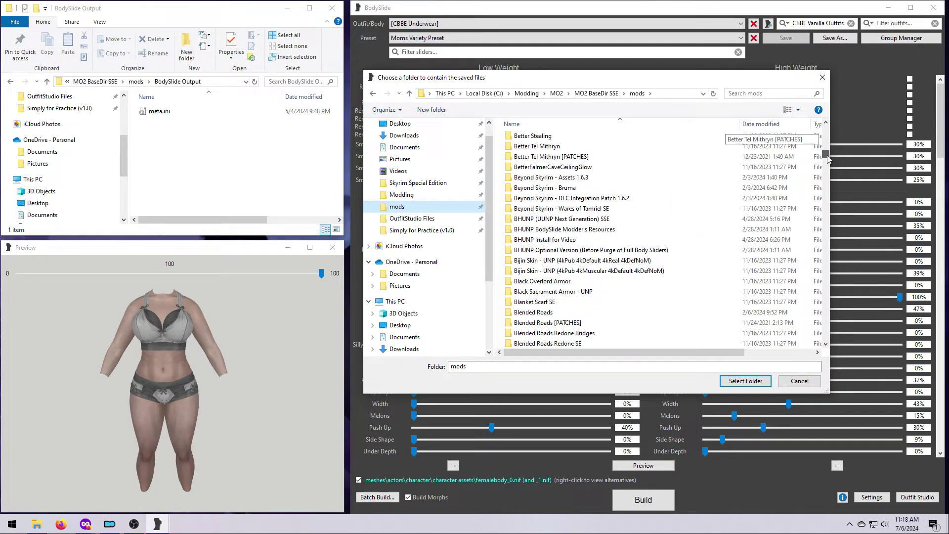
scroll(down, 3)
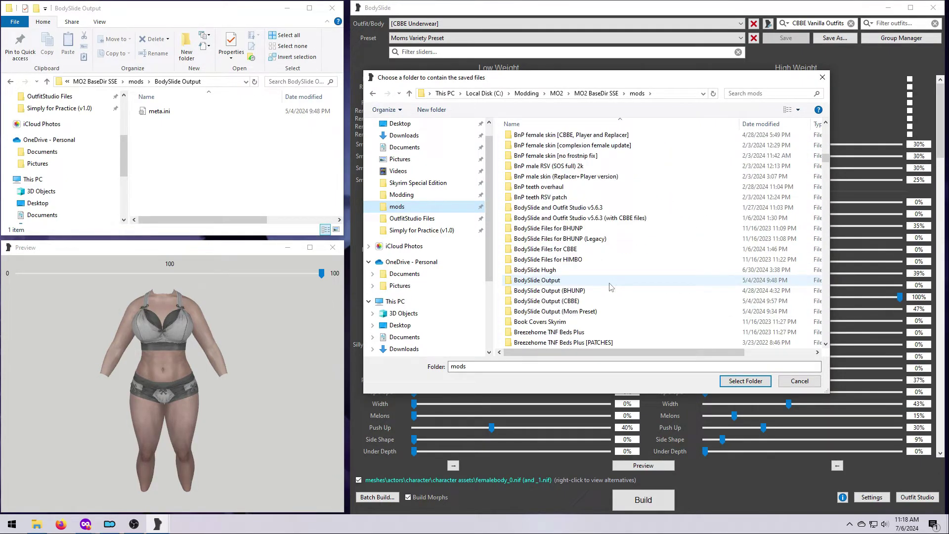
click(536, 279)
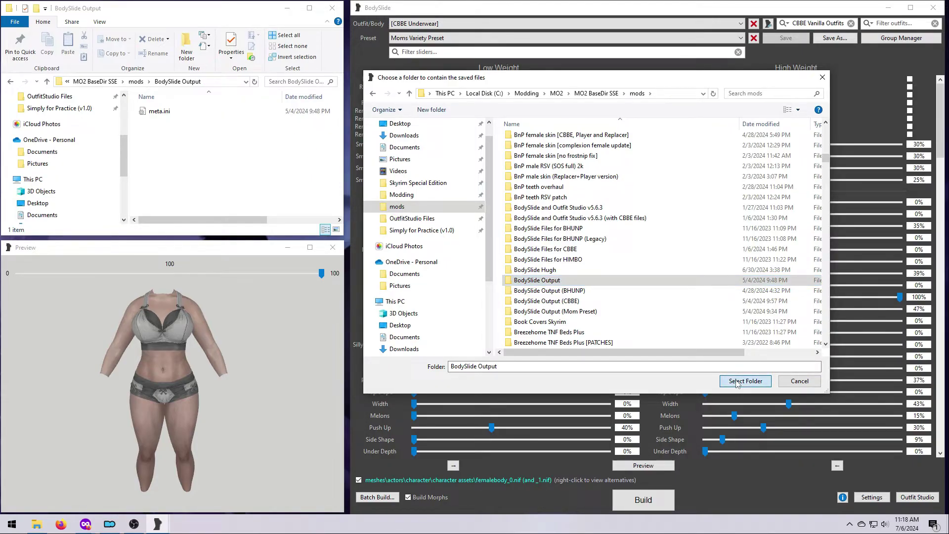
click(554, 310)
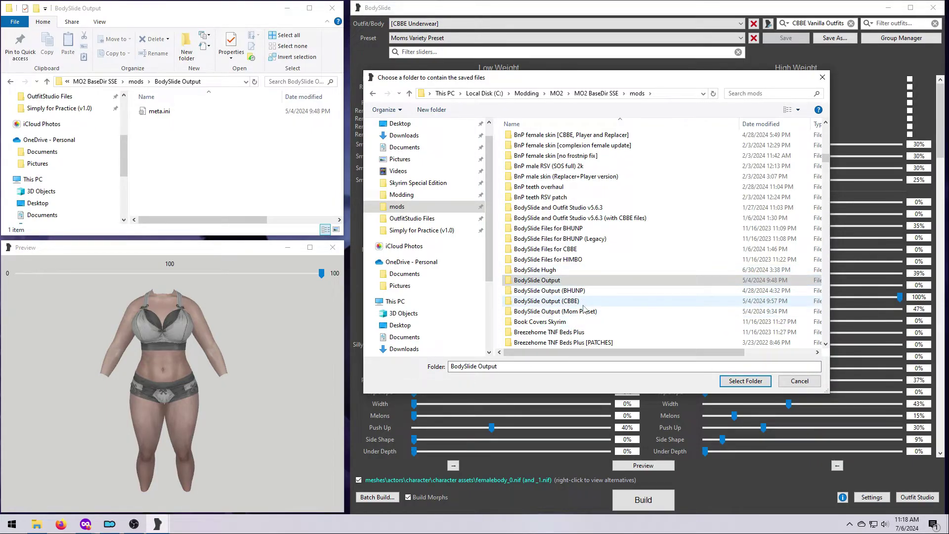
click(536, 280)
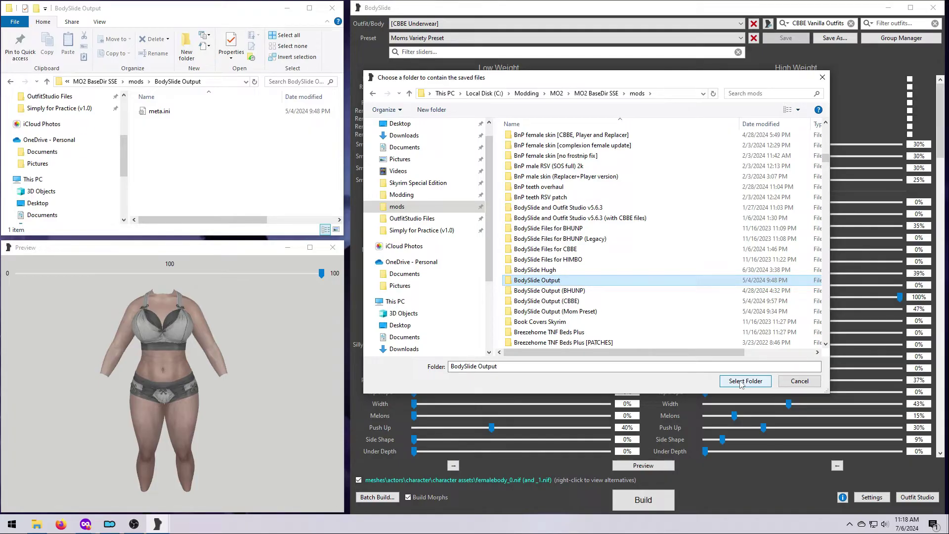
click(745, 380)
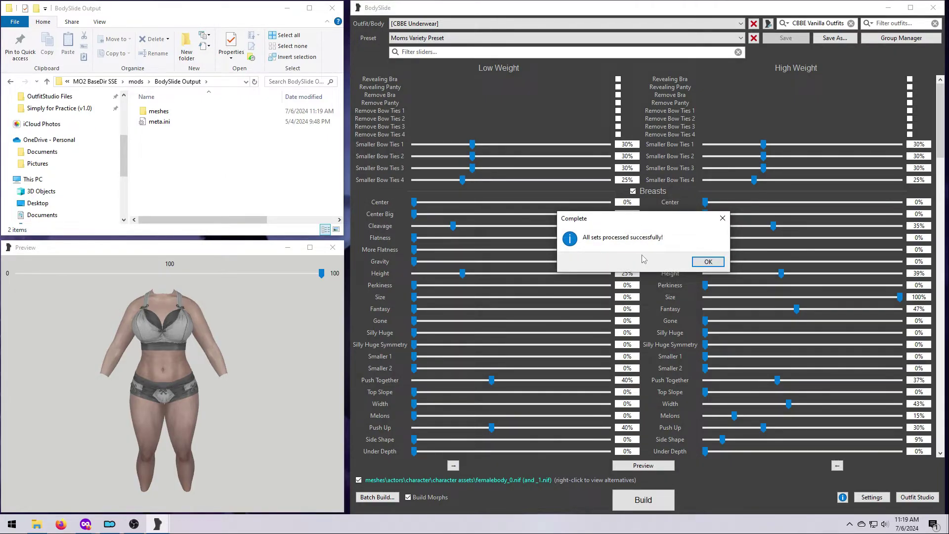
Dismiss the build-complete notice and open the new meshes folder in BodySlide Output.
click(707, 262)
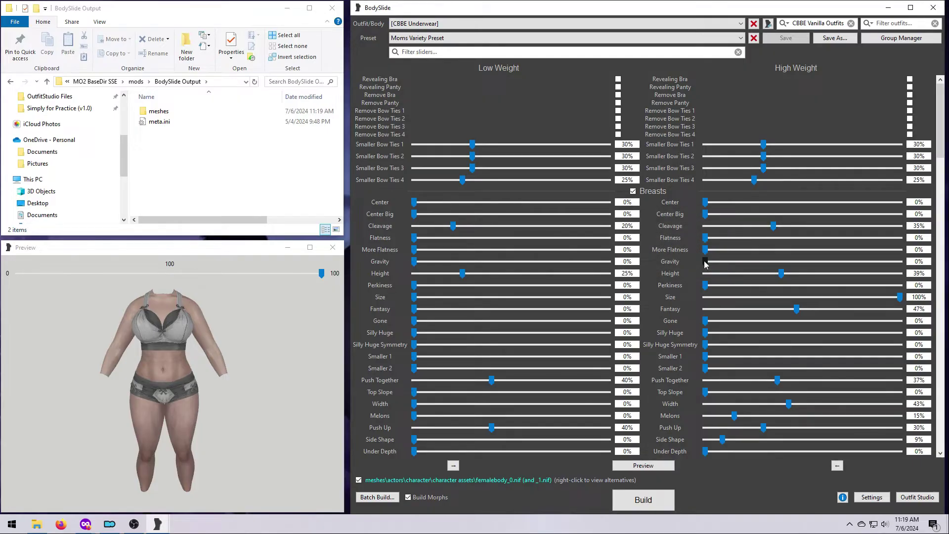
click(159, 110)
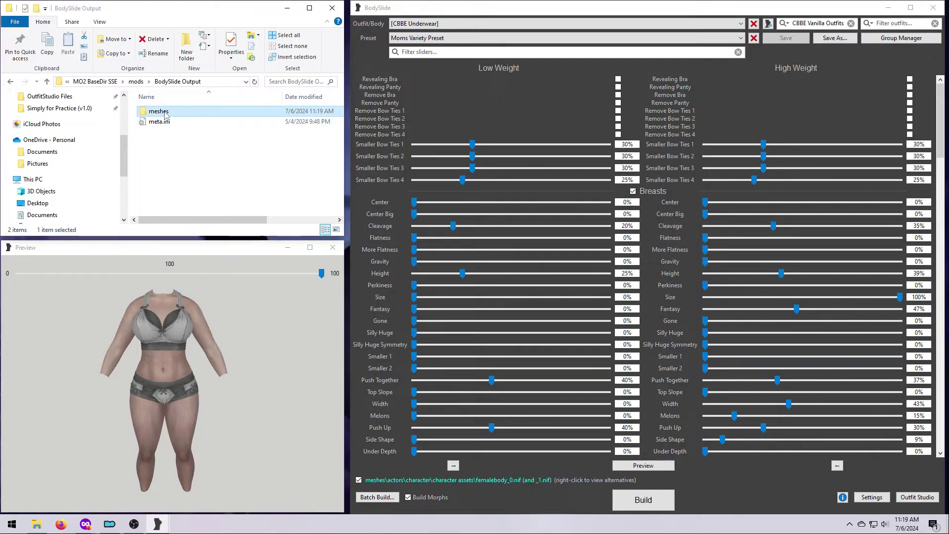
double_click(158, 110)
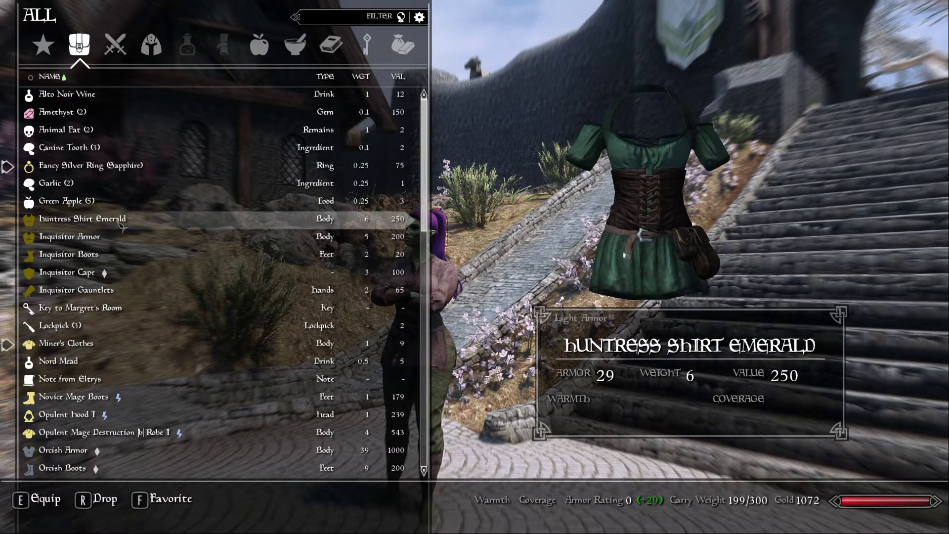
Equip the Huntress Shirt Emerald and Inquisitor Boots from the inventory.
click(70, 254)
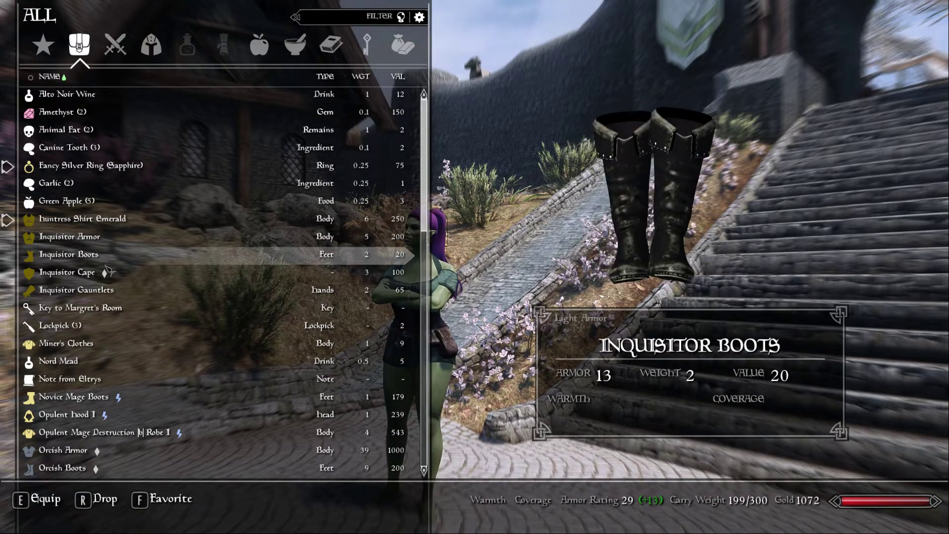
click(59, 343)
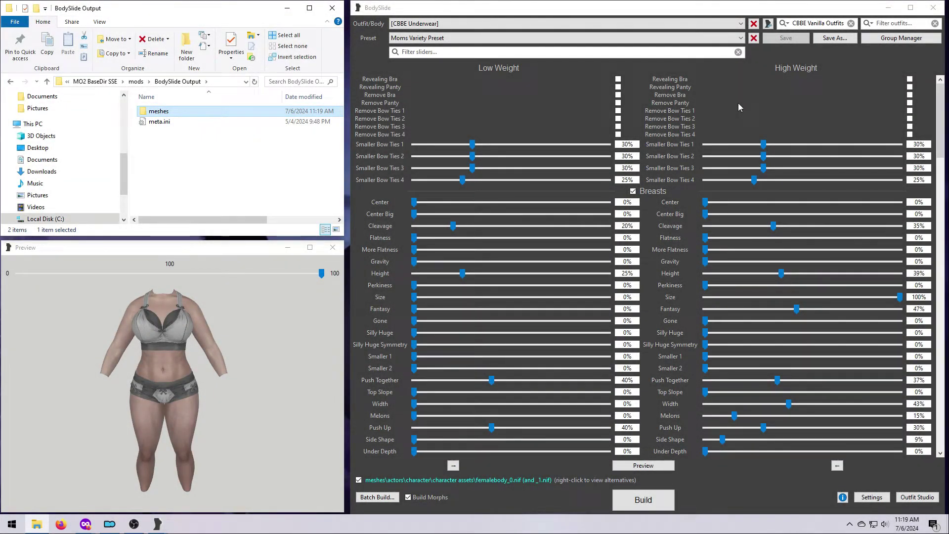
Preview Steel Light, then Vaermina at weight 100, then the Miner outfit.
click(563, 24)
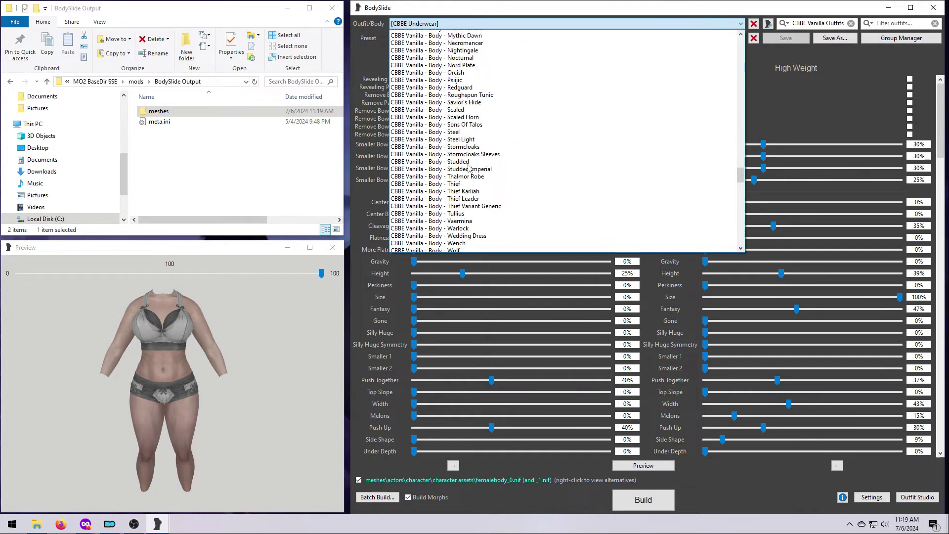
click(432, 138)
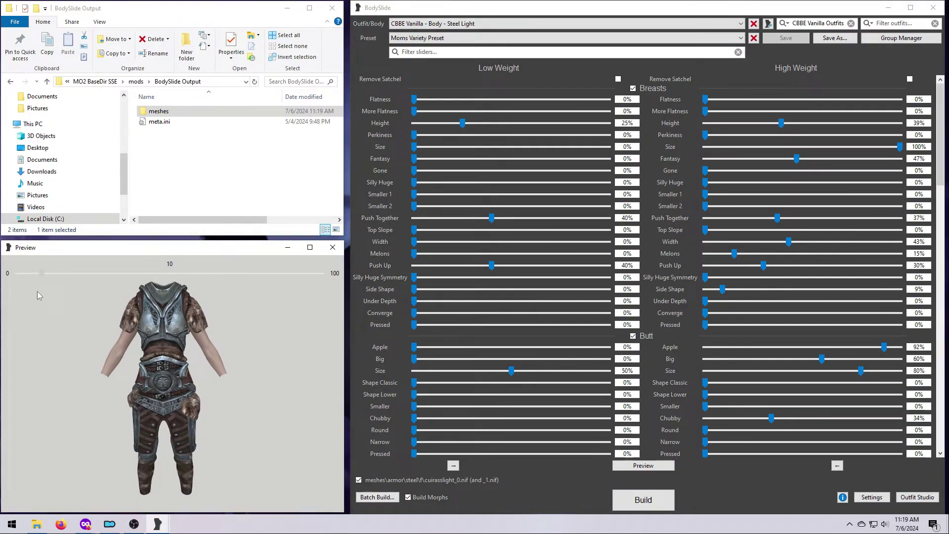
click(740, 24)
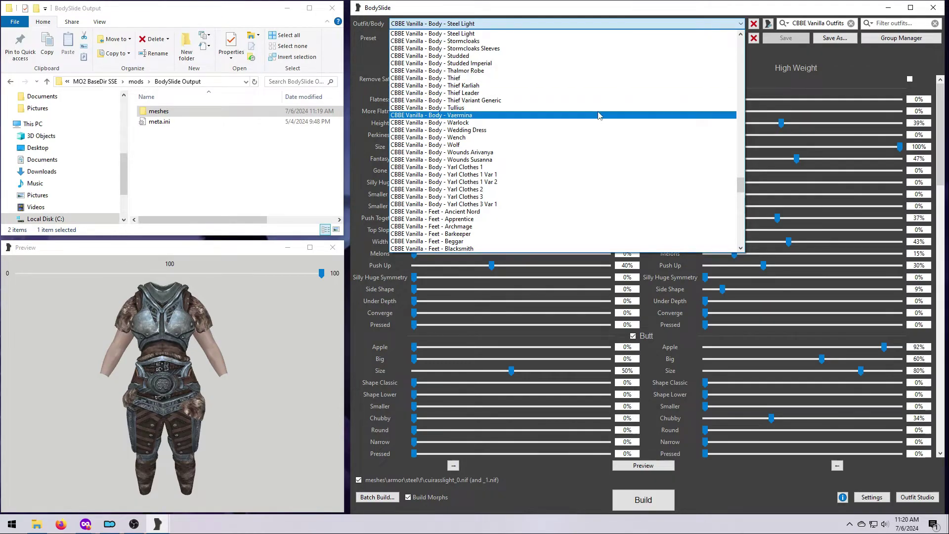
click(431, 115)
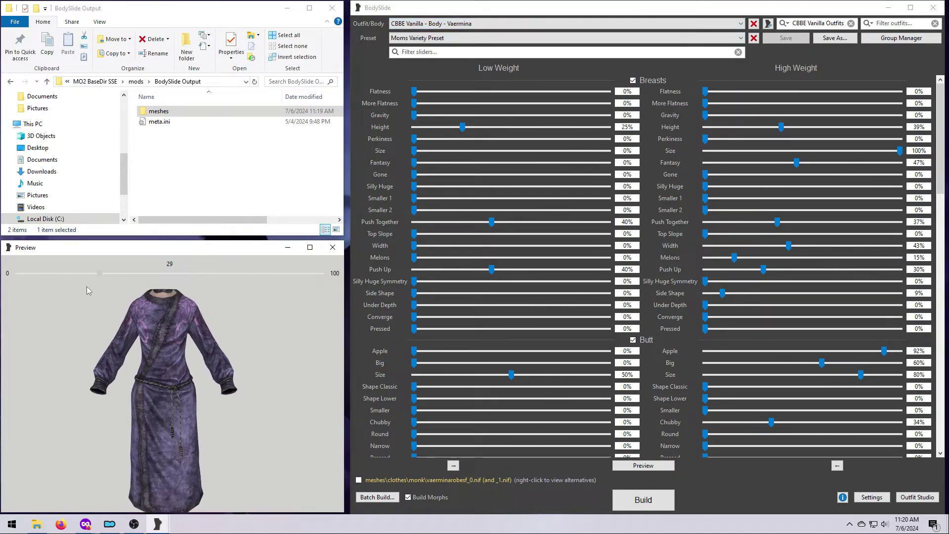
drag(100, 272, 321, 272)
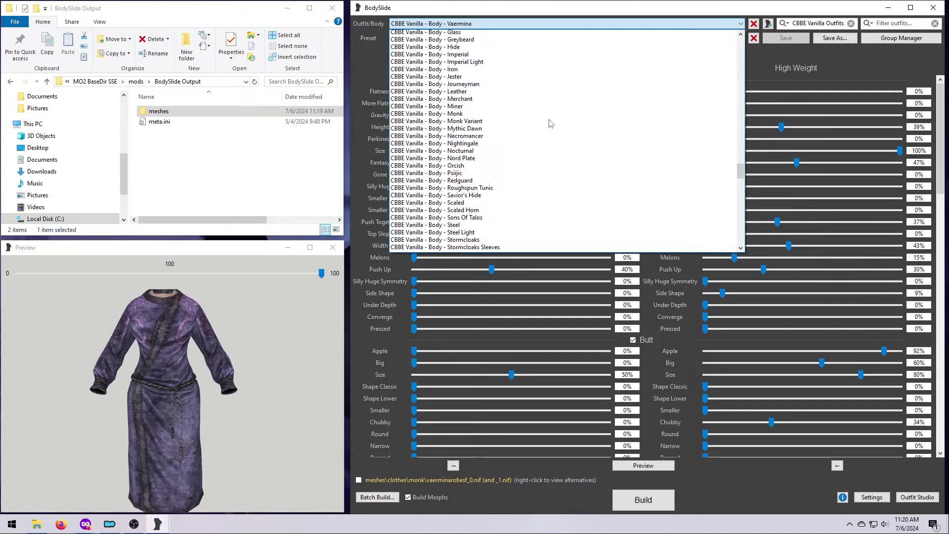
click(431, 106)
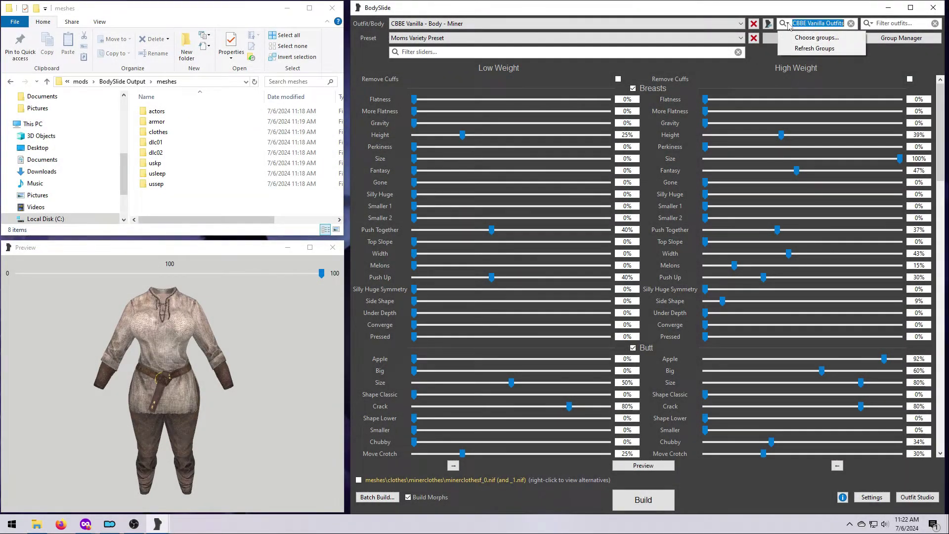
Filter the outfit list to CBBE Creation Club and CBBE Creation Club 1st Person, dropping Vanilla Outfits.
click(816, 37)
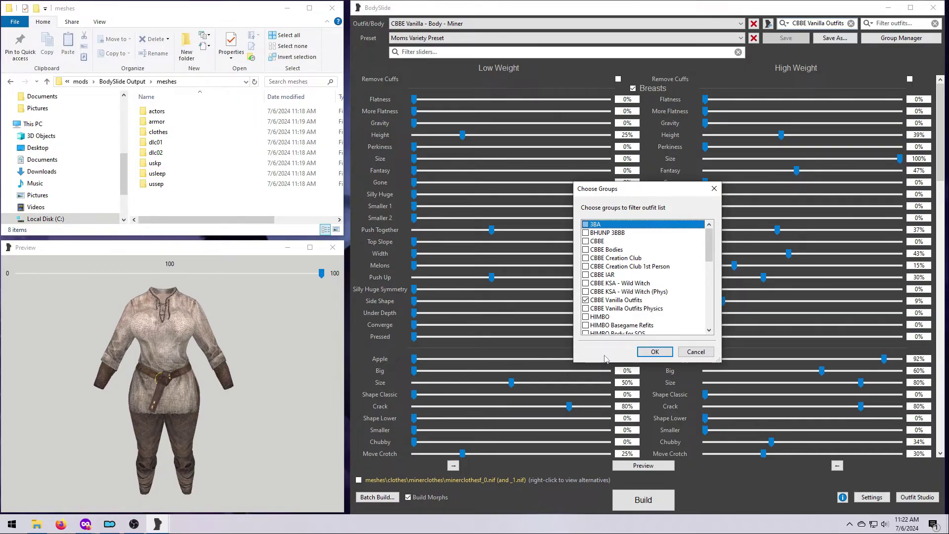
click(585, 300)
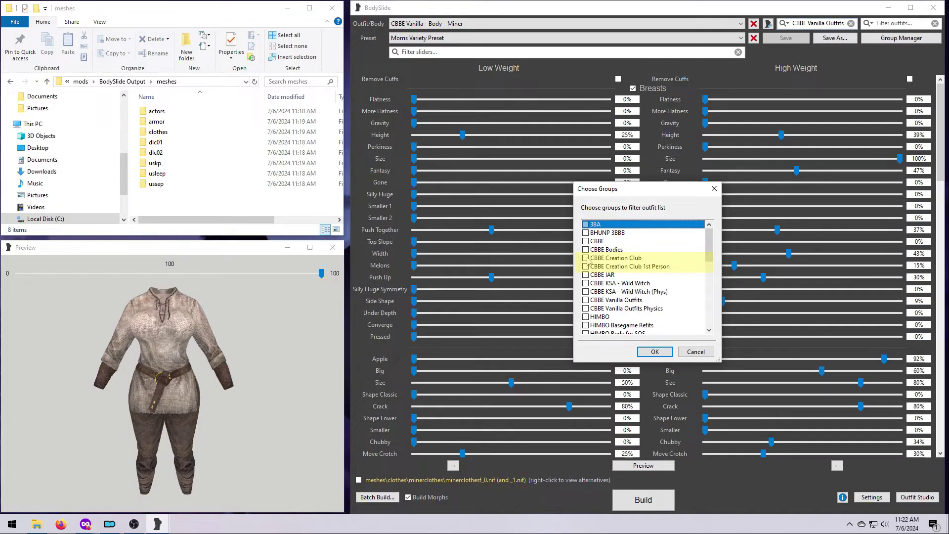
click(585, 257)
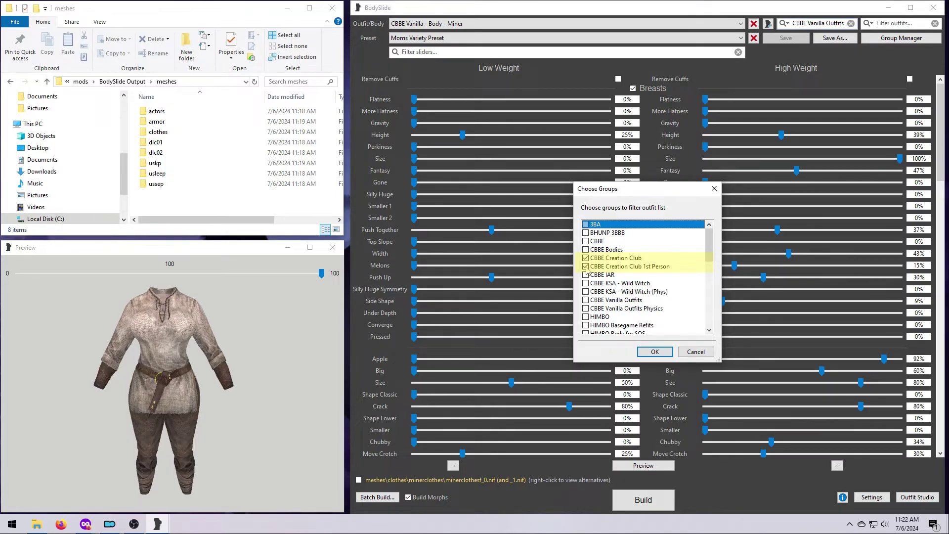
click(585, 266)
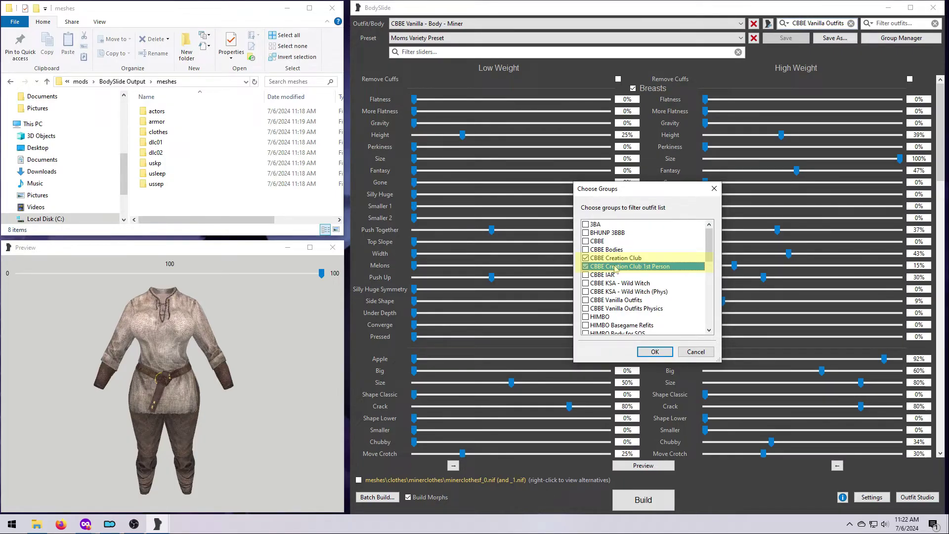
click(586, 257)
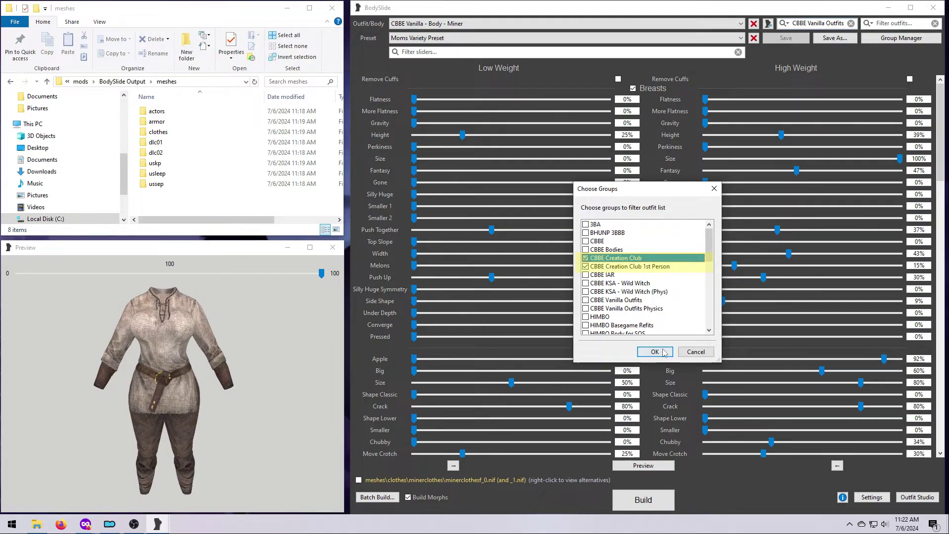
click(654, 351)
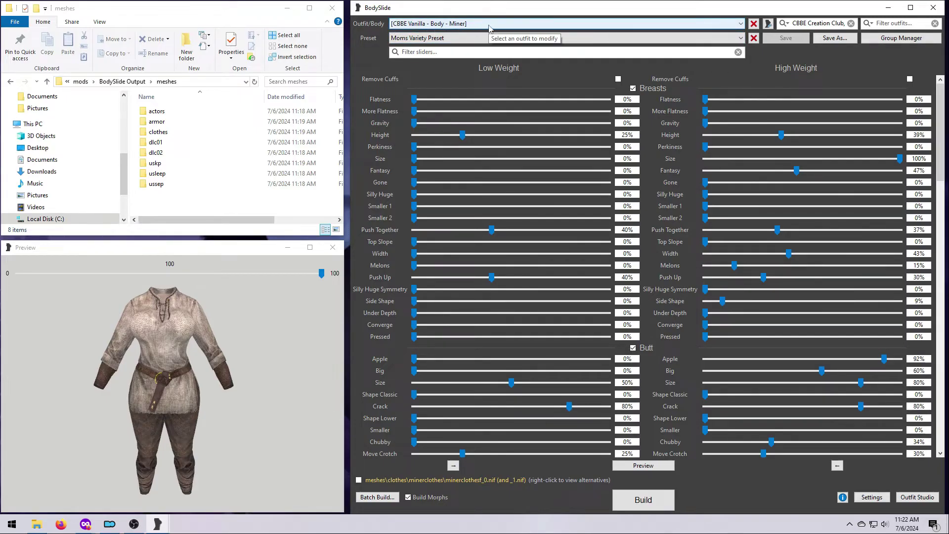
Preview the Robe of the Lich, then the Dark Seducer Cuirass.
click(739, 24)
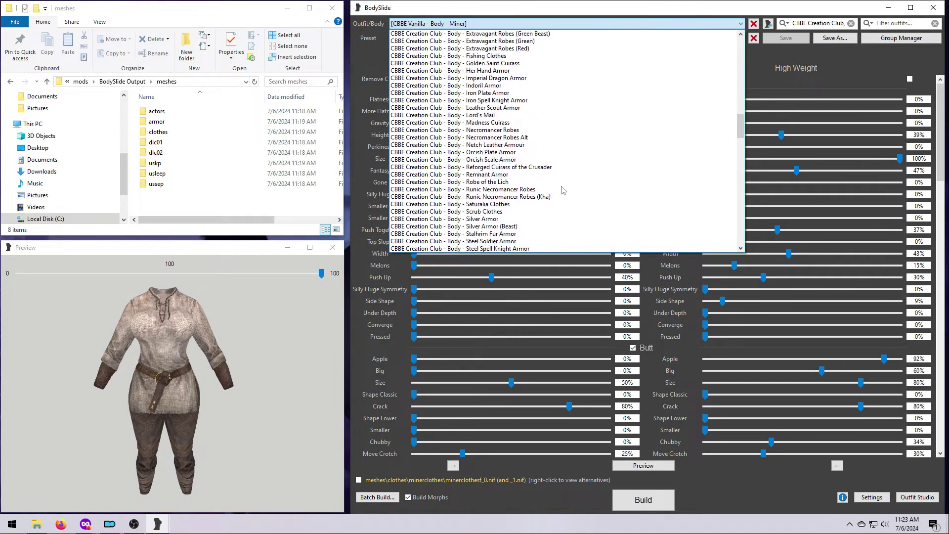
click(447, 181)
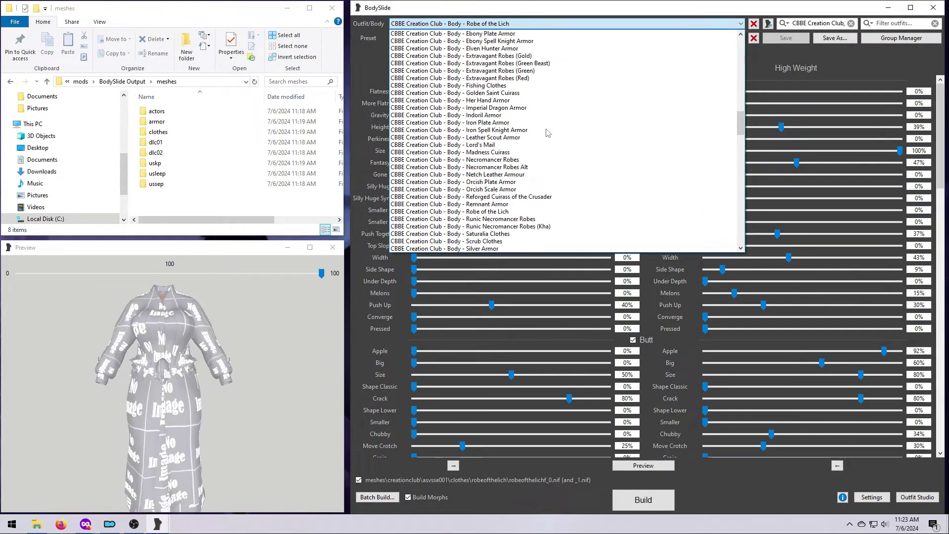
scroll(down, 3)
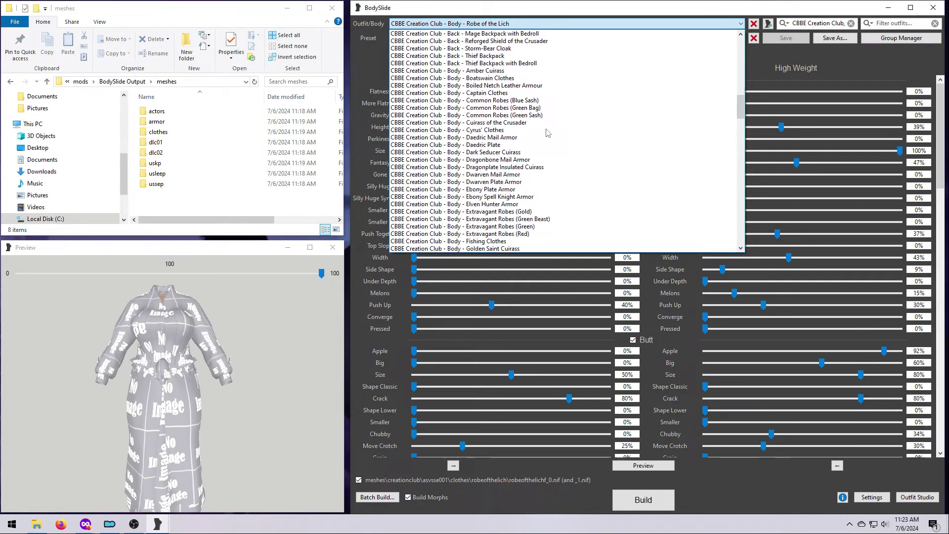
click(460, 151)
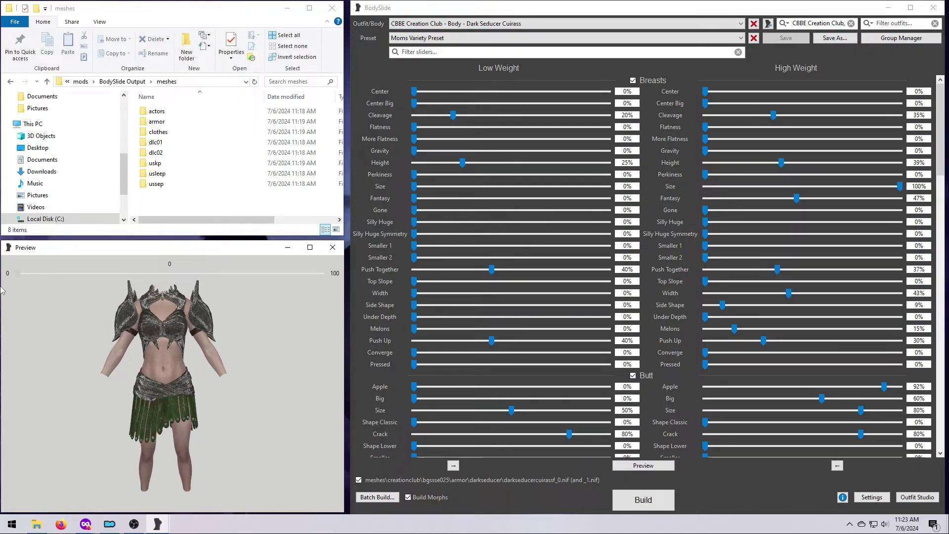
click(377, 497)
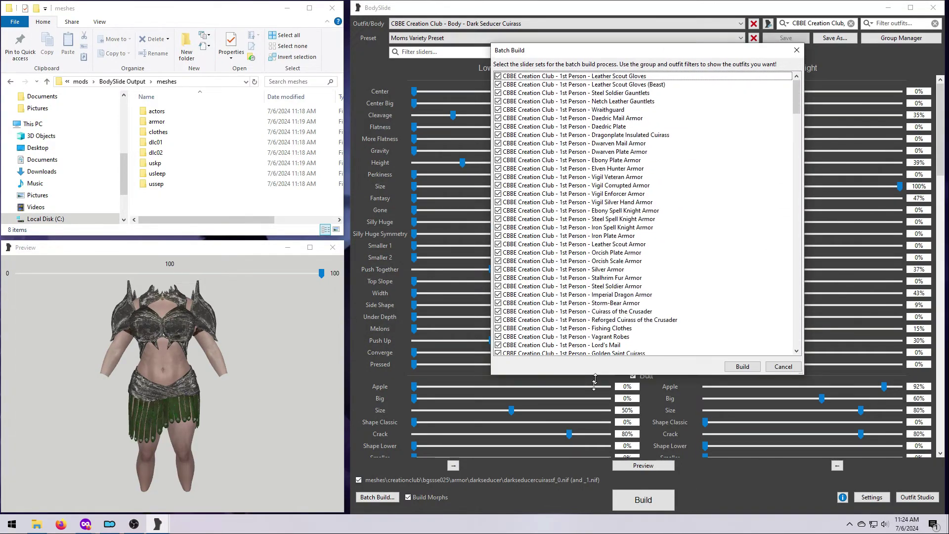
Batch-build the Creation Club outfits into a new mods folder 'BodySlide Output (CBBE CC)'.
scroll(down, 3)
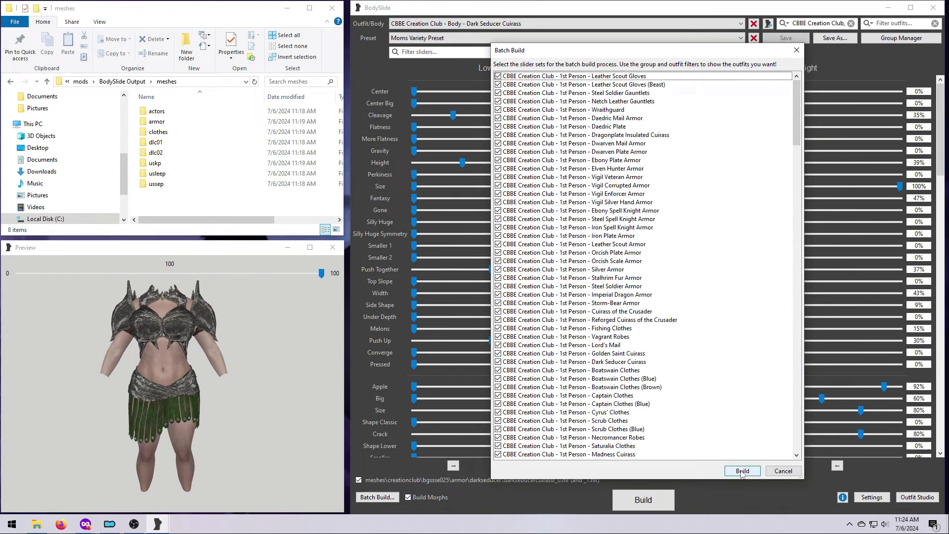
click(741, 471)
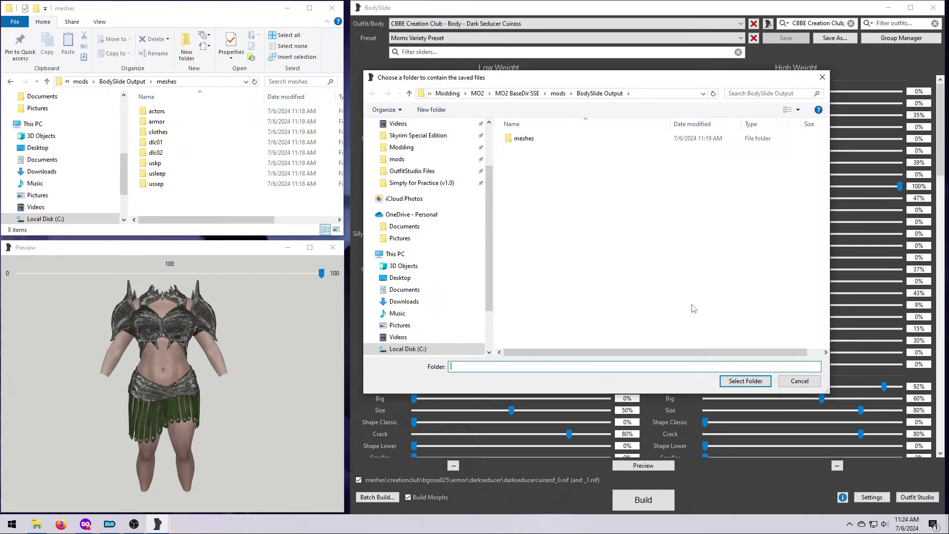
click(599, 93)
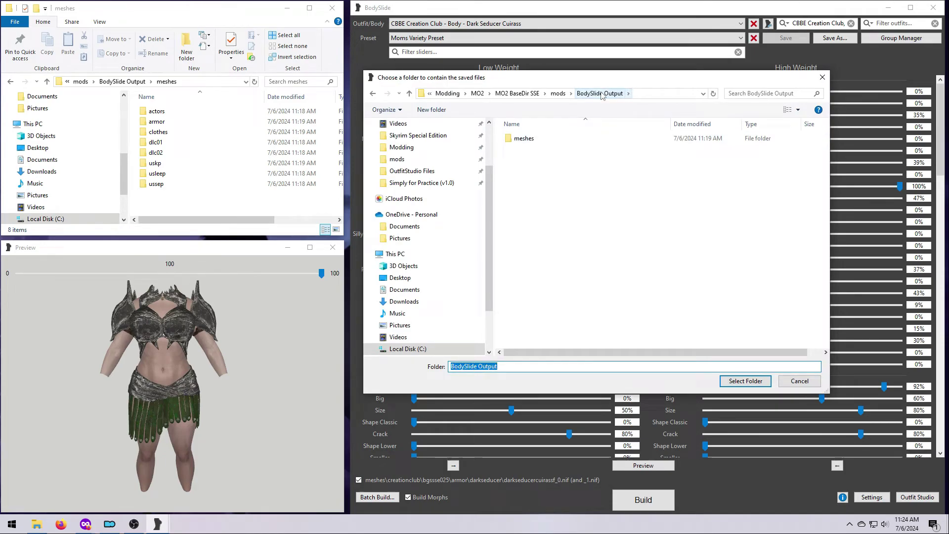
click(431, 110)
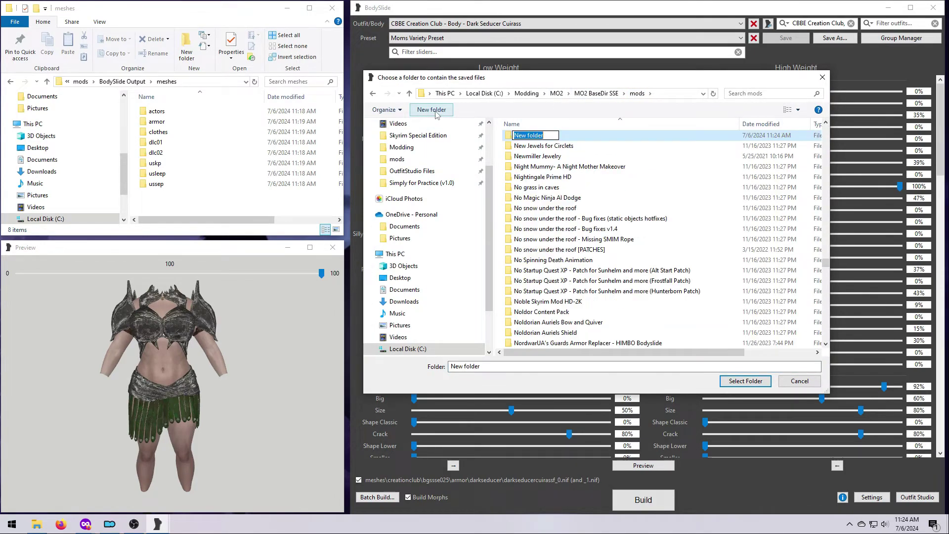
text(BodySlide Output (CBBE CC)
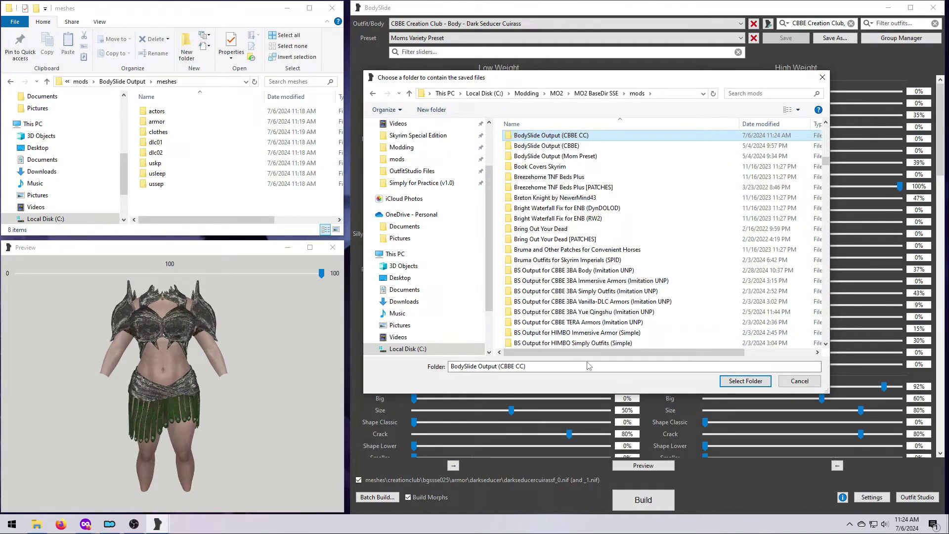
click(744, 381)
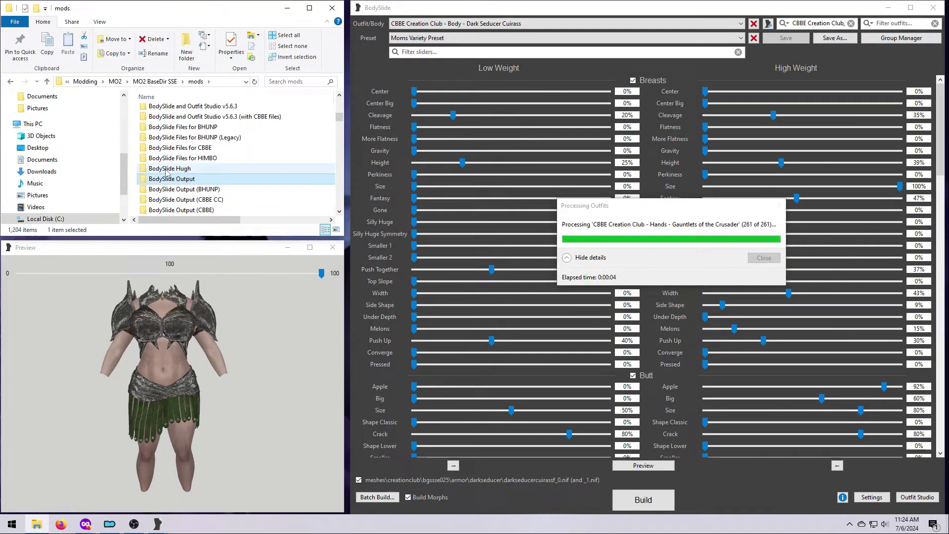
click(185, 199)
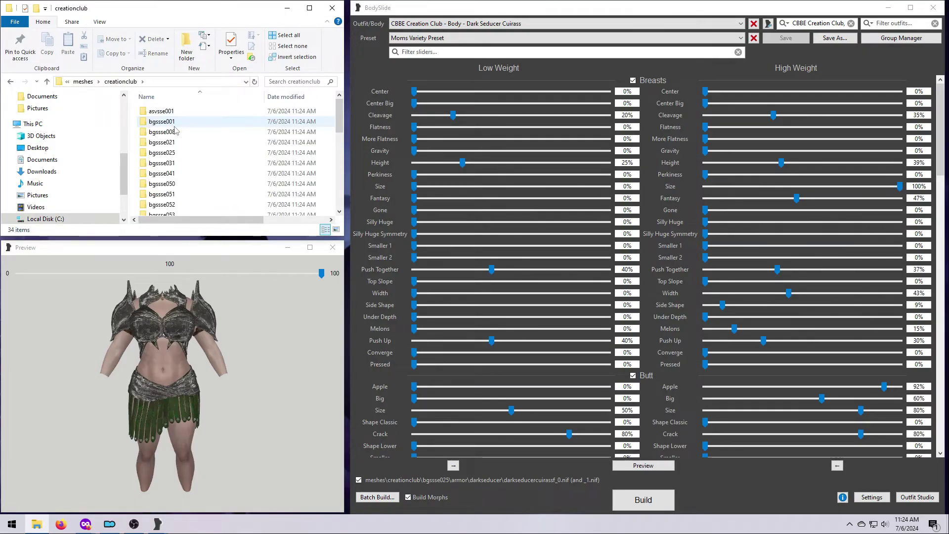
click(161, 121)
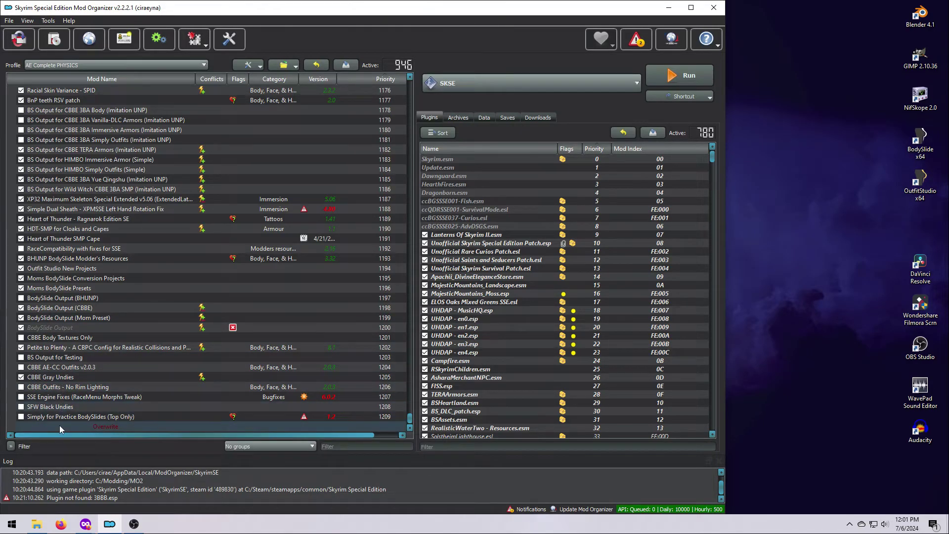
Refresh MO2's mod list and enable the BodySlide Output (CBBE CC) mod.
click(243, 65)
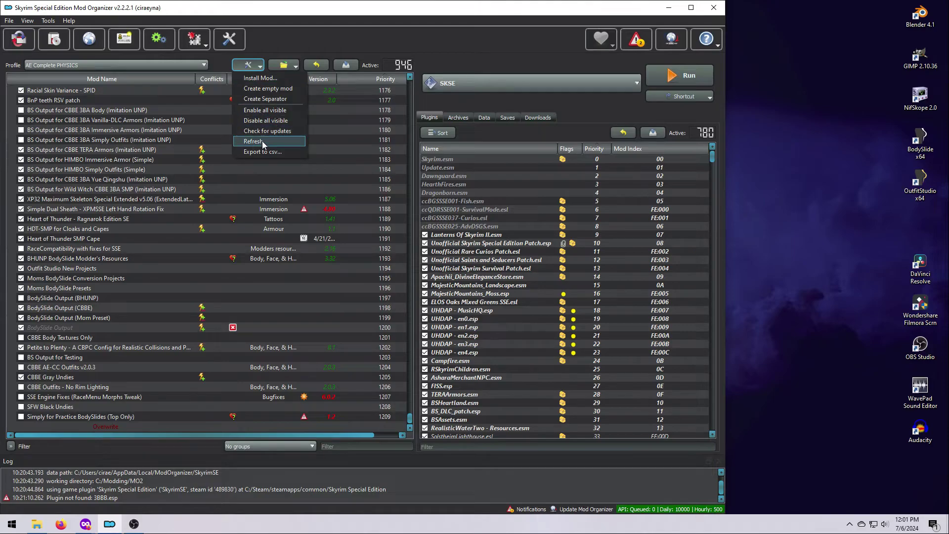
click(252, 141)
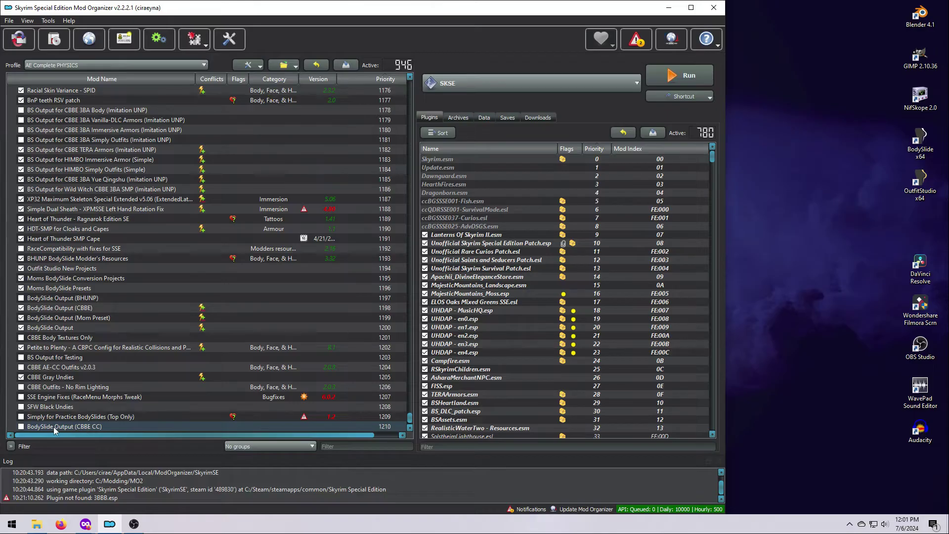
click(20, 426)
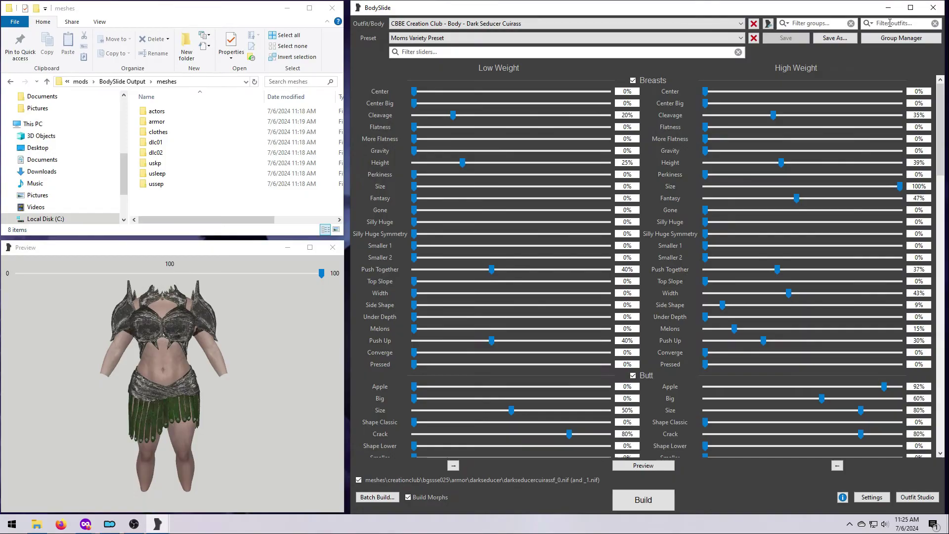
Filter outfits by 'zzjayl' and glance at the batch build list, then cancel.
text(zzjayl)
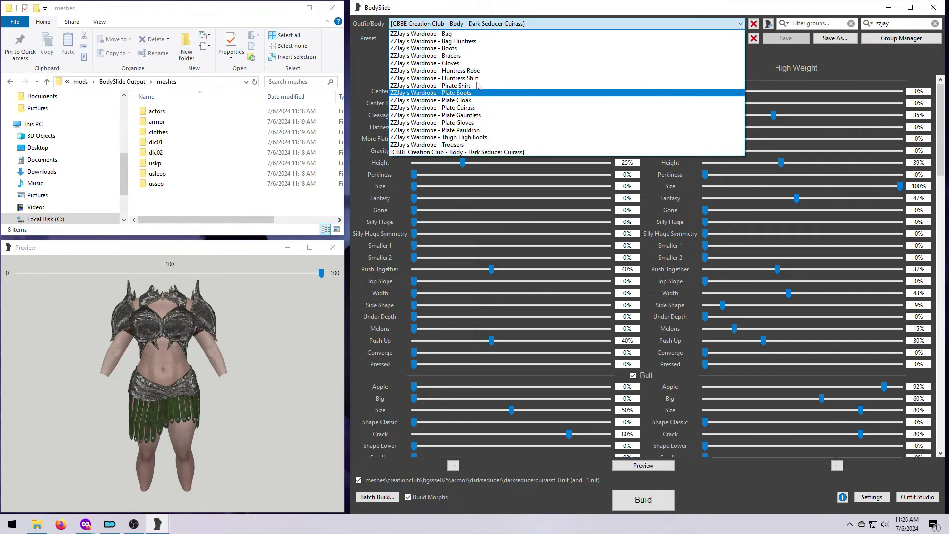
click(375, 496)
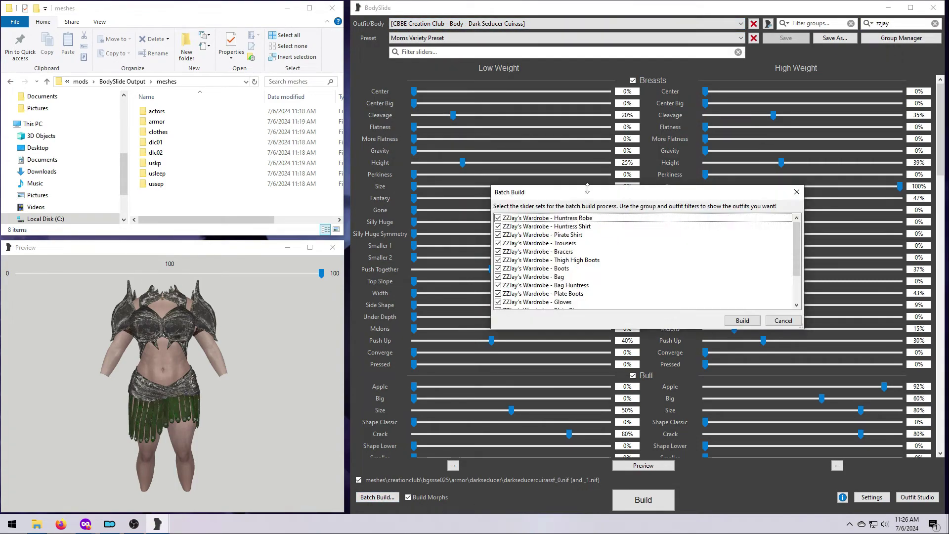
click(782, 320)
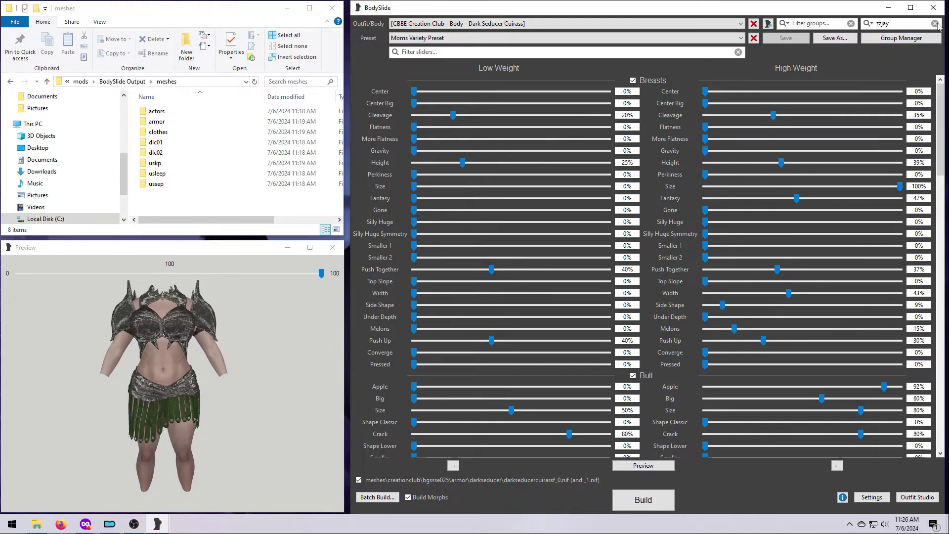
Filter to the ZZJay's Wardrobe group and review its batch build list without building.
click(773, 23)
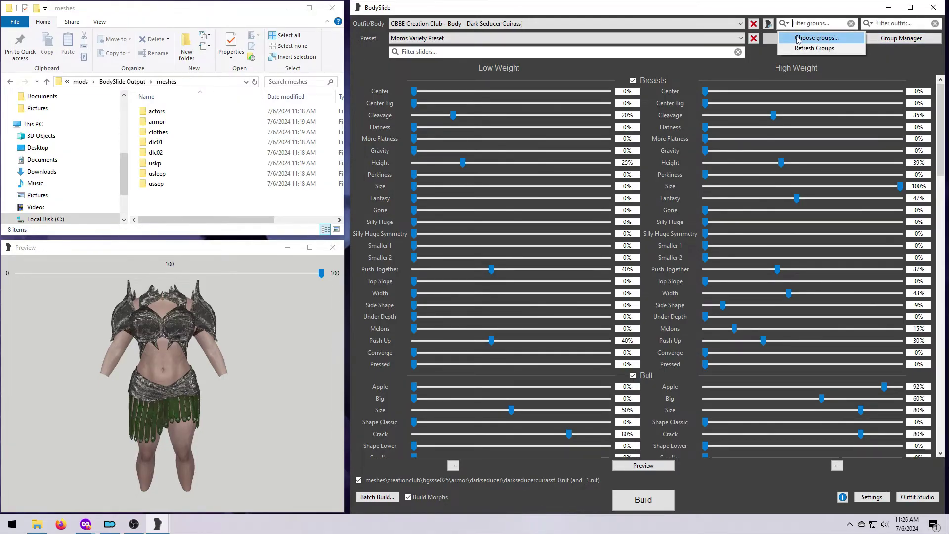
click(816, 38)
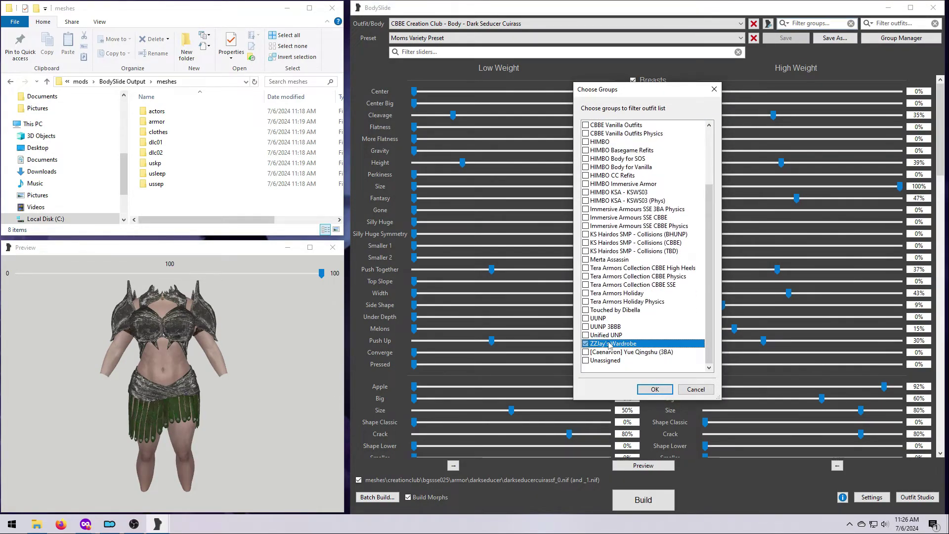
click(653, 388)
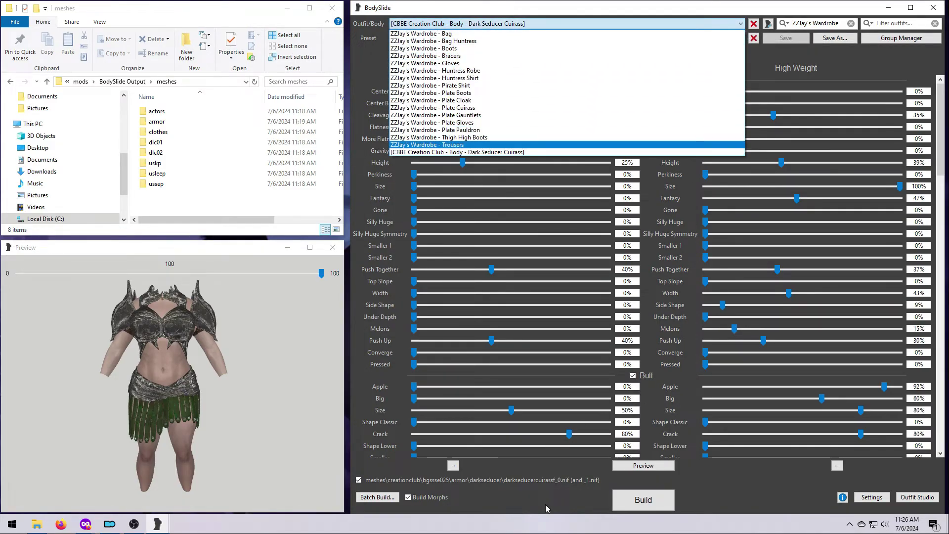
click(376, 497)
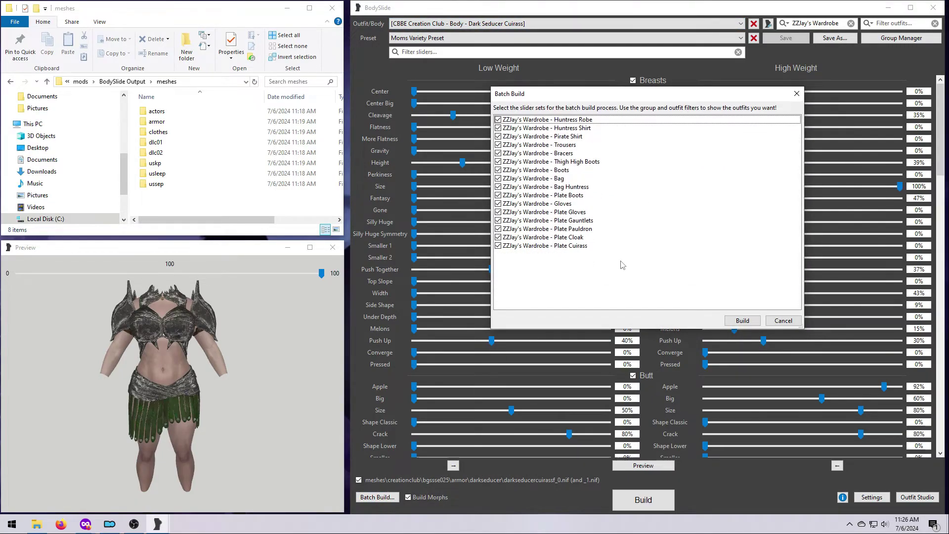
mouse_move(580, 254)
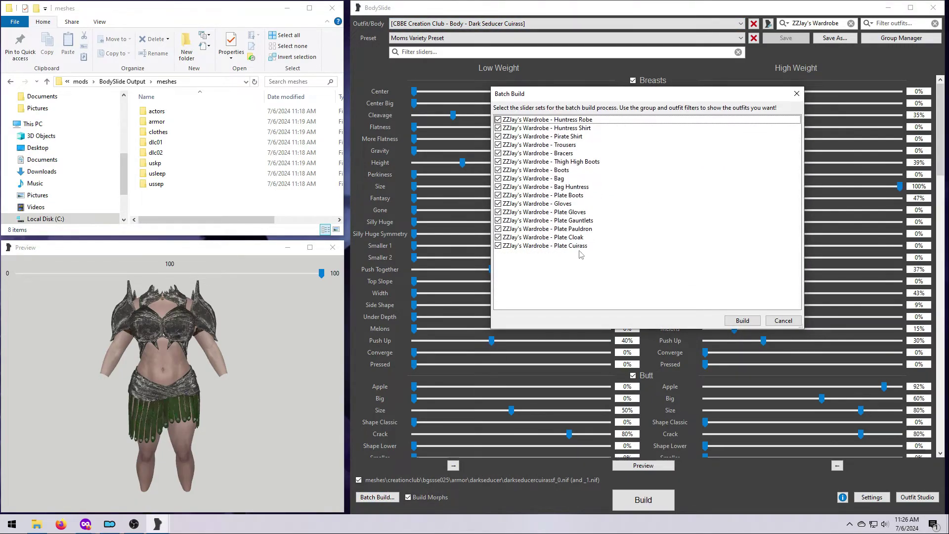
mouse_move(723, 287)
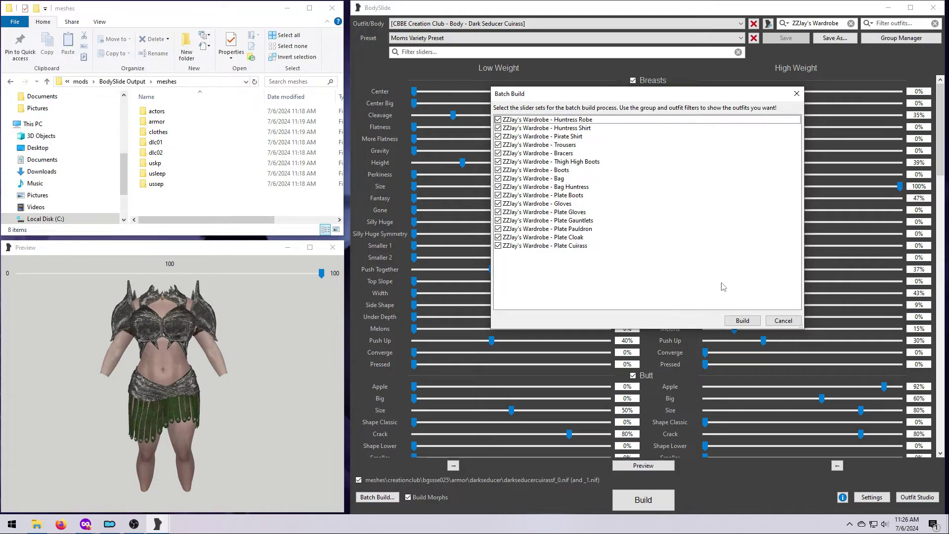
click(781, 320)
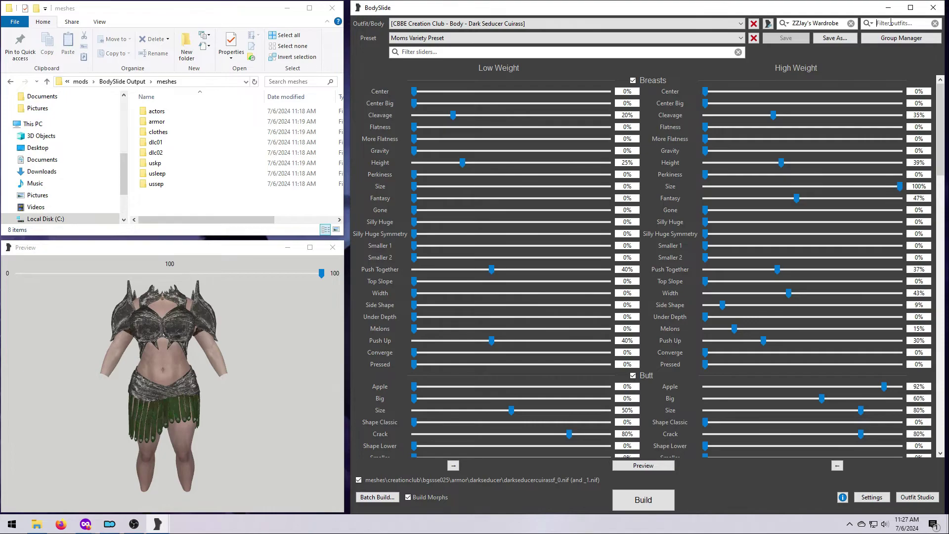
click(898, 23)
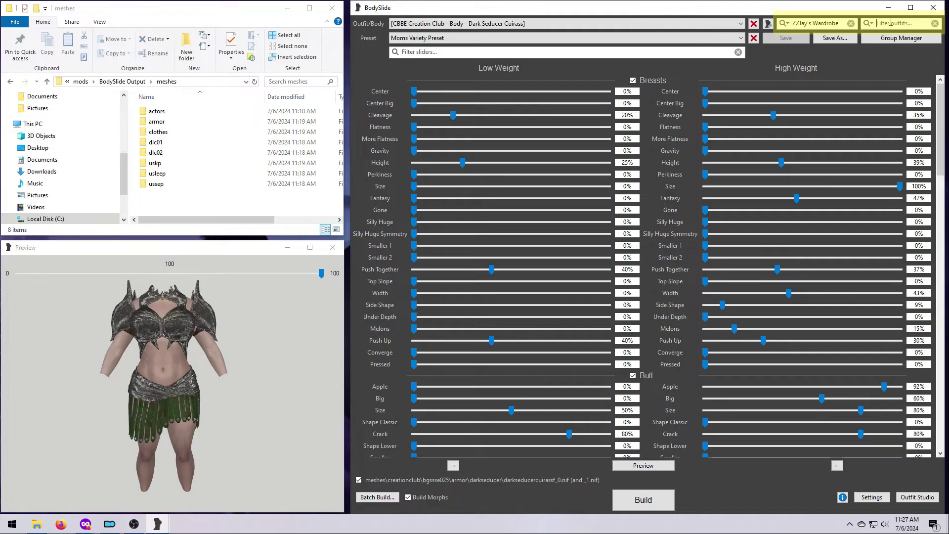
text(plate)
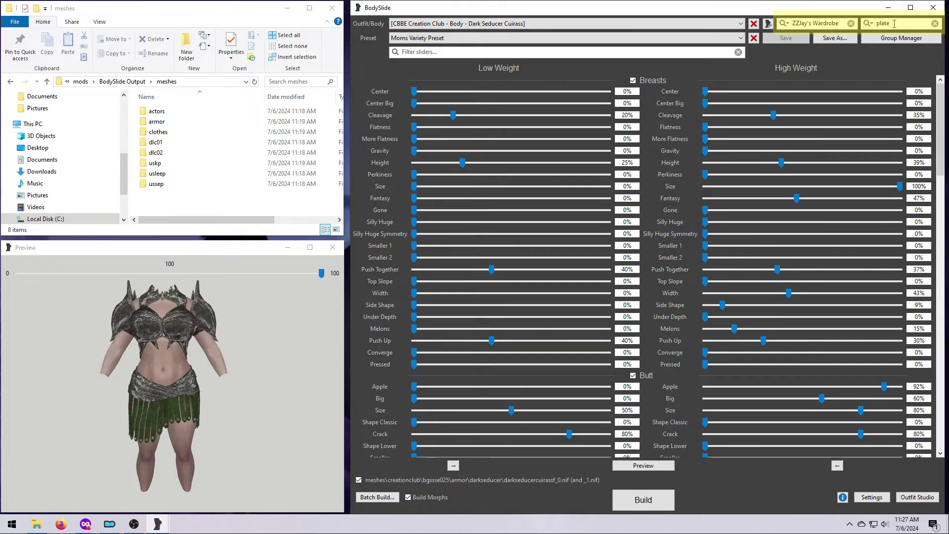
click(377, 497)
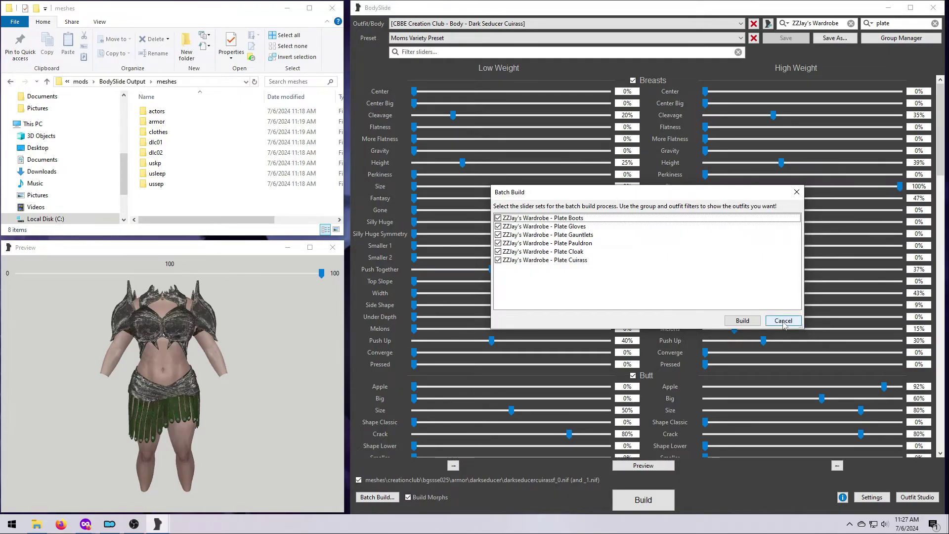
click(782, 320)
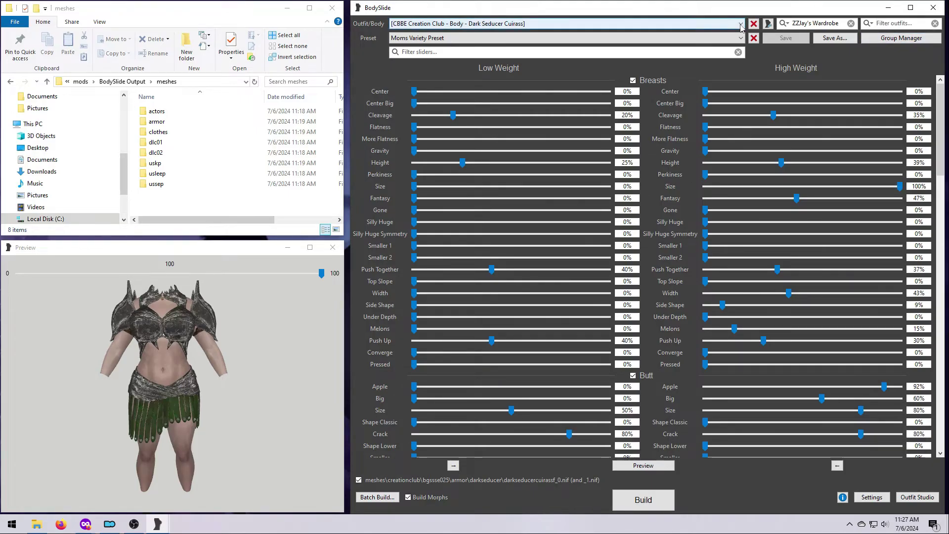
Load the Huntress Robe and preview it at maximum weight.
click(739, 24)
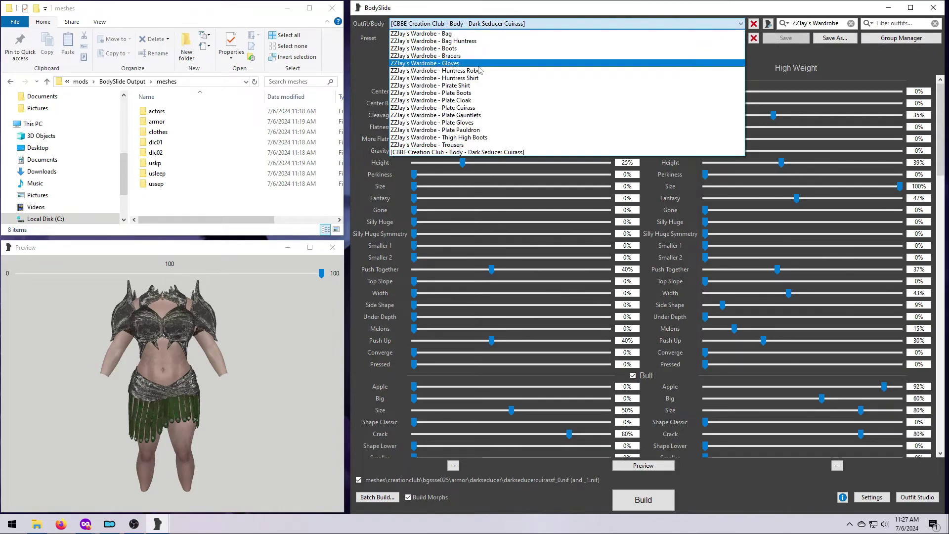
click(434, 70)
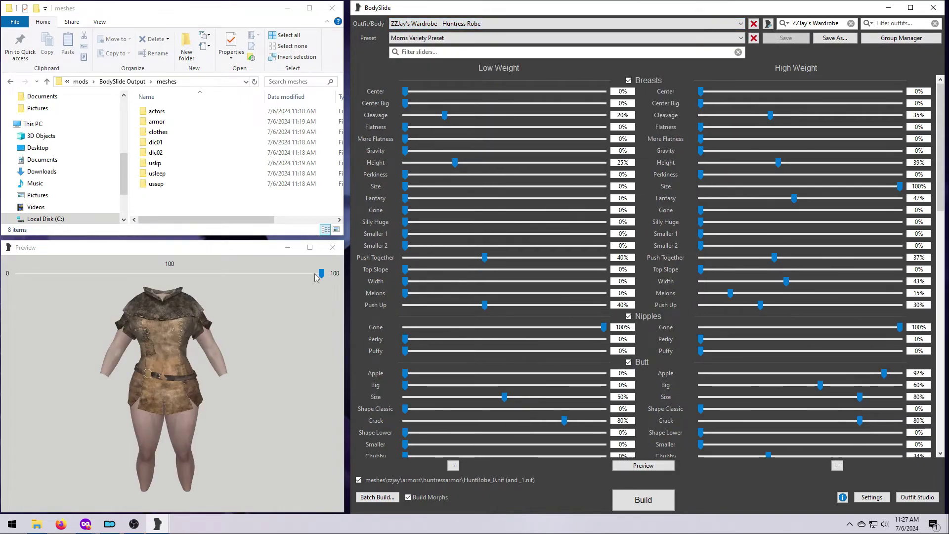
drag(320, 274, 23, 273)
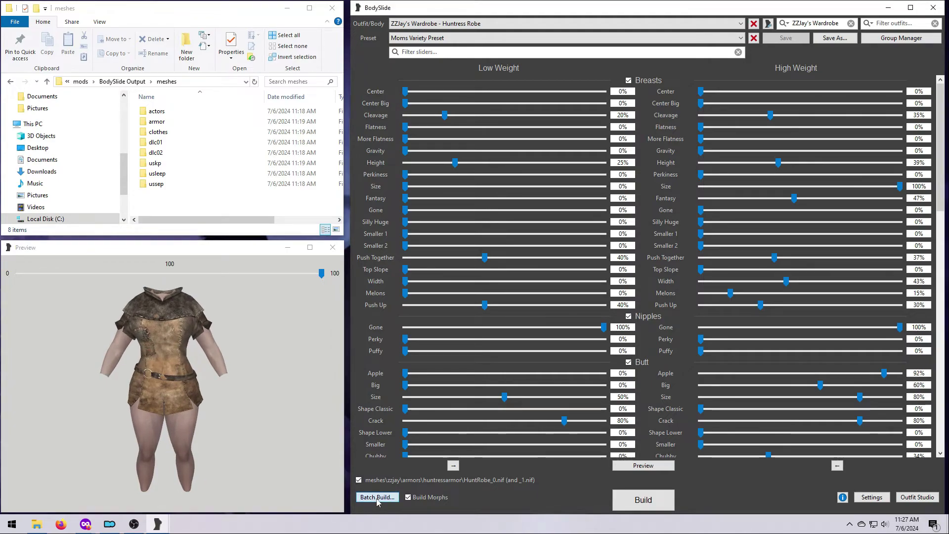
Batch-build ZZJay's outfits into mods\BodySlide Output and check the huntressarmor output folder.
click(376, 497)
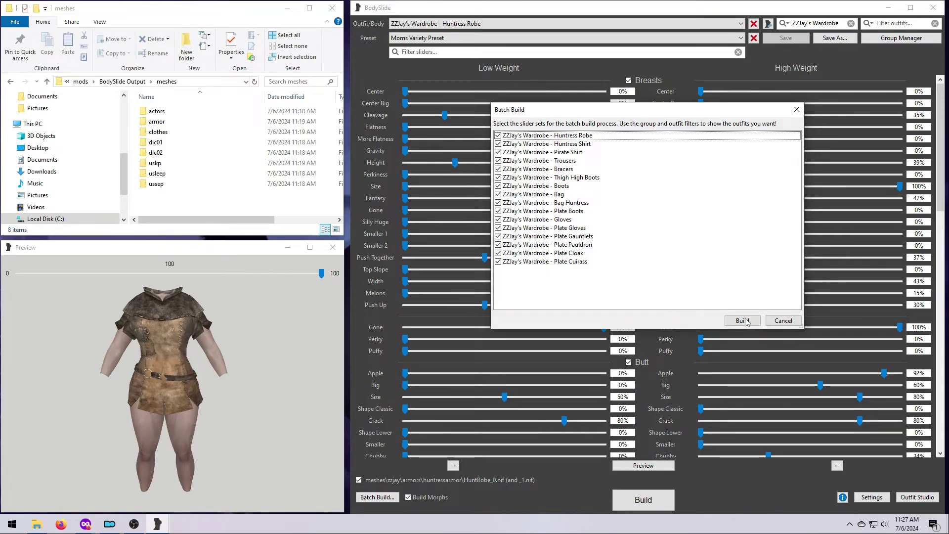
click(741, 321)
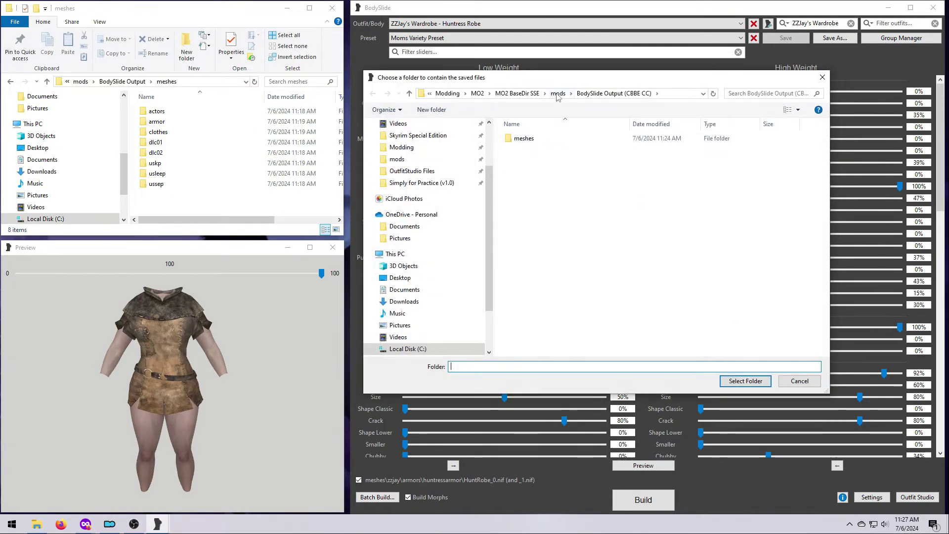
click(558, 93)
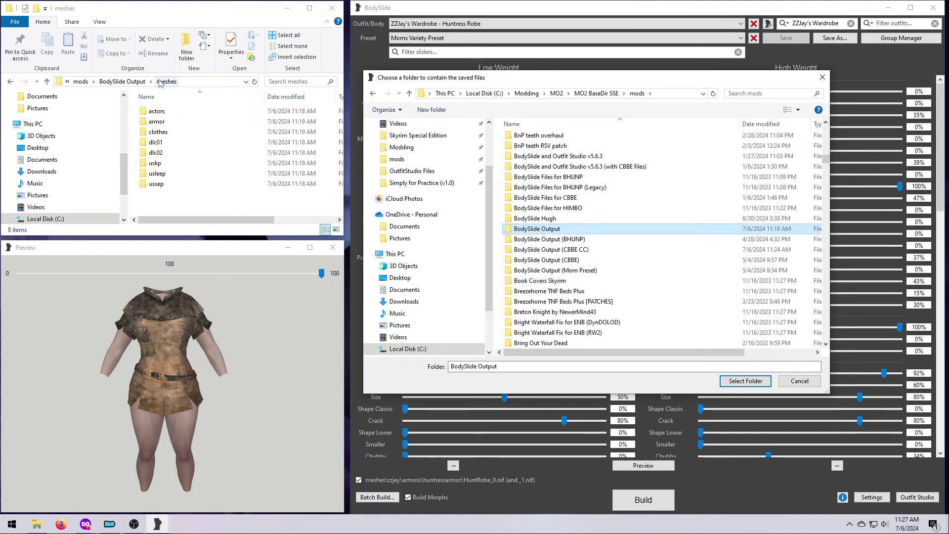
click(744, 381)
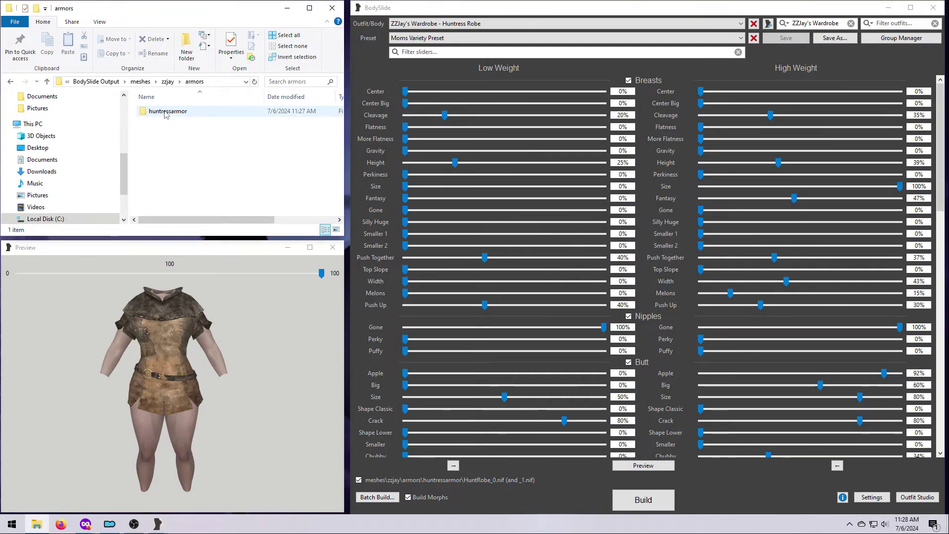
double_click(167, 111)
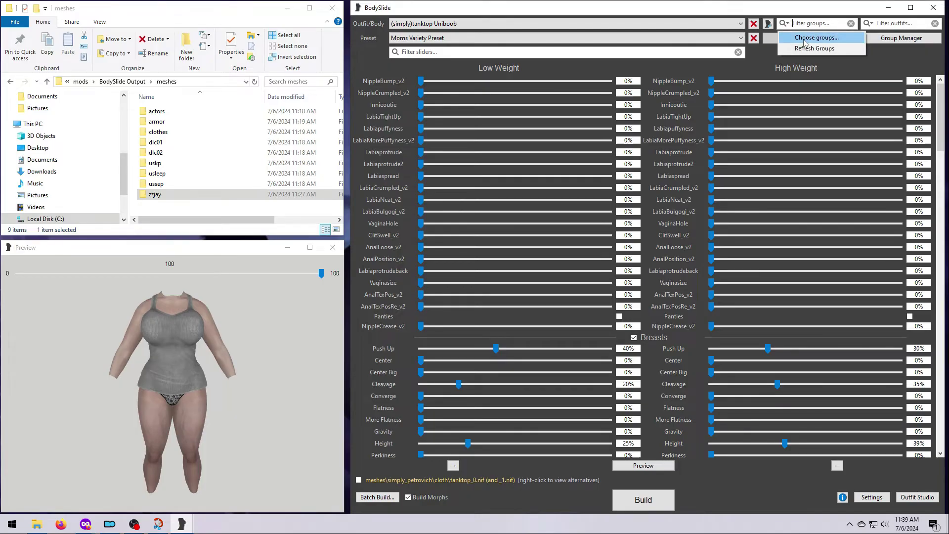
Set the group filter to the Unassigned group.
click(815, 37)
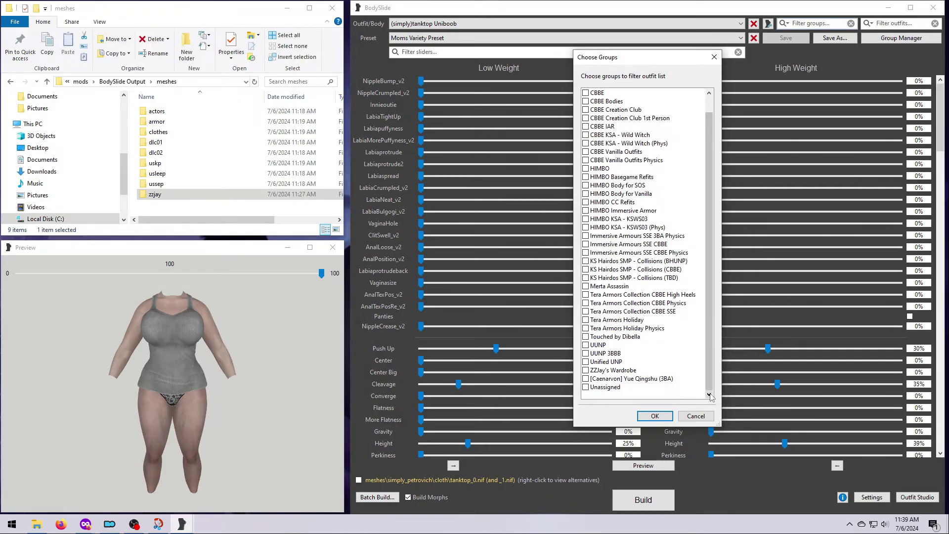
click(604, 387)
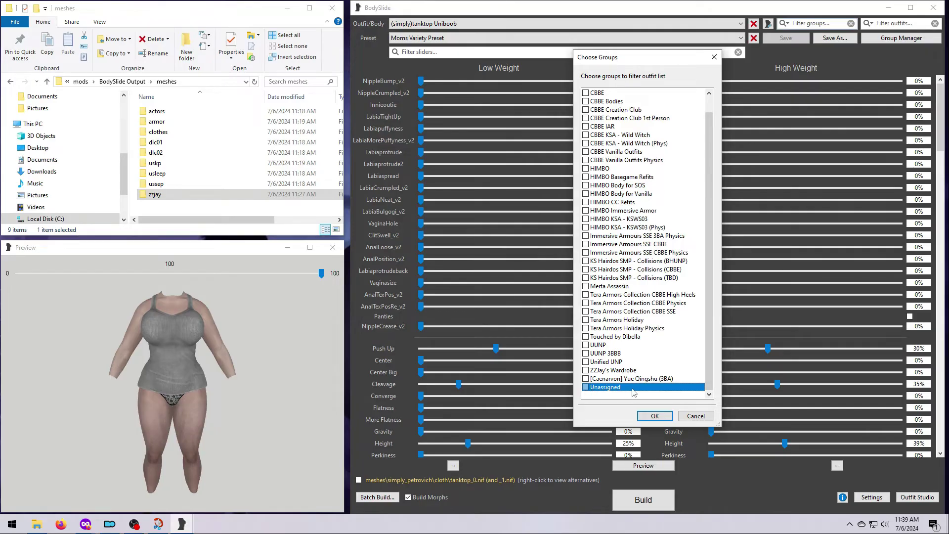
click(585, 387)
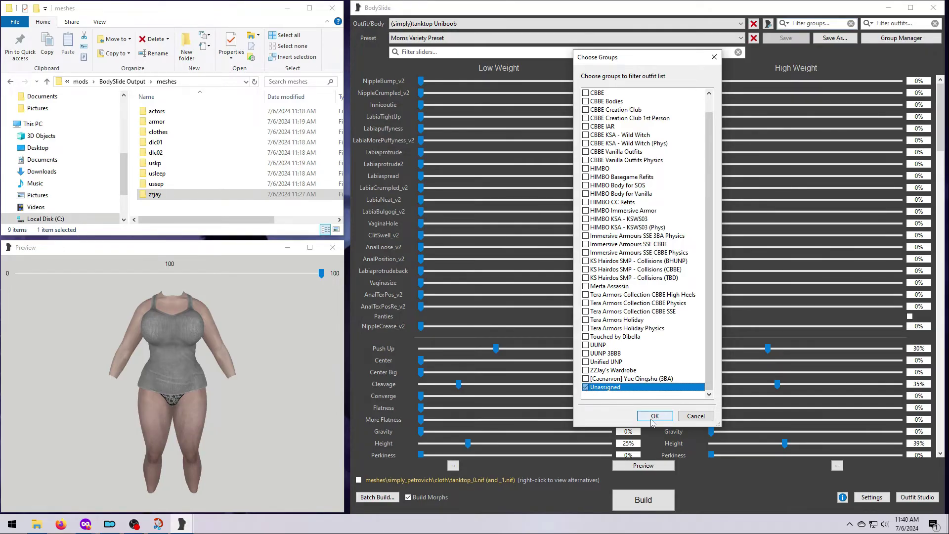
click(653, 416)
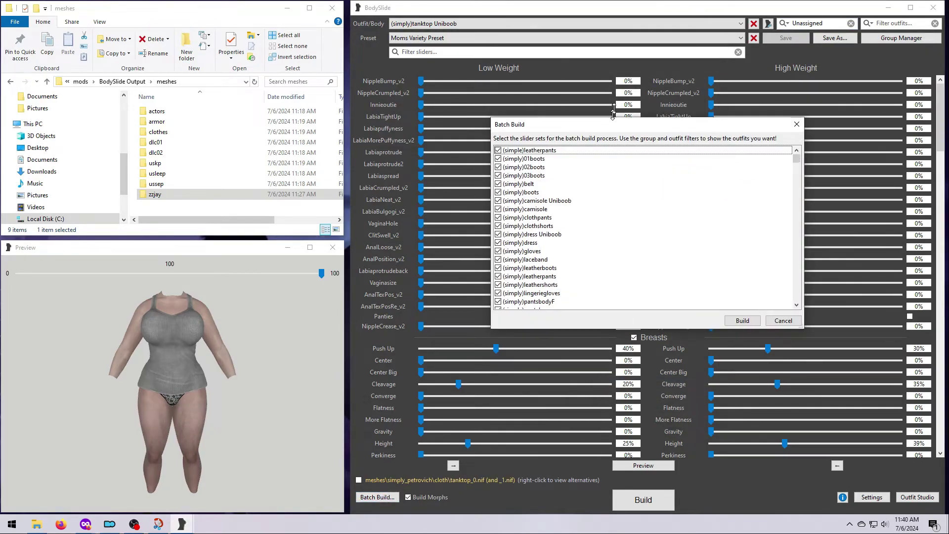
Inspect the (simple)leatherpants and (simply)01boots entries in the build list.
scroll(down, 3)
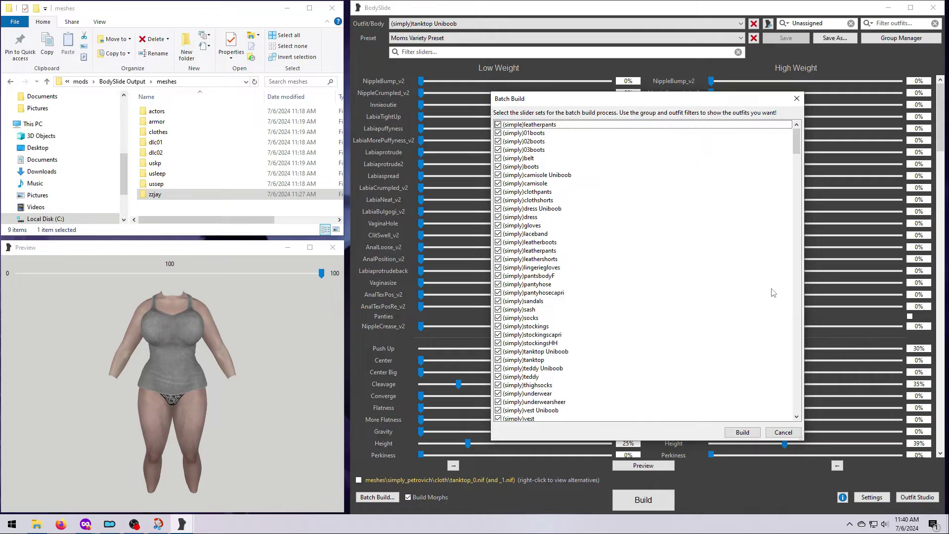
click(526, 124)
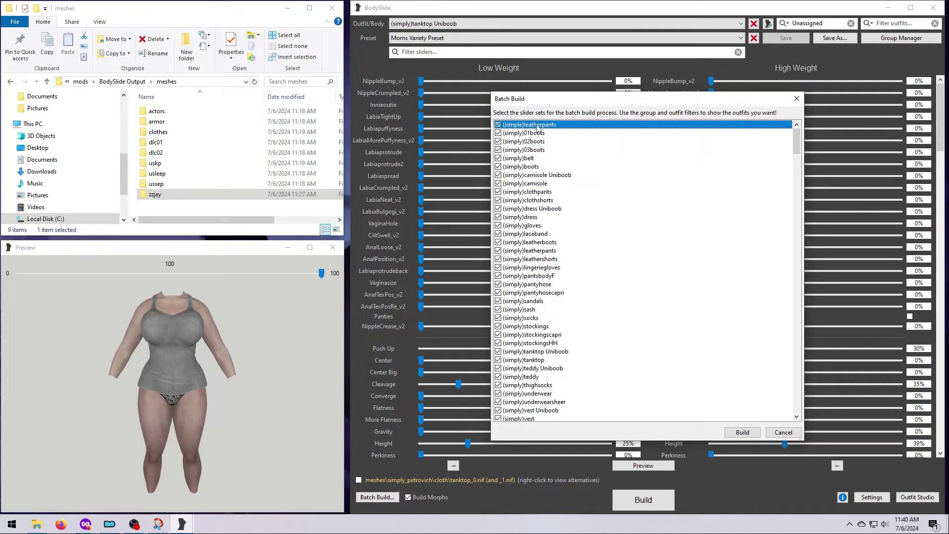
click(523, 132)
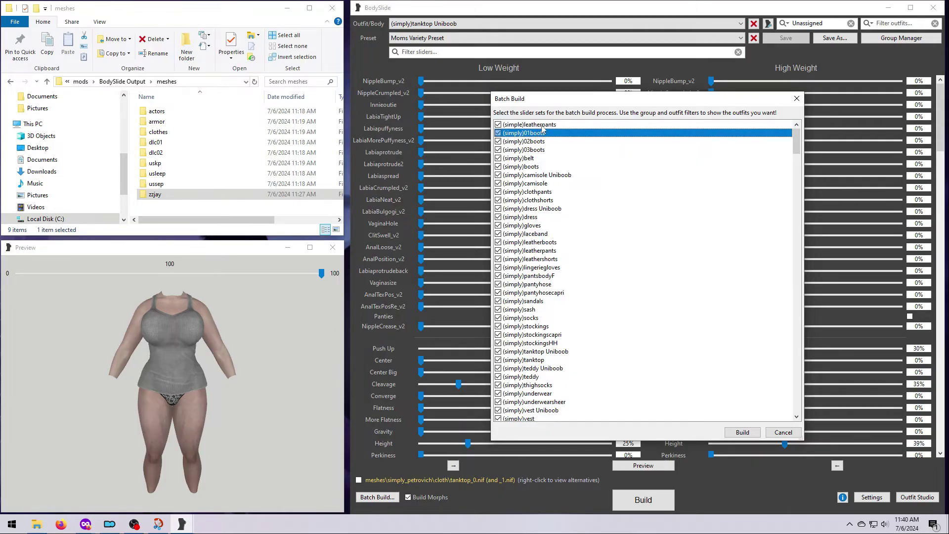
click(527, 124)
text(simple)
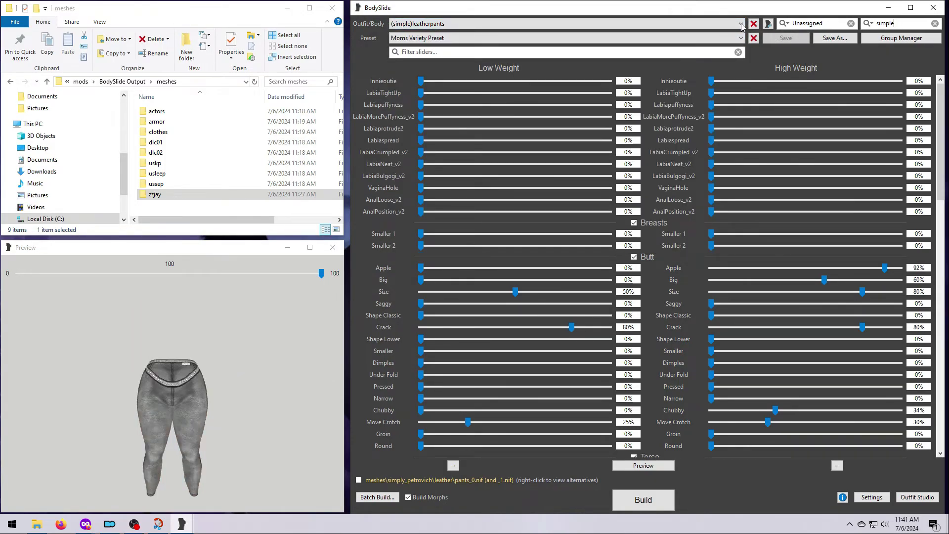
mouse_move(738, 22)
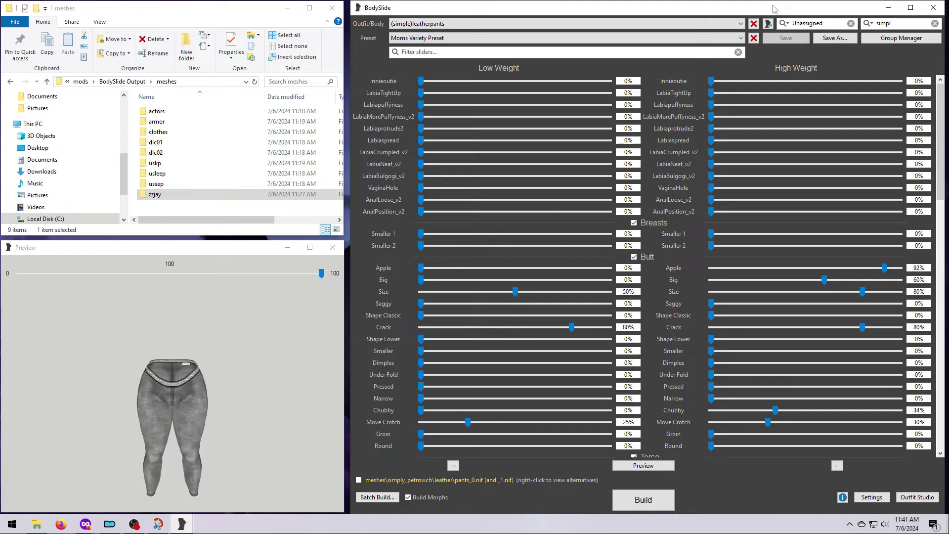
mouse_move(900, 38)
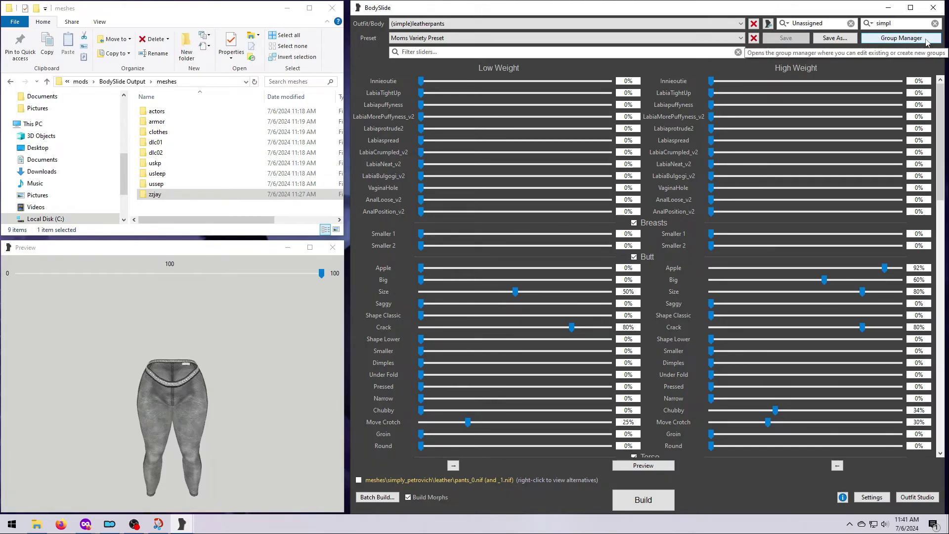
Close the Group Manager without creating a group and clear the 'simpl' name filter.
click(900, 37)
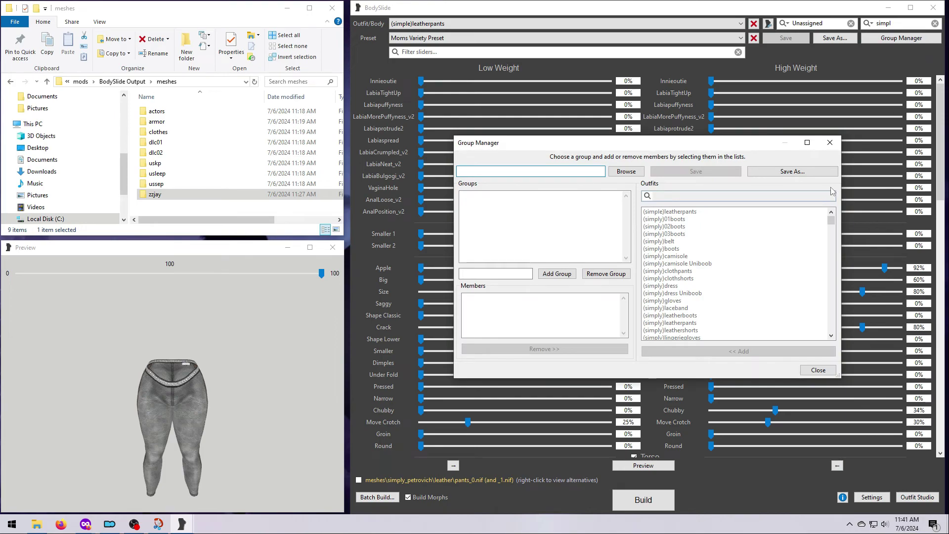
mouse_move(831, 192)
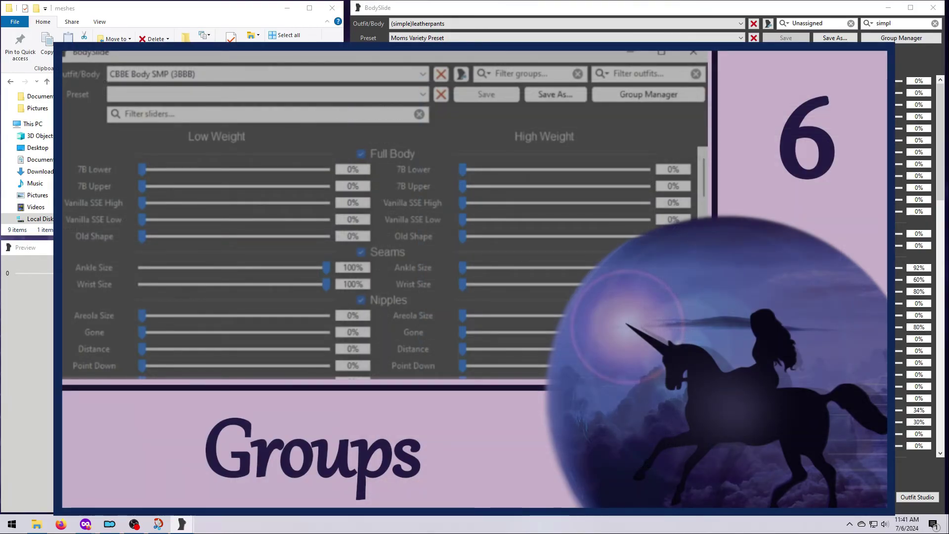
click(648, 94)
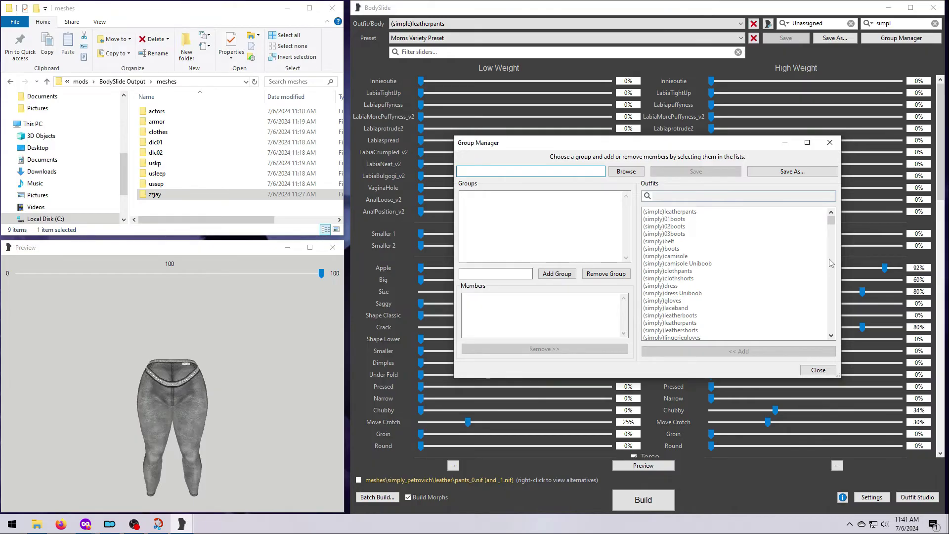
mouse_move(818, 370)
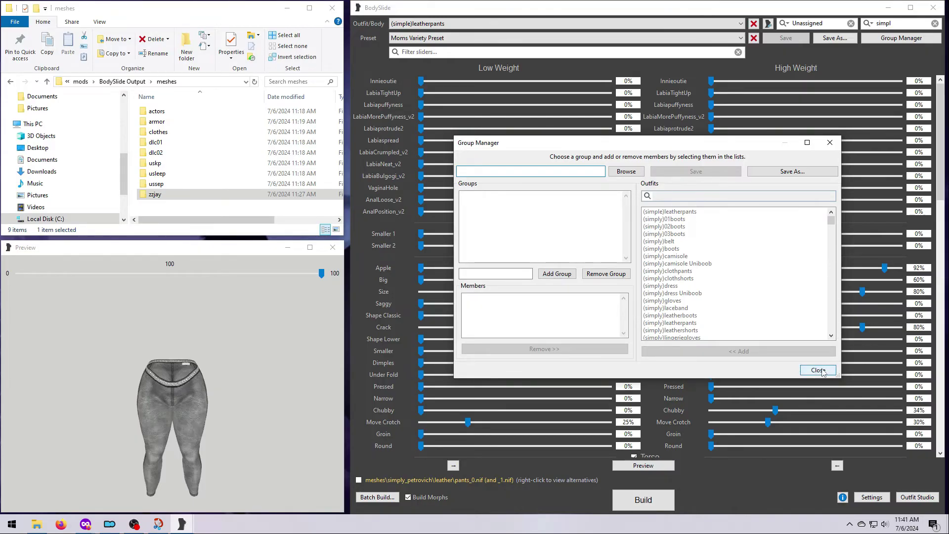
click(817, 369)
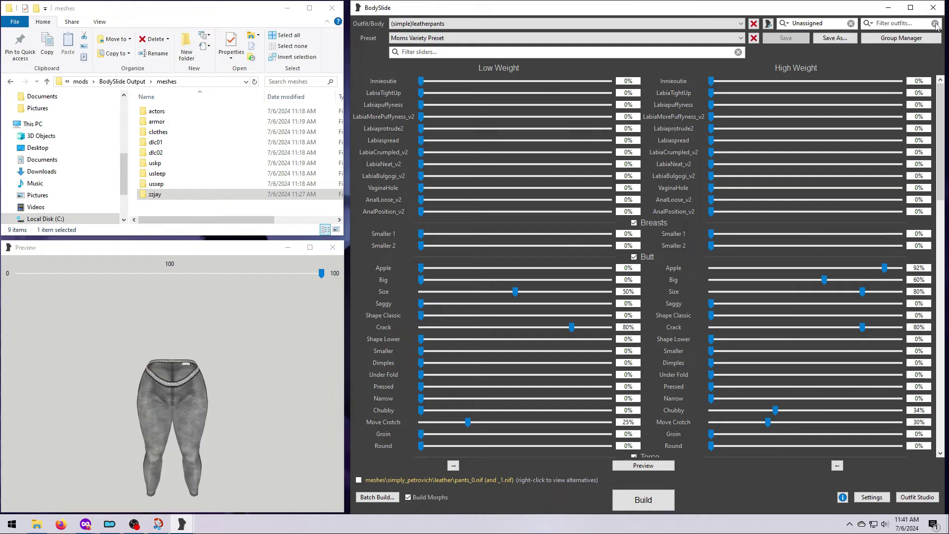
mouse_move(377, 497)
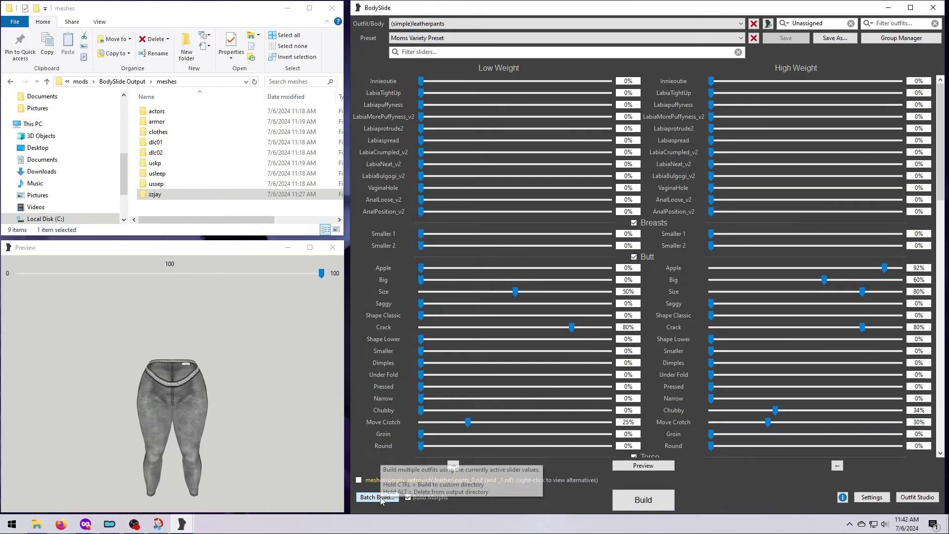
Deselect all batch build outfits, tick only the Simply outfits, and build.
click(376, 496)
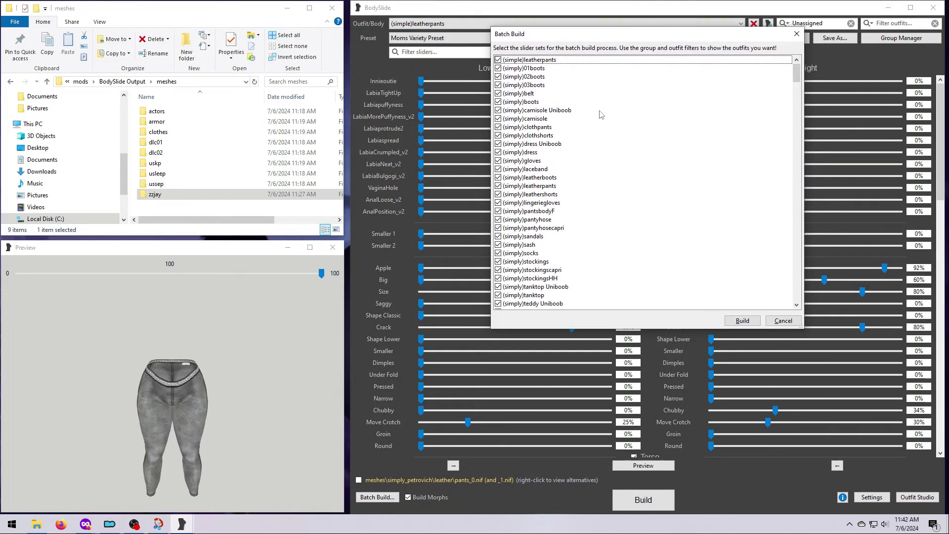
scroll(down, 3)
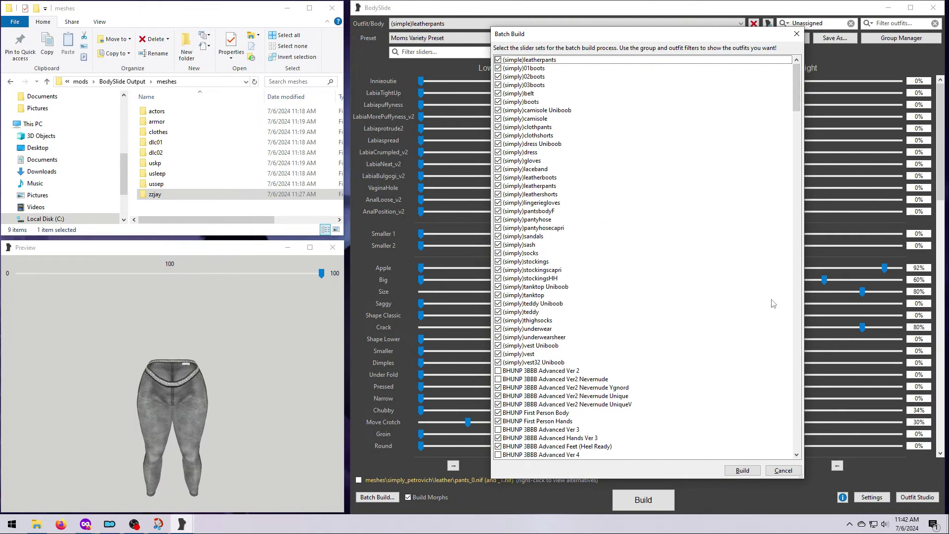
right_click(665, 229)
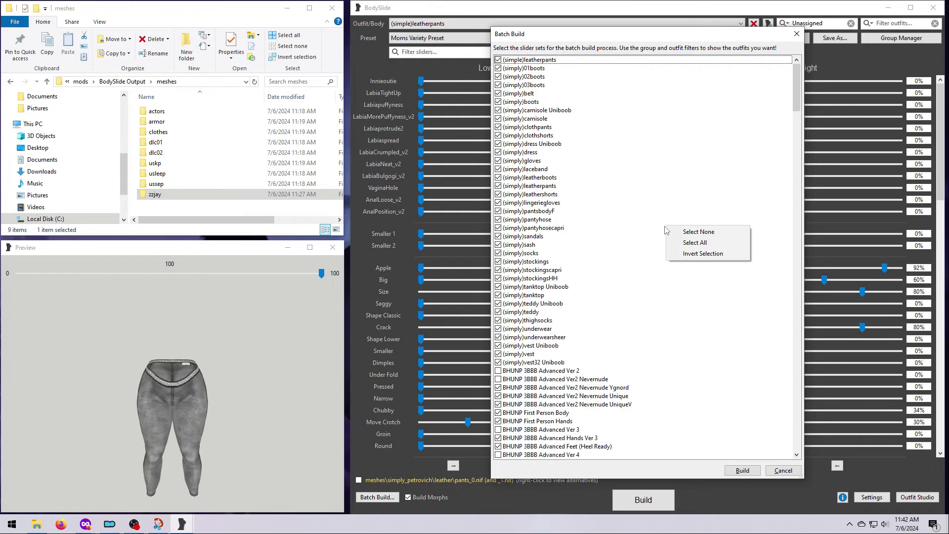
mouse_move(697, 231)
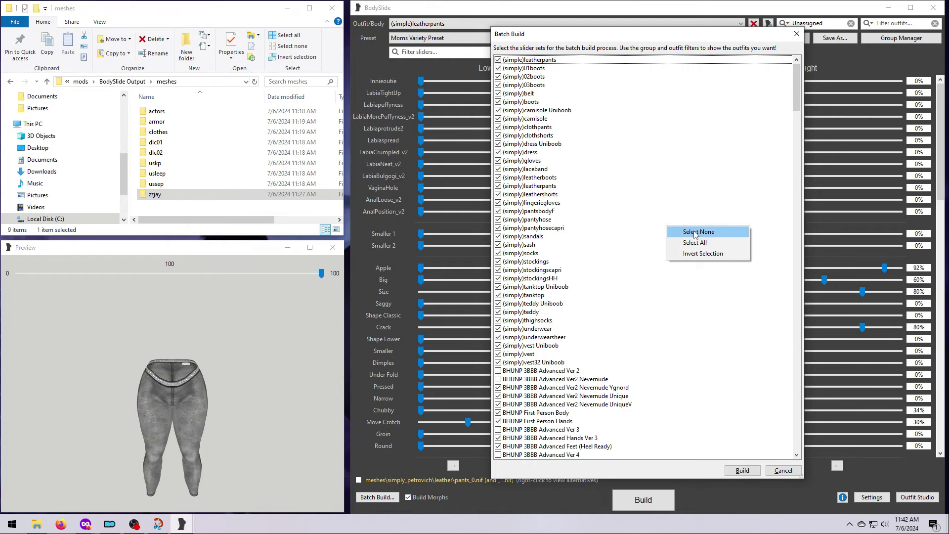
click(698, 231)
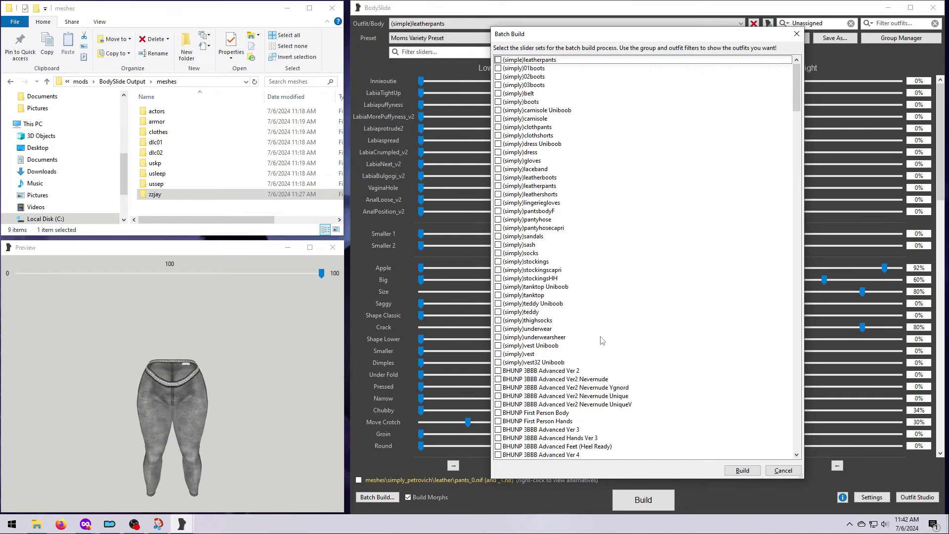
click(536, 362)
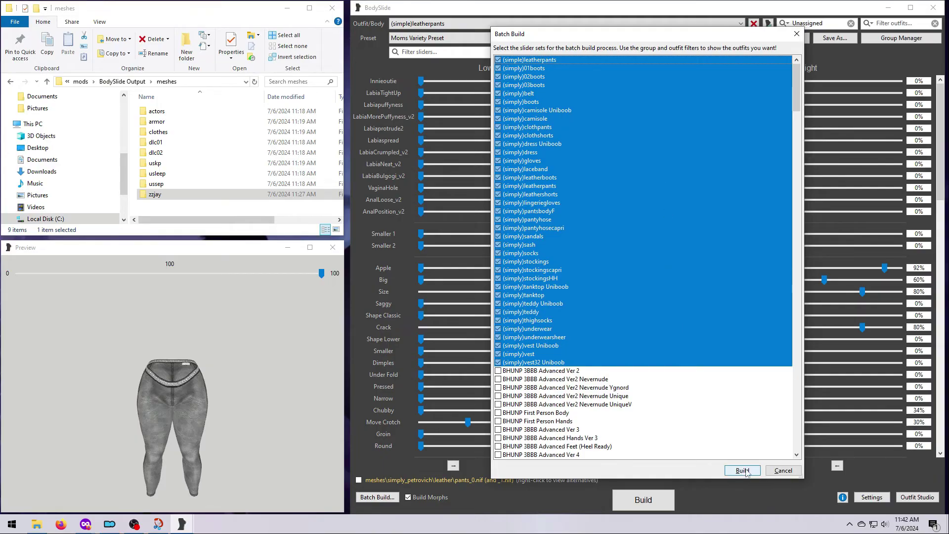
click(742, 470)
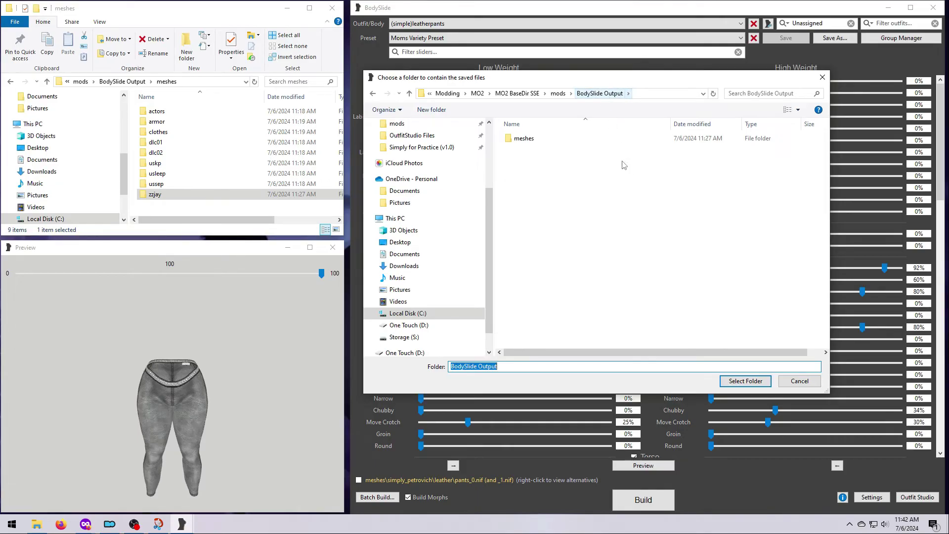
Build into BodySlide Output, choosing the Uniboob camisole and (simply)leatherpants for overlapping sets.
click(745, 380)
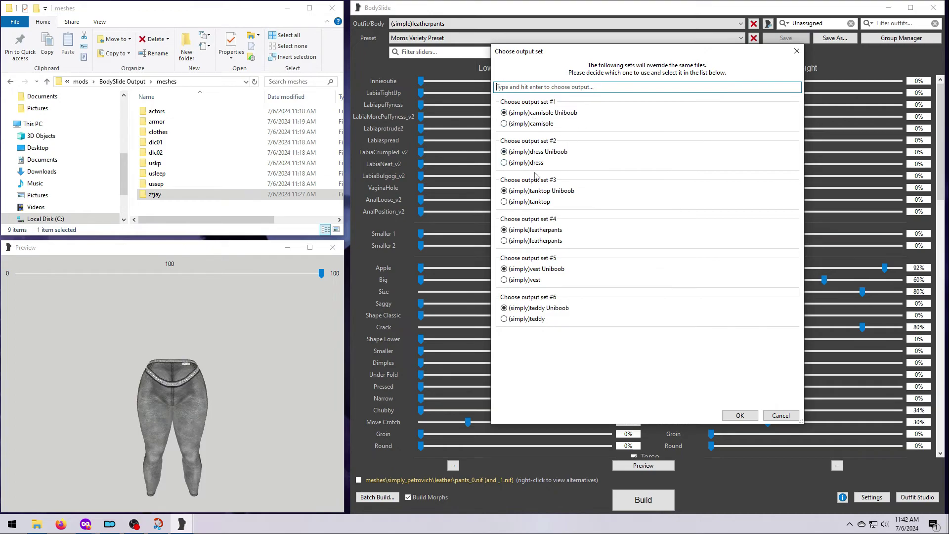
mouse_move(559, 377)
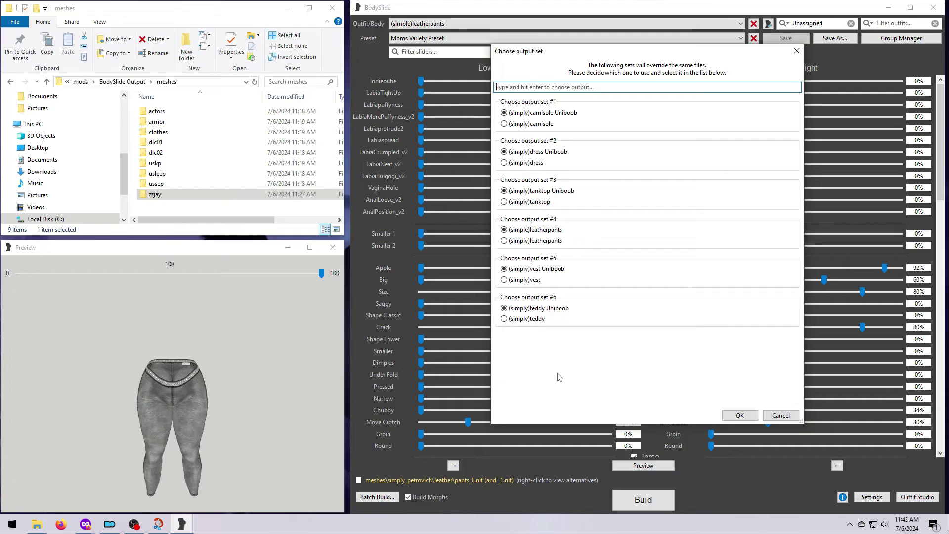
click(504, 123)
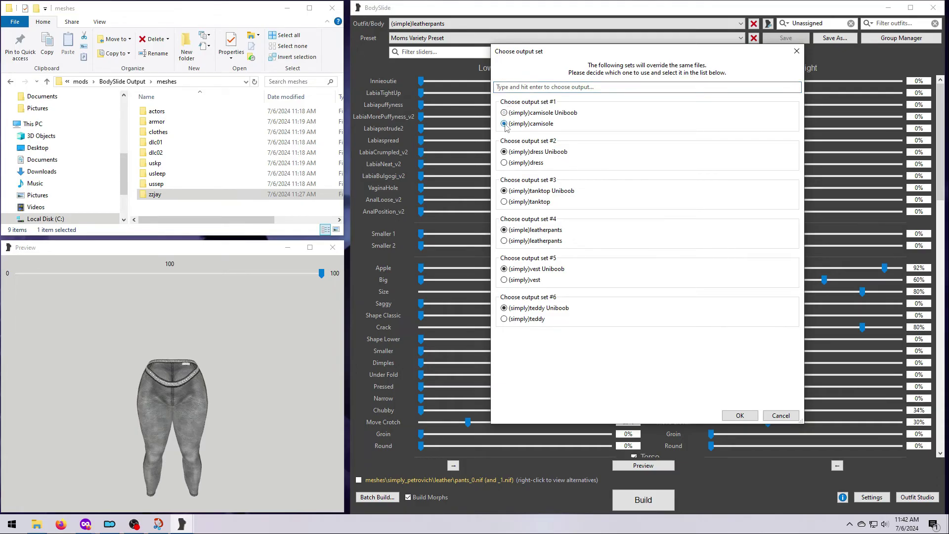
click(504, 113)
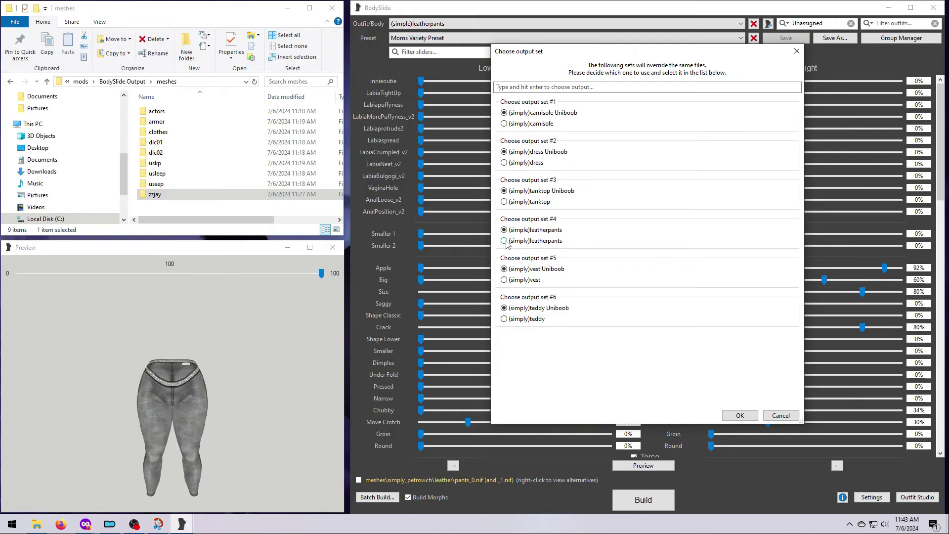
click(504, 240)
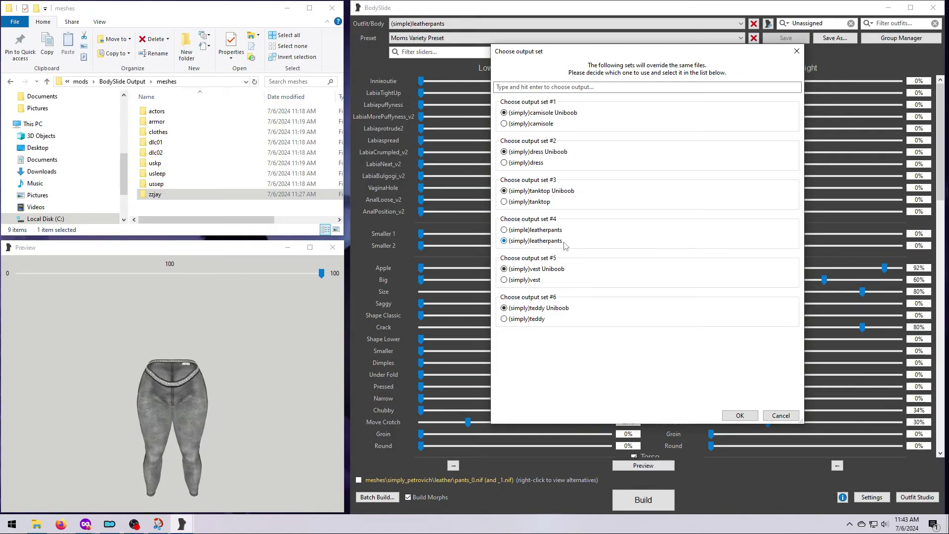
click(503, 240)
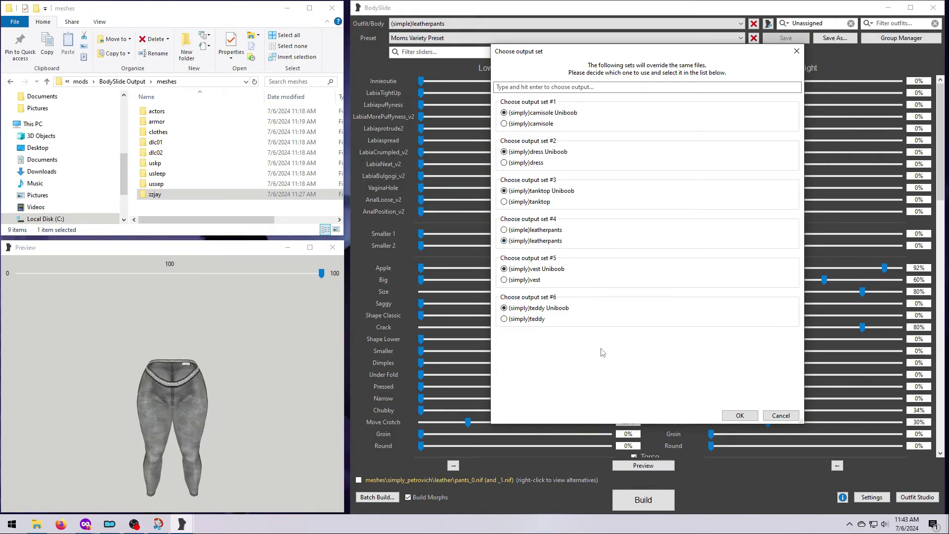
click(739, 415)
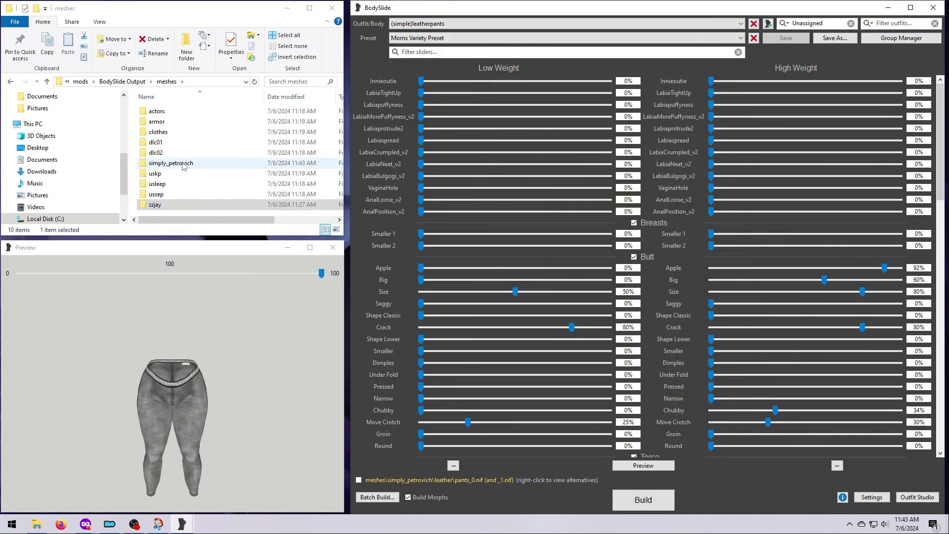
Load CBBE Vanilla Wench with arm rings and amulet removed, filtering outfits by 'wench'.
double_click(170, 162)
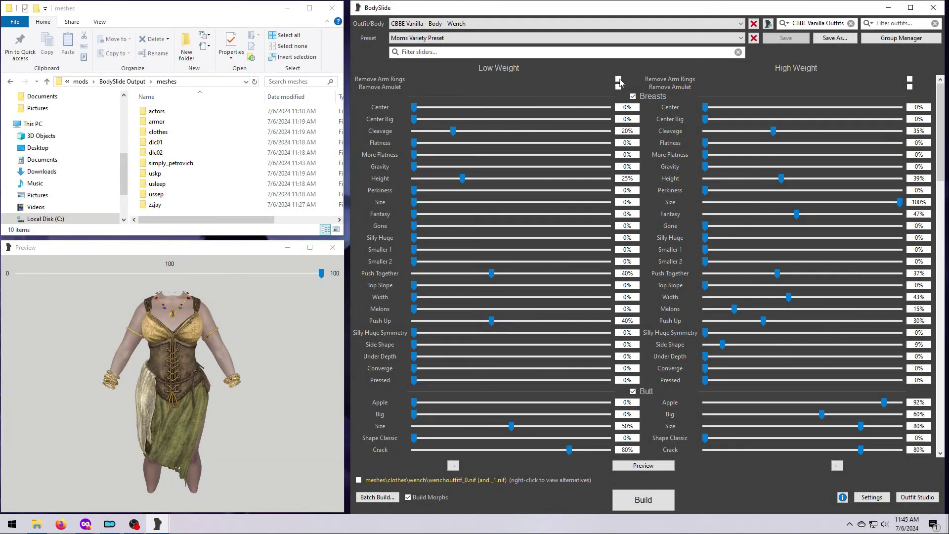
click(618, 78)
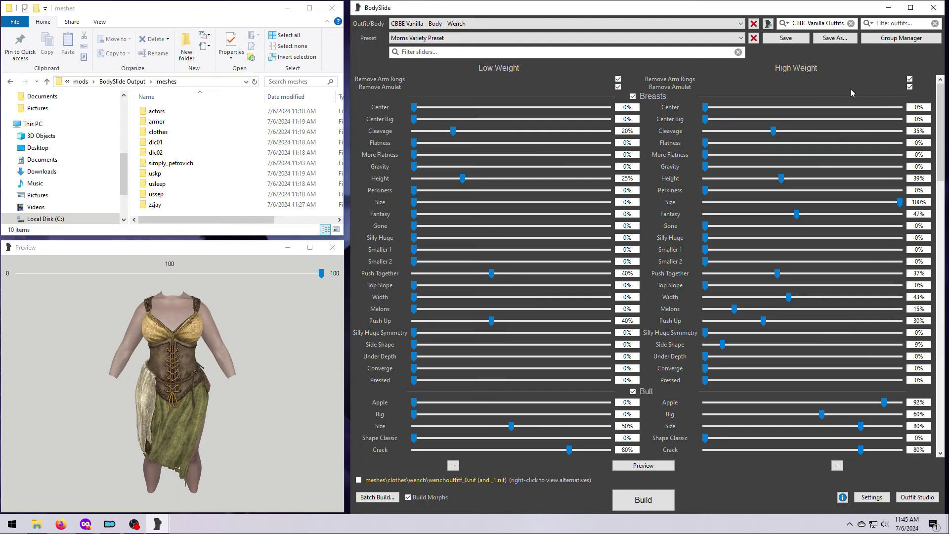
mouse_move(782, 84)
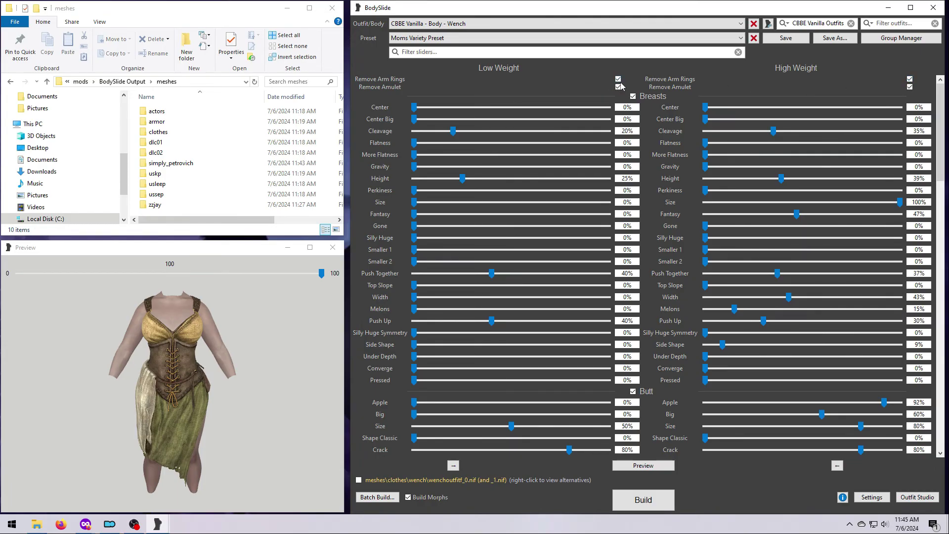
click(618, 79)
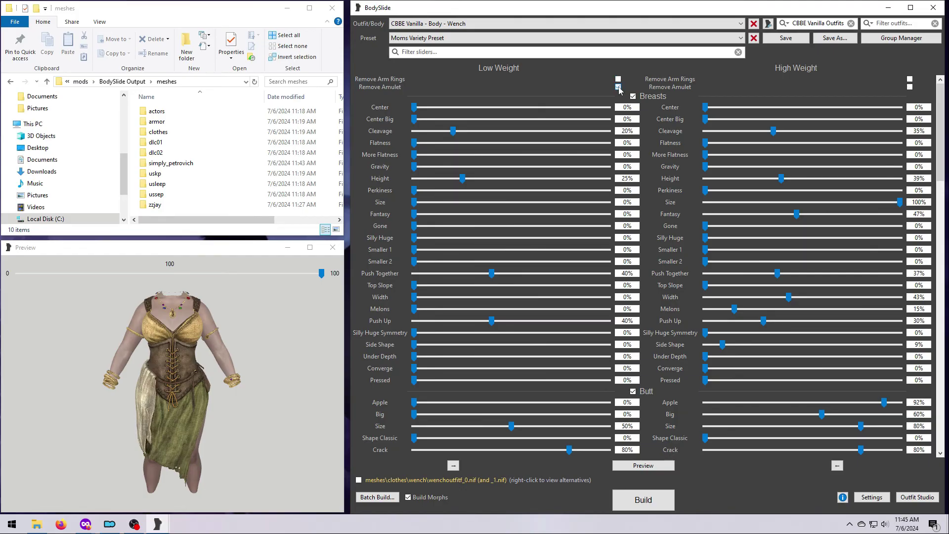
click(618, 79)
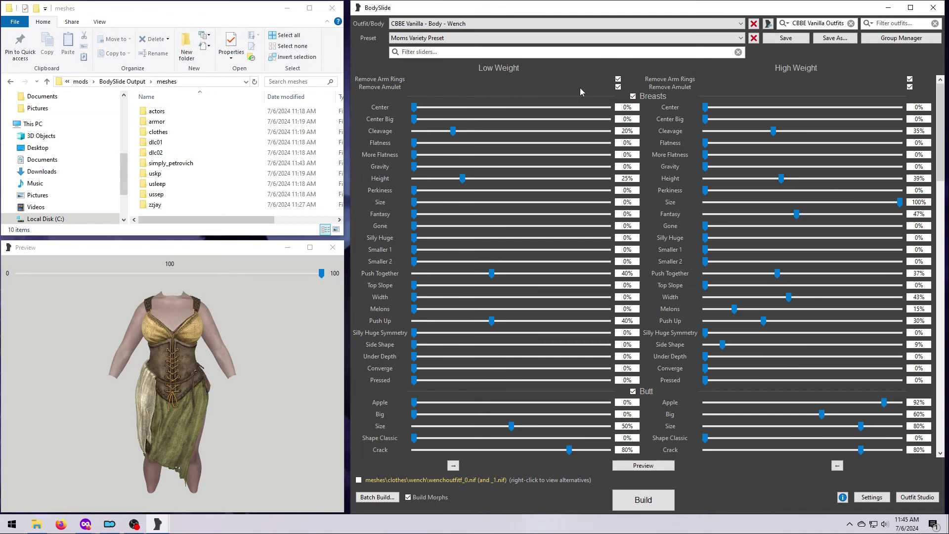
text(wench)
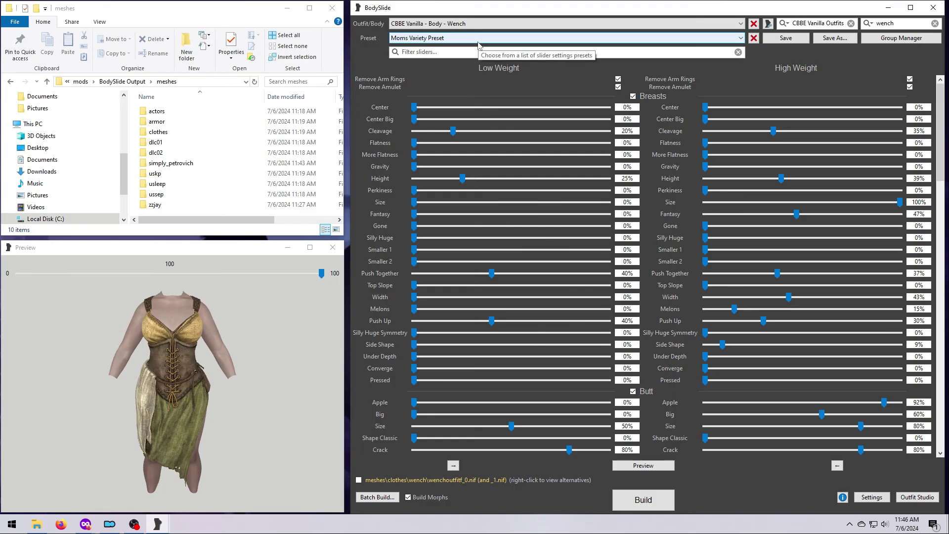
Batch-build all three checked CBBE Vanilla Wench sets into the BodySlide Output folder.
click(376, 496)
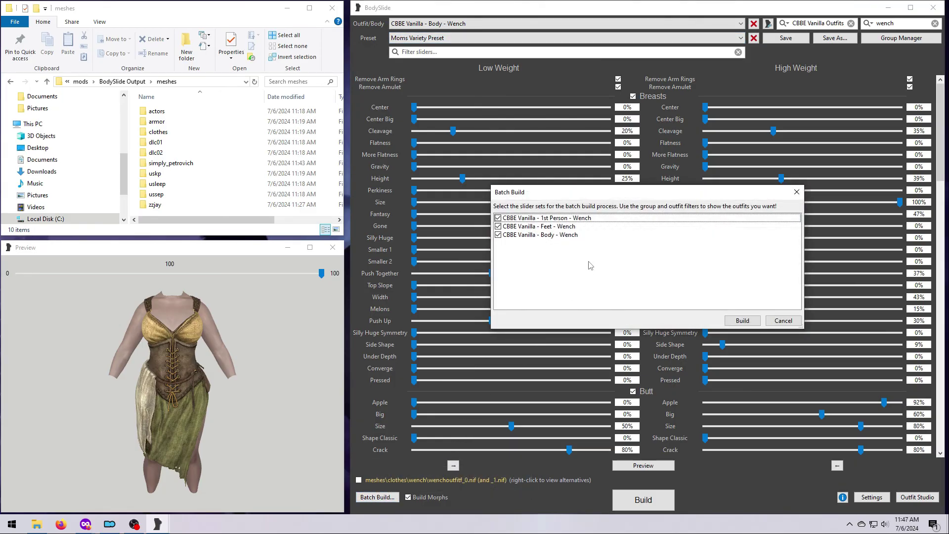
click(741, 320)
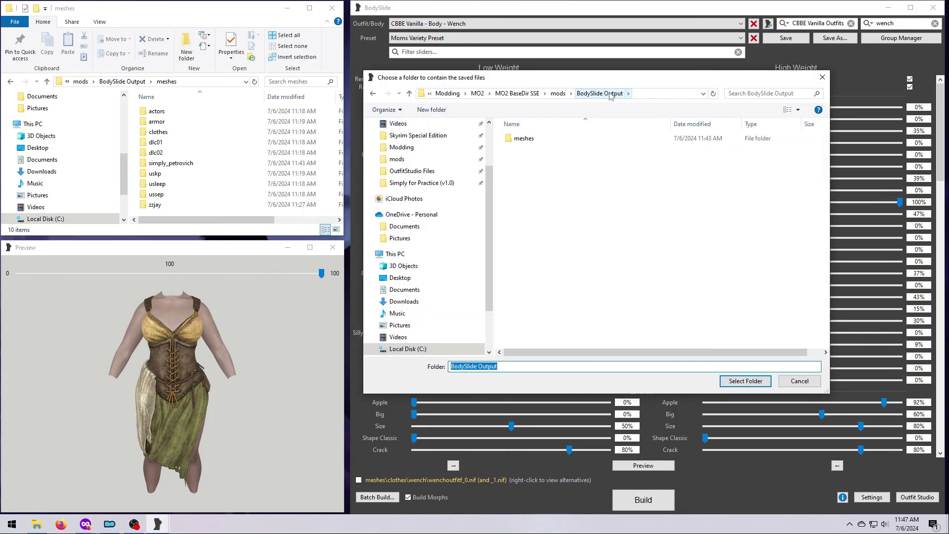
click(744, 381)
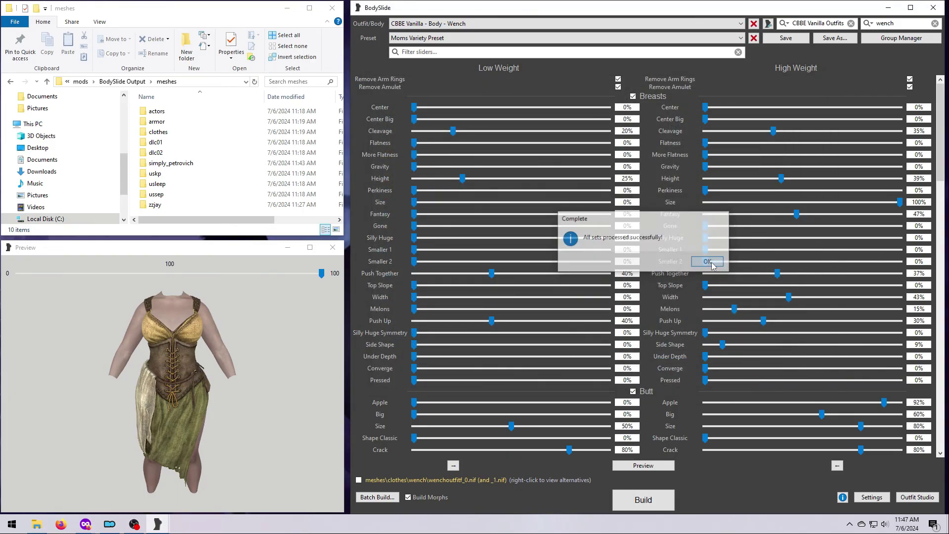